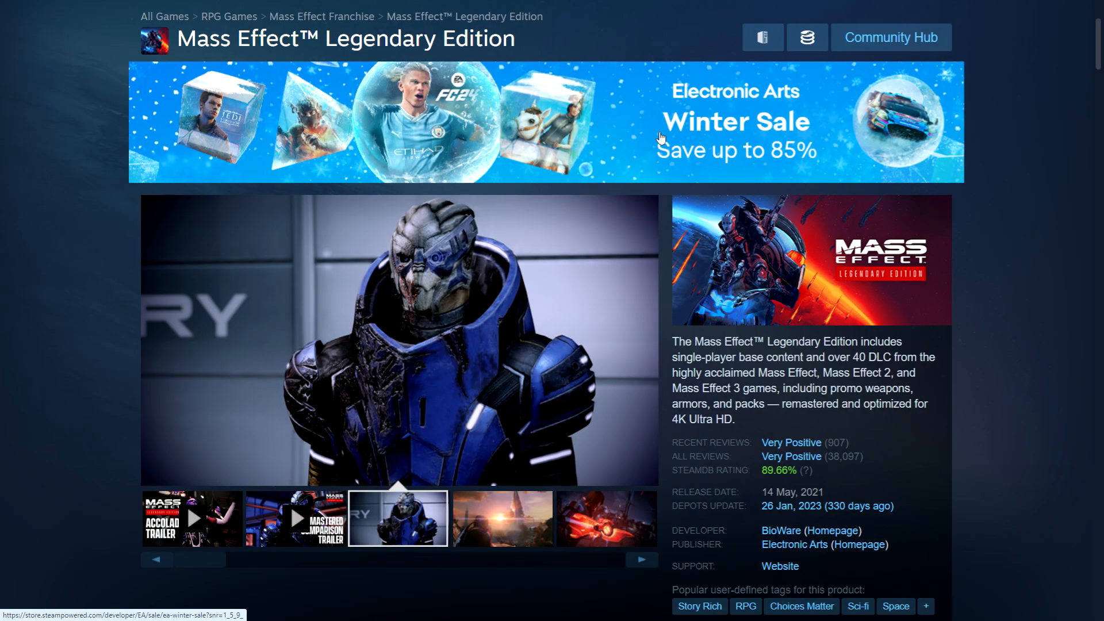
Step: Browse through the Mass Effect Legendary Edition screenshot gallery
left_click(501, 519)
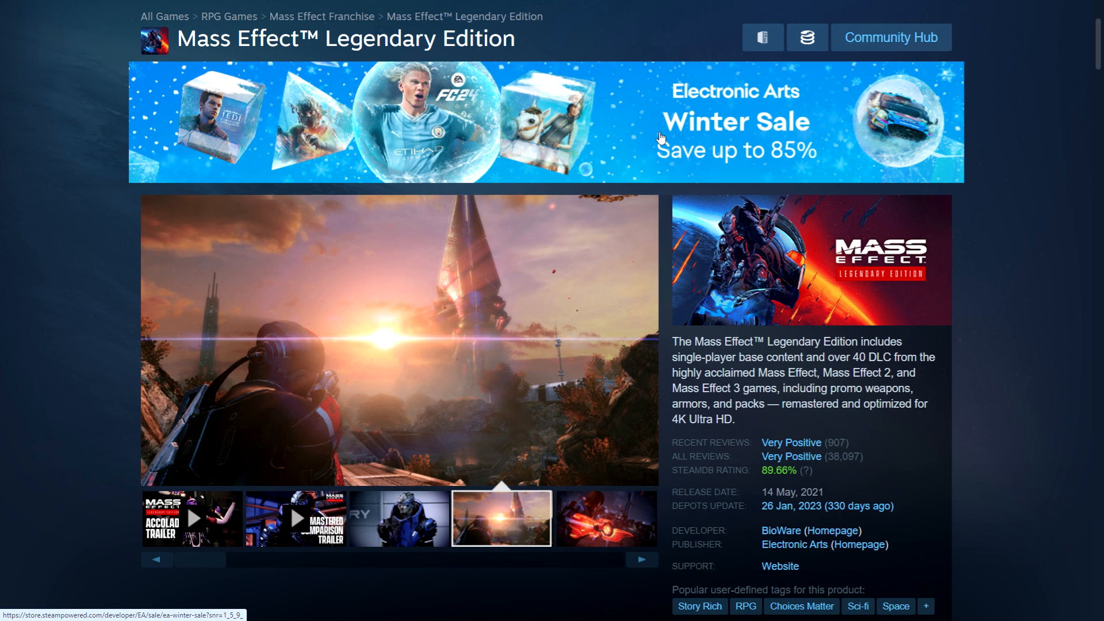
left_click(604, 519)
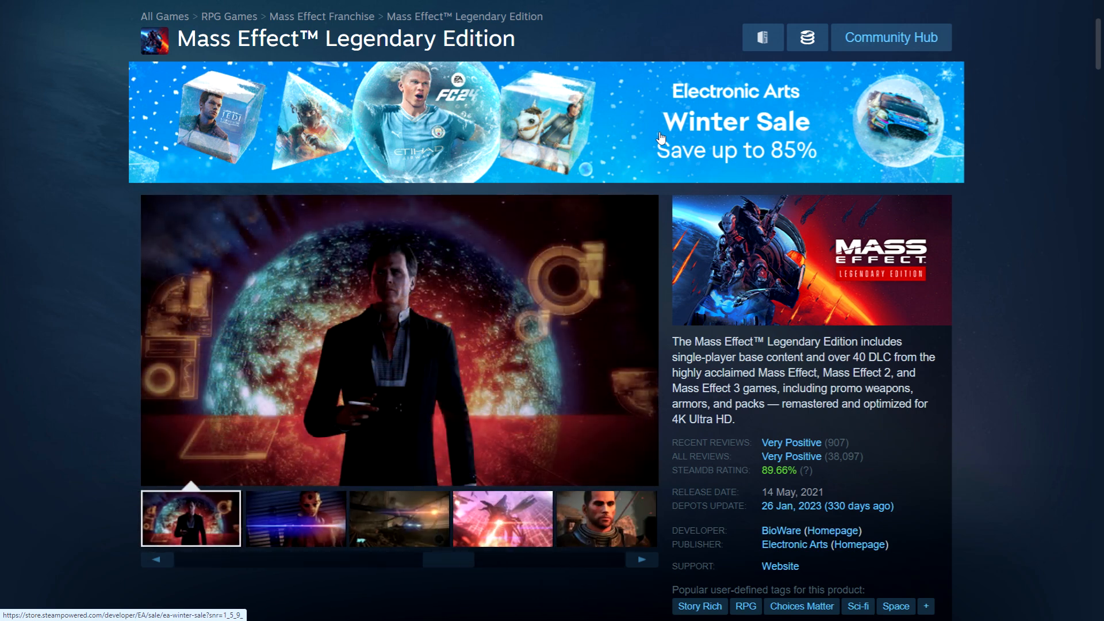
mouse_move(663, 203)
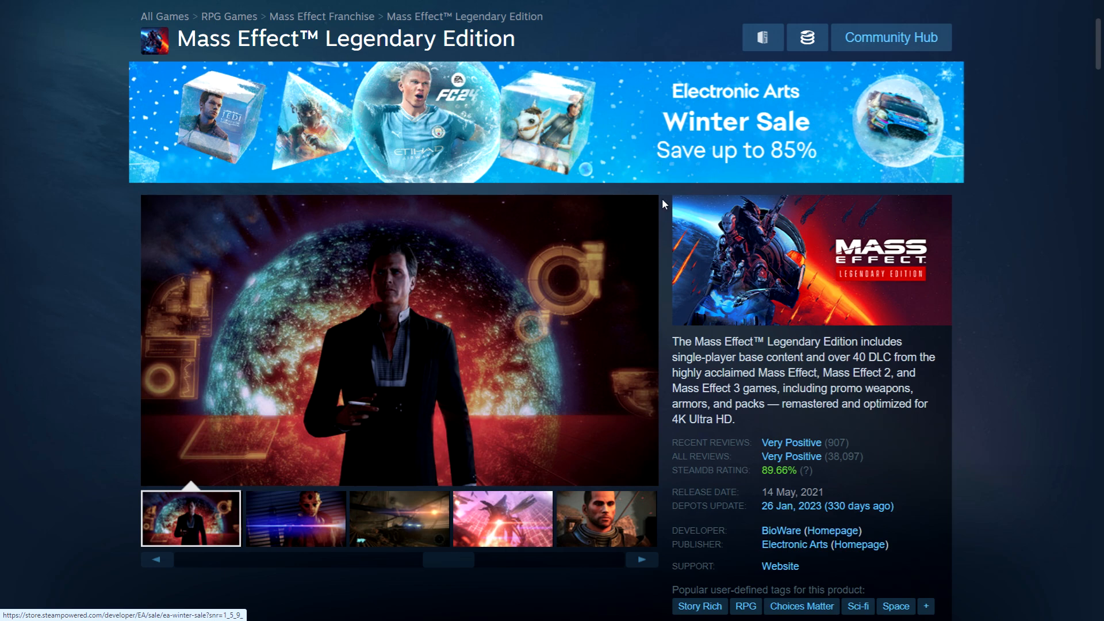
Step: Bring the Buy Mass Effect Legendary Edition box into view: 90% off at ₹299 with regional prices
scroll("down", 3)
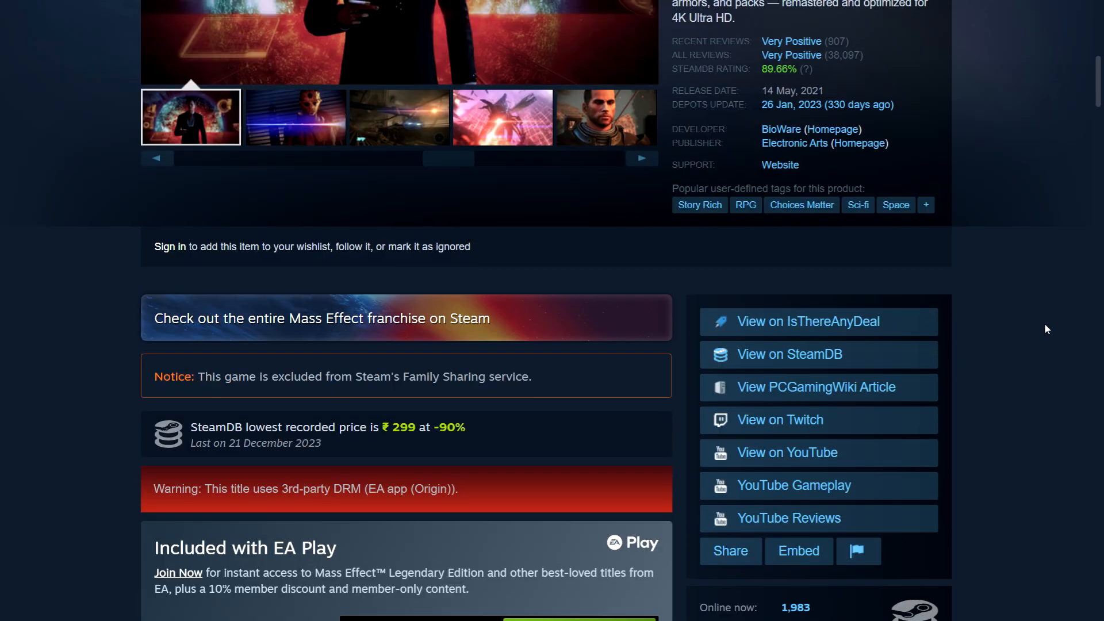
scroll("down", 3)
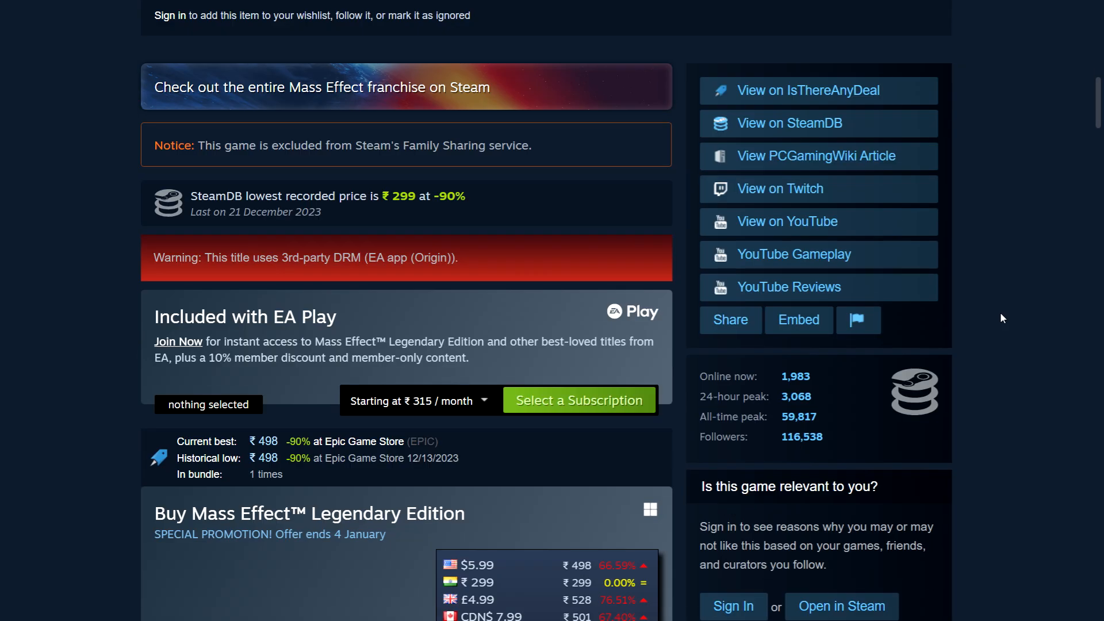
scroll("down", 3)
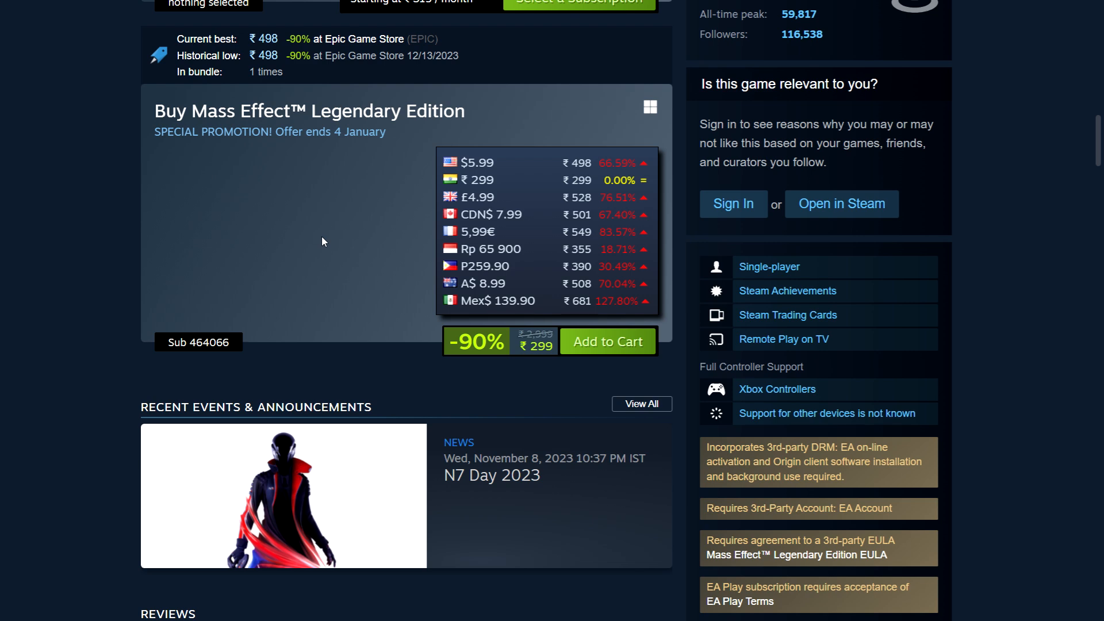
mouse_move(352, 182)
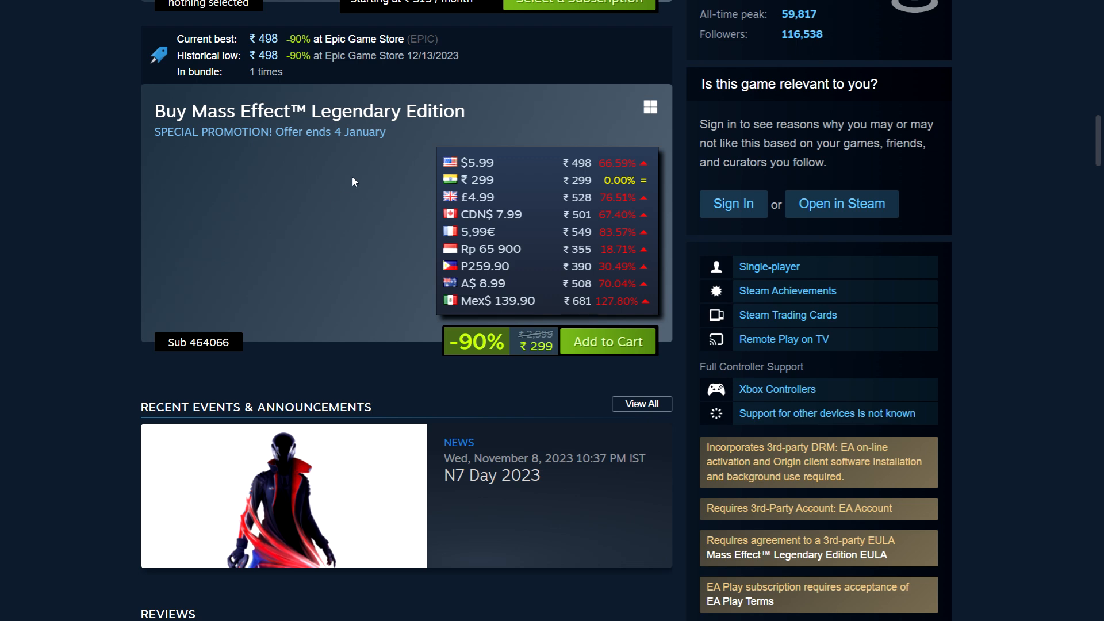
mouse_move(397, 236)
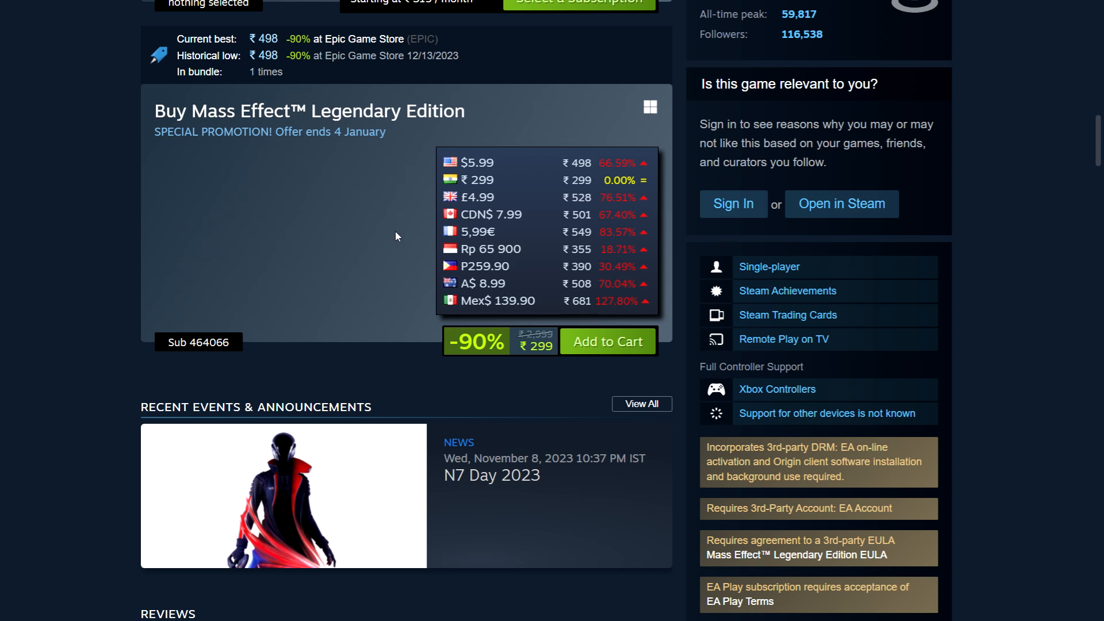
mouse_move(400, 379)
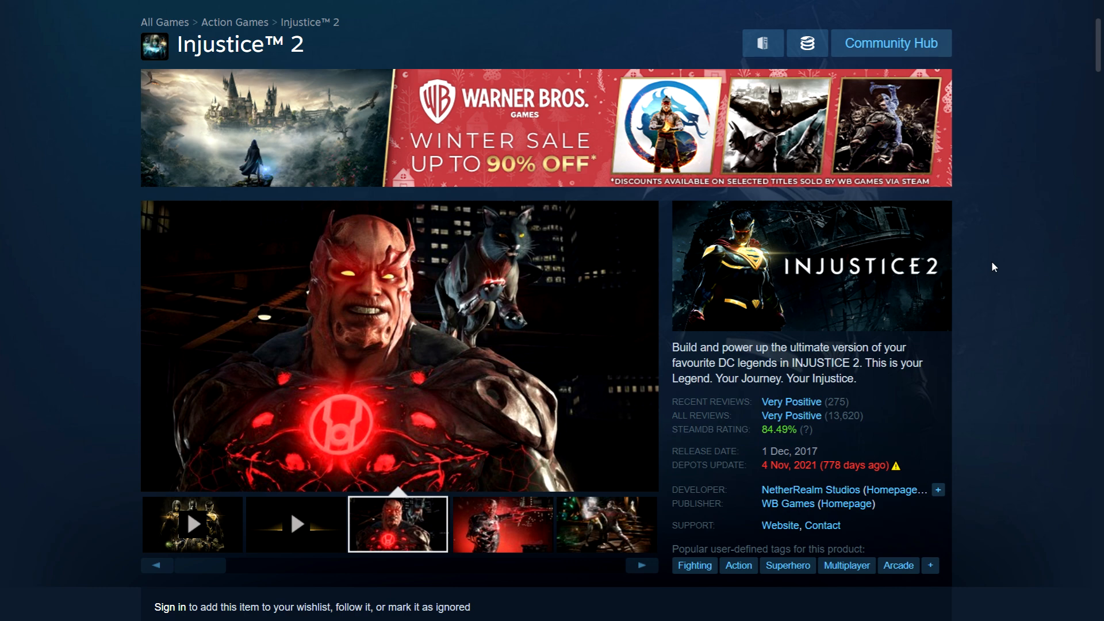
Step: View an Injustice 2 screenshot, then reach the Buy Injustice 2 box with its 90%-off regional price table
left_click(501, 524)
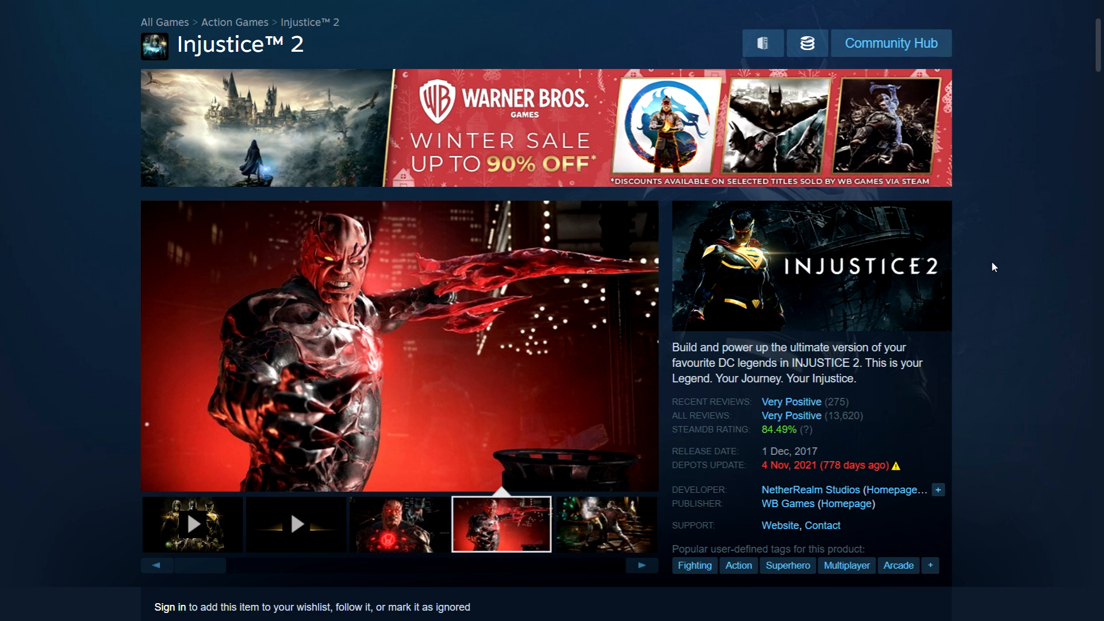
scroll("down", 3)
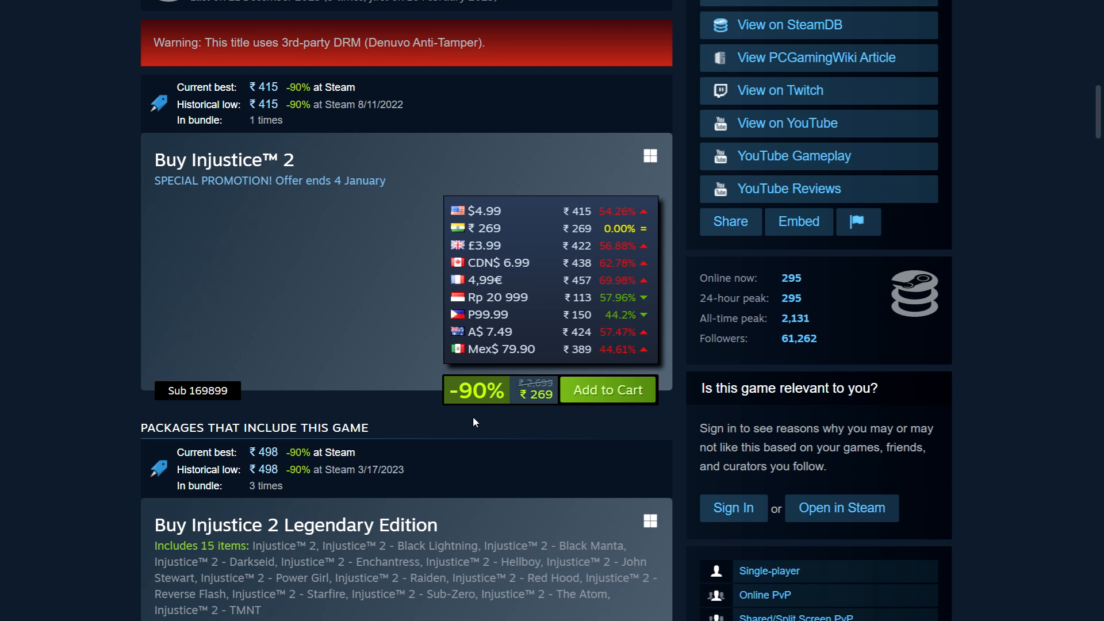
mouse_move(503, 419)
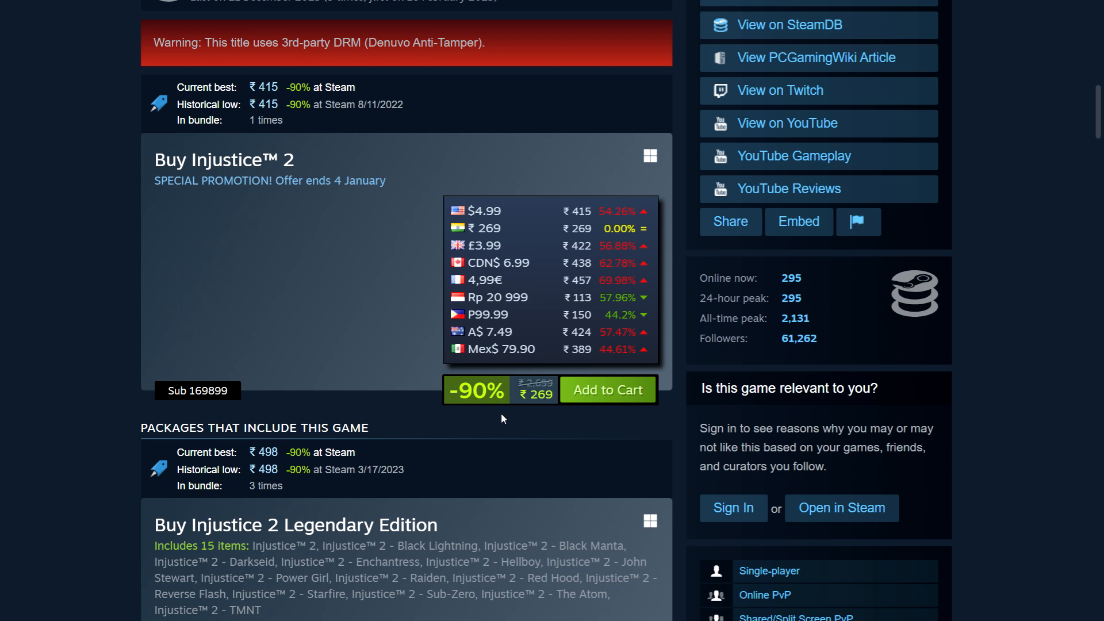
mouse_move(535, 417)
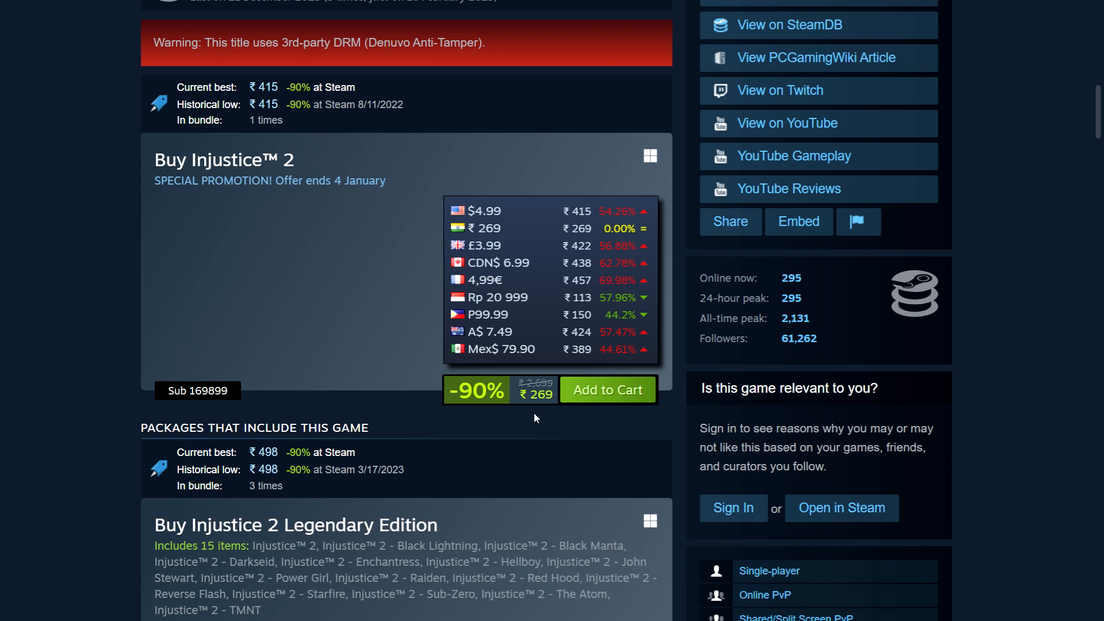
mouse_move(421, 225)
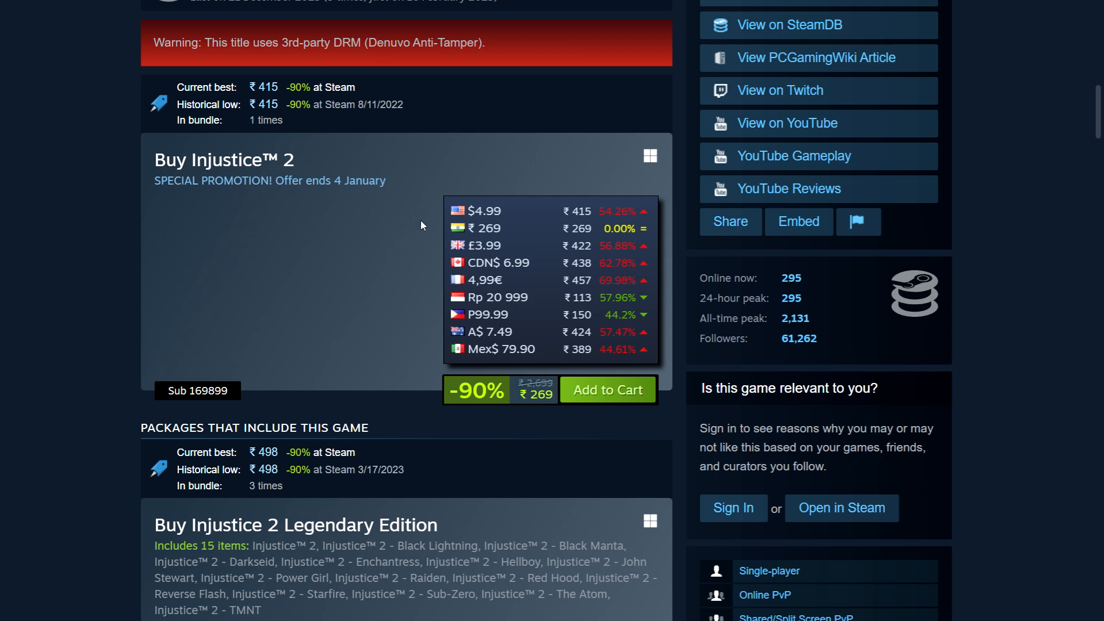
mouse_move(421, 273)
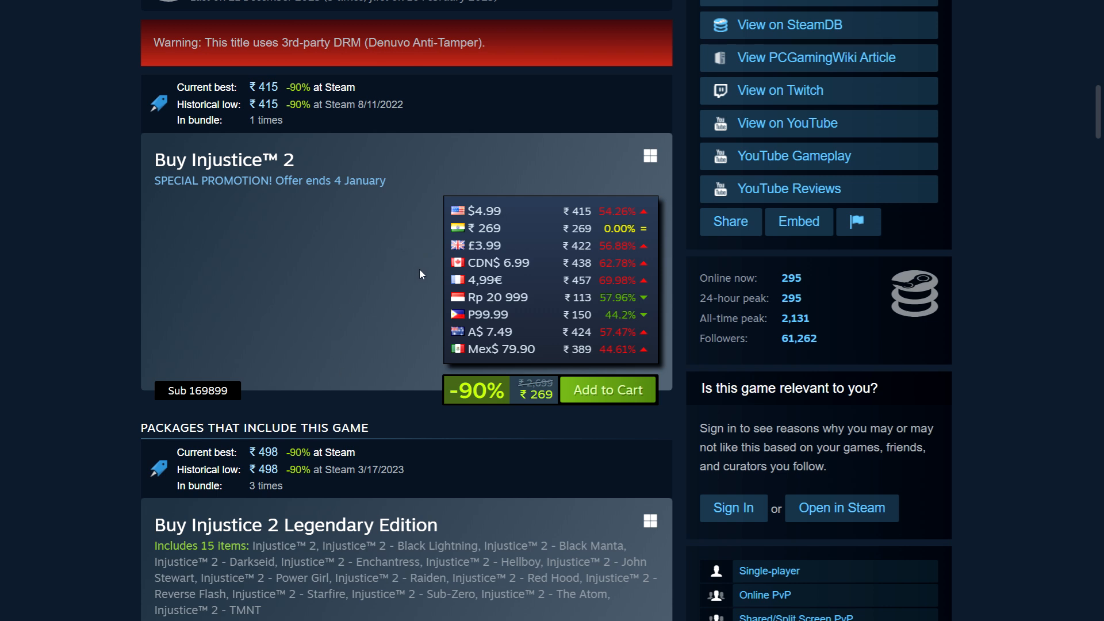
scroll("down", 3)
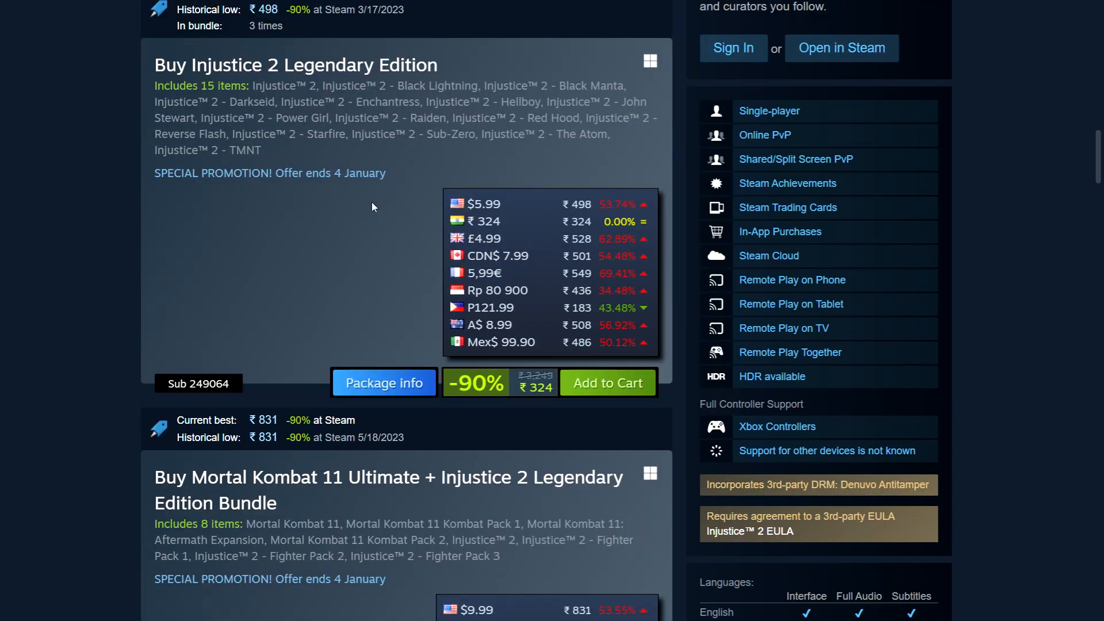
mouse_move(251, 130)
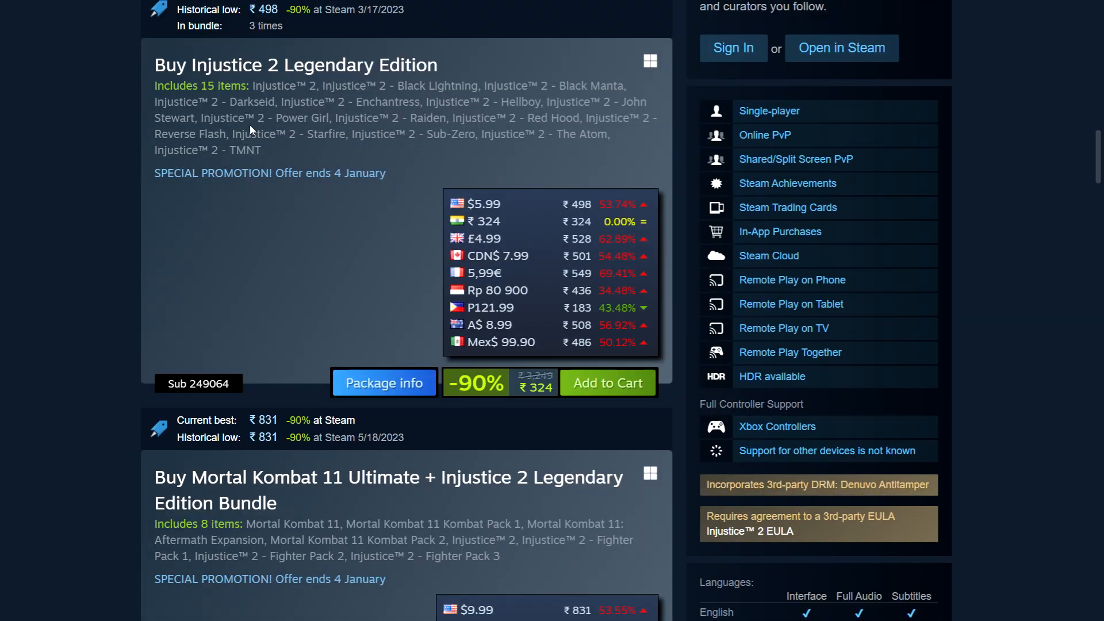
scroll("down", 3)
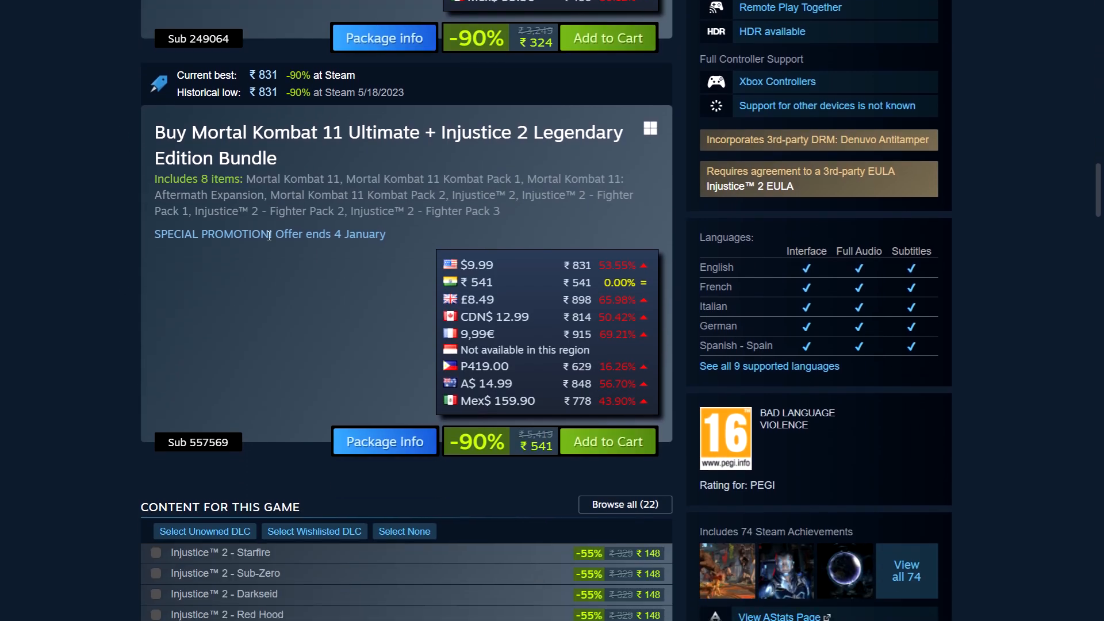
Step: Review the bundle listings that include Injustice 2, then return to the Legendary Edition box
scroll("down", 3)
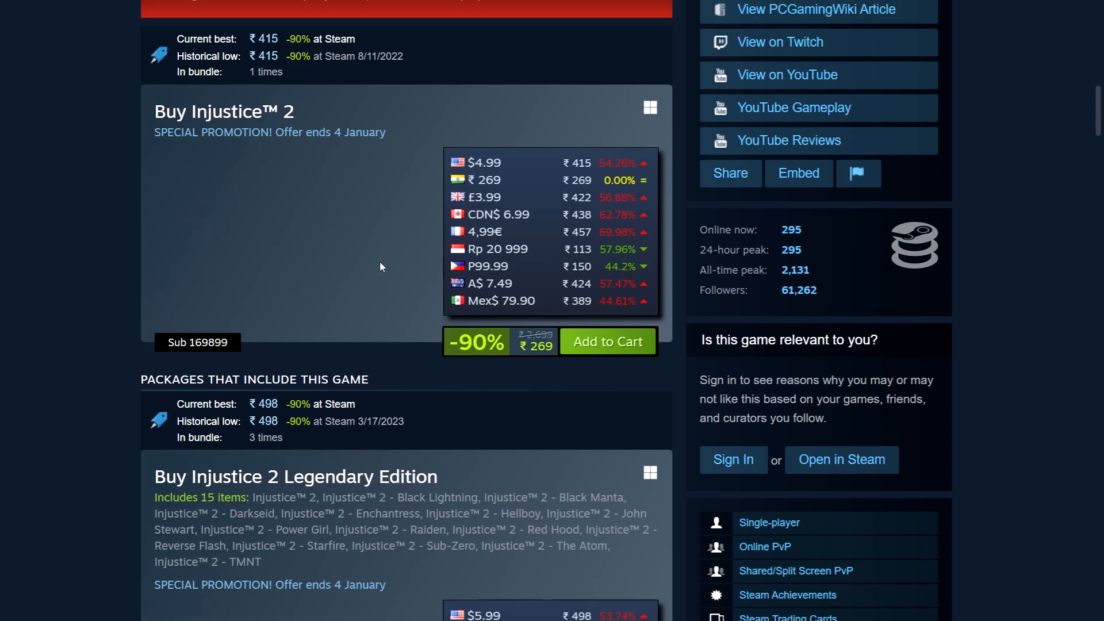
scroll("down", 3)
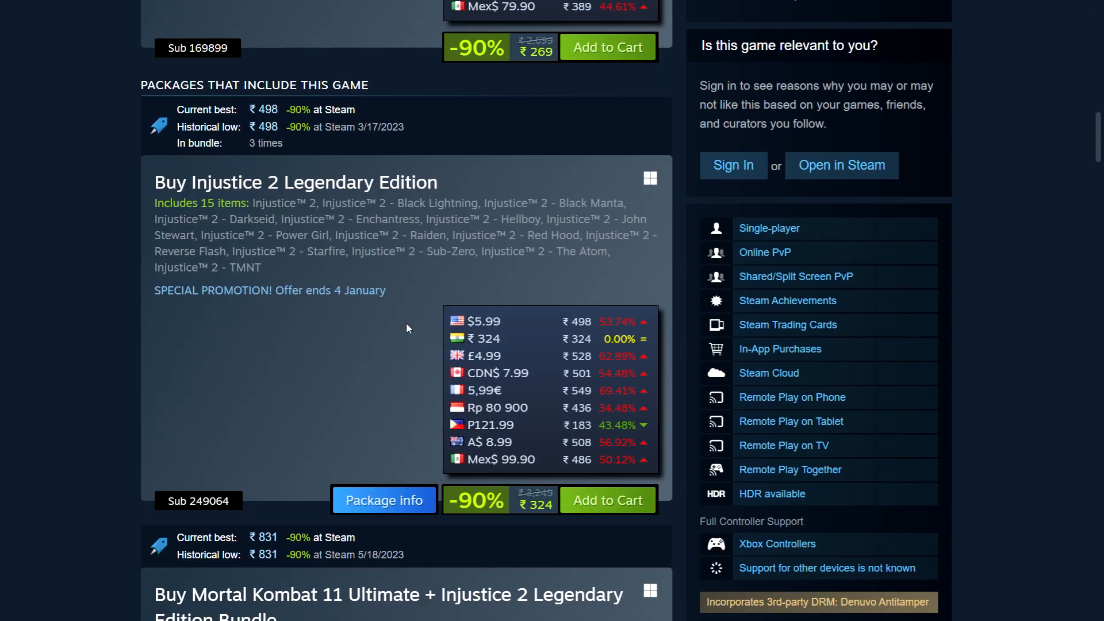
scroll("down", 3)
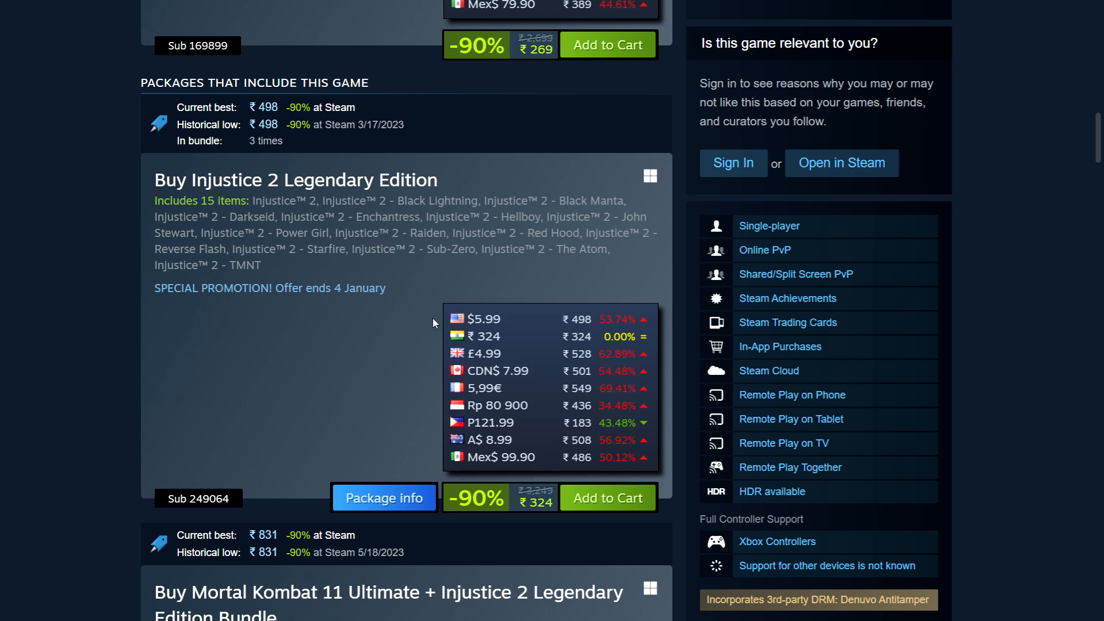
mouse_move(426, 371)
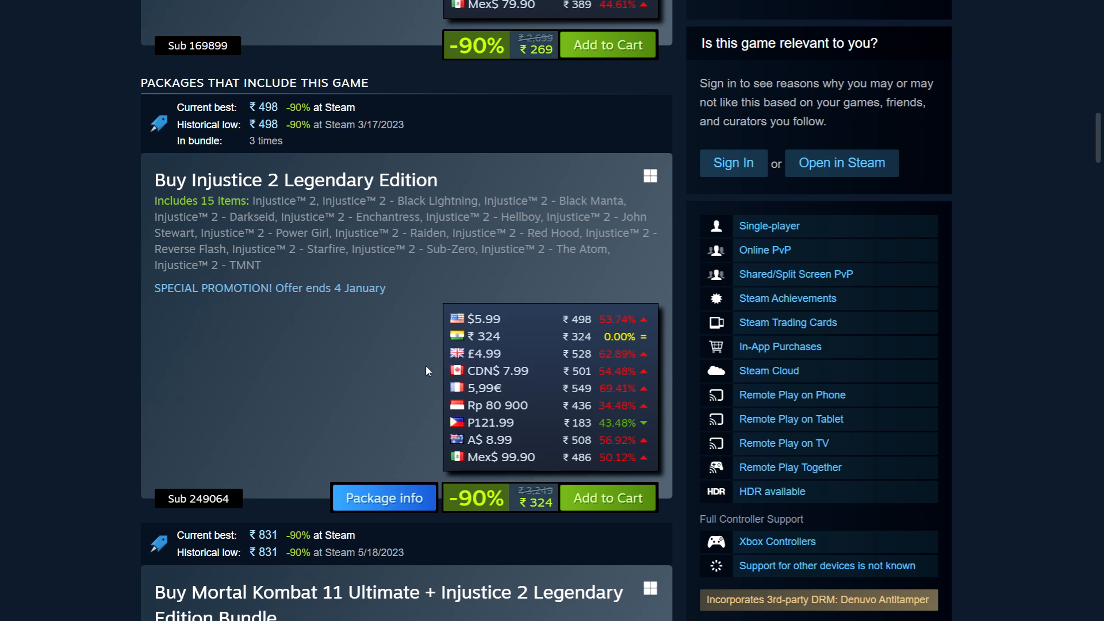
scroll("up", 3)
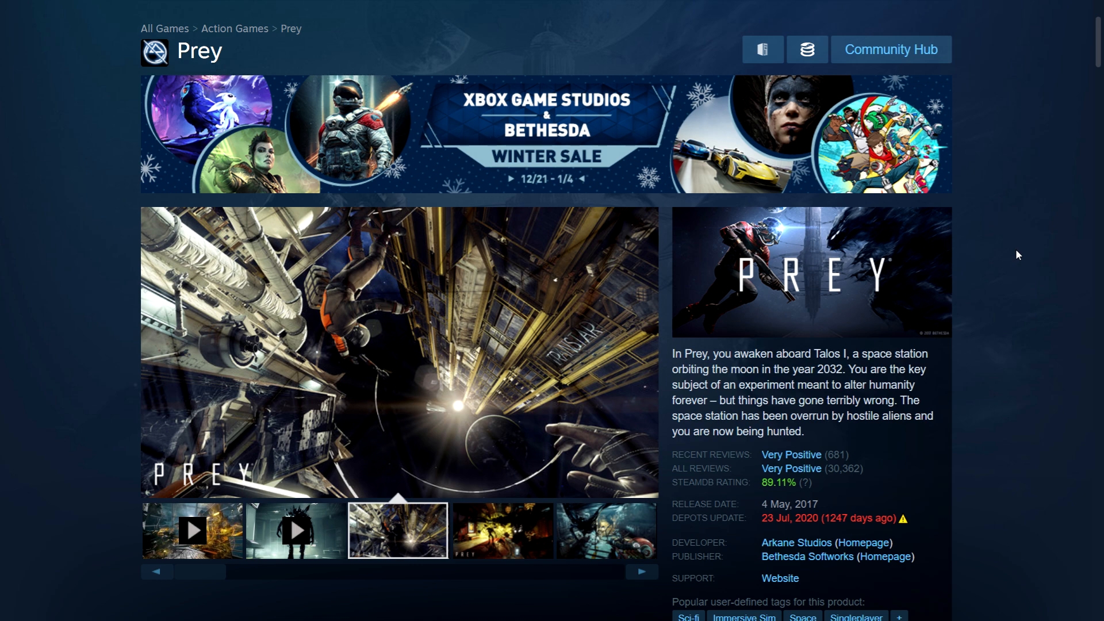
left_click(501, 531)
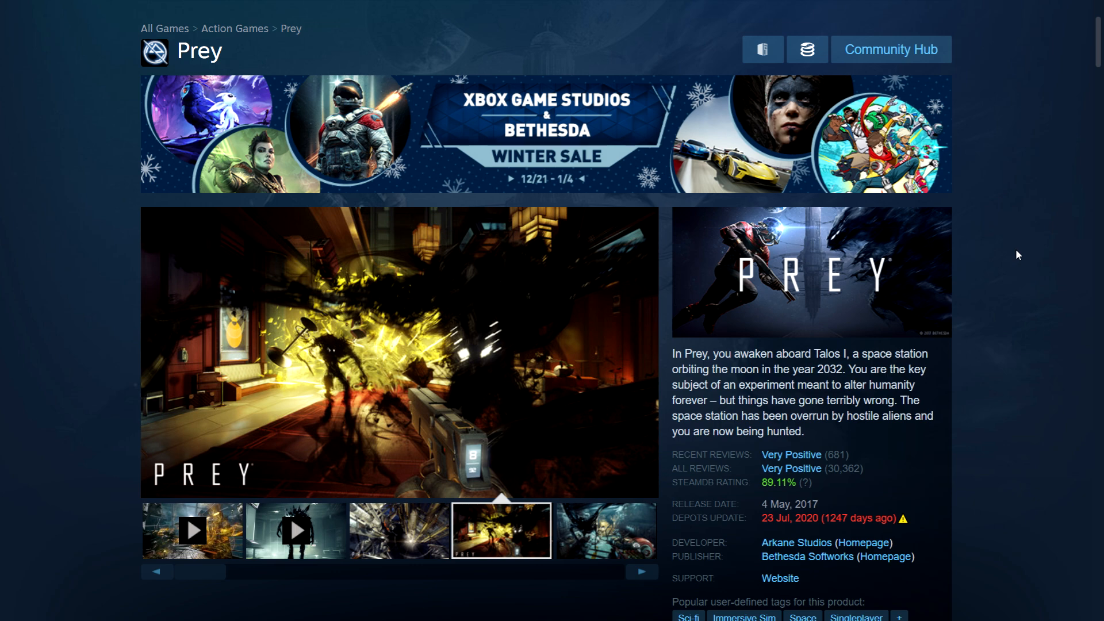
left_click(604, 530)
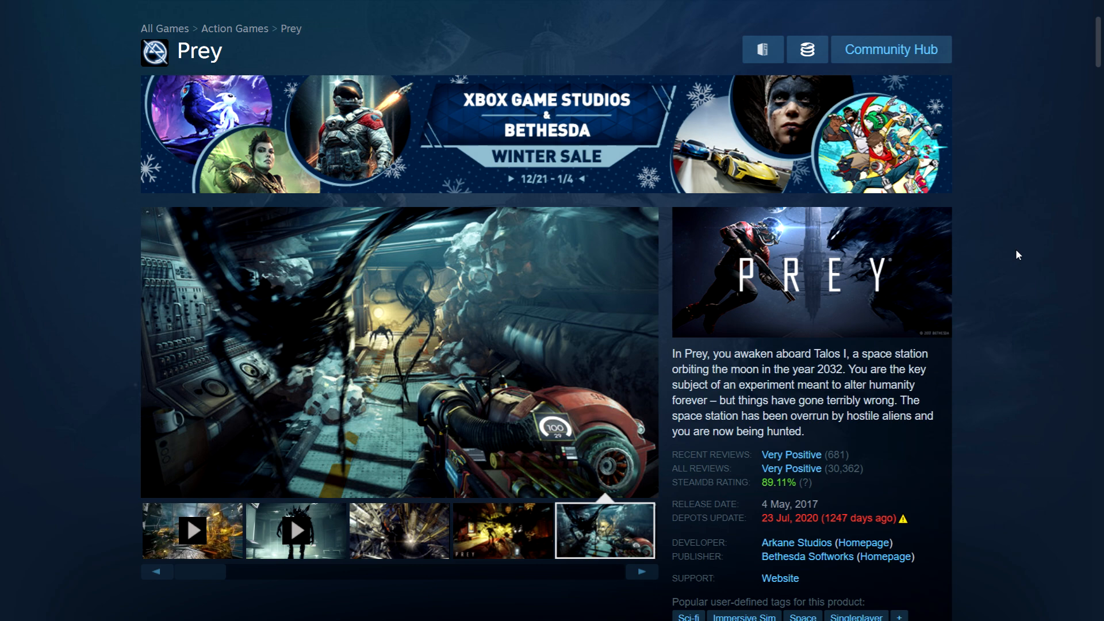
left_click(190, 531)
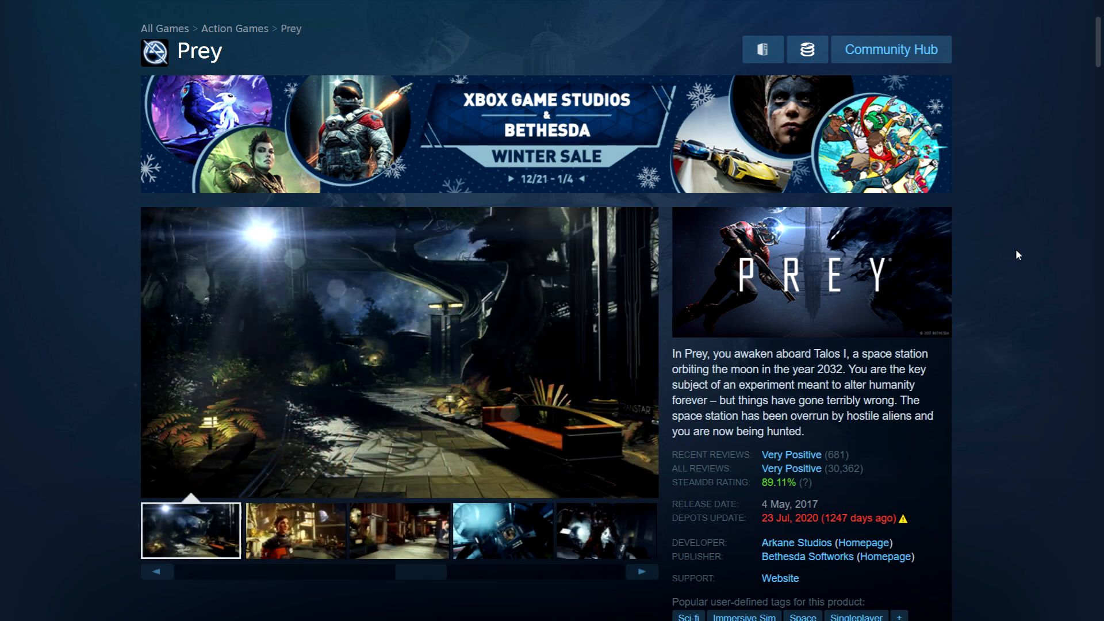
scroll("down", 3)
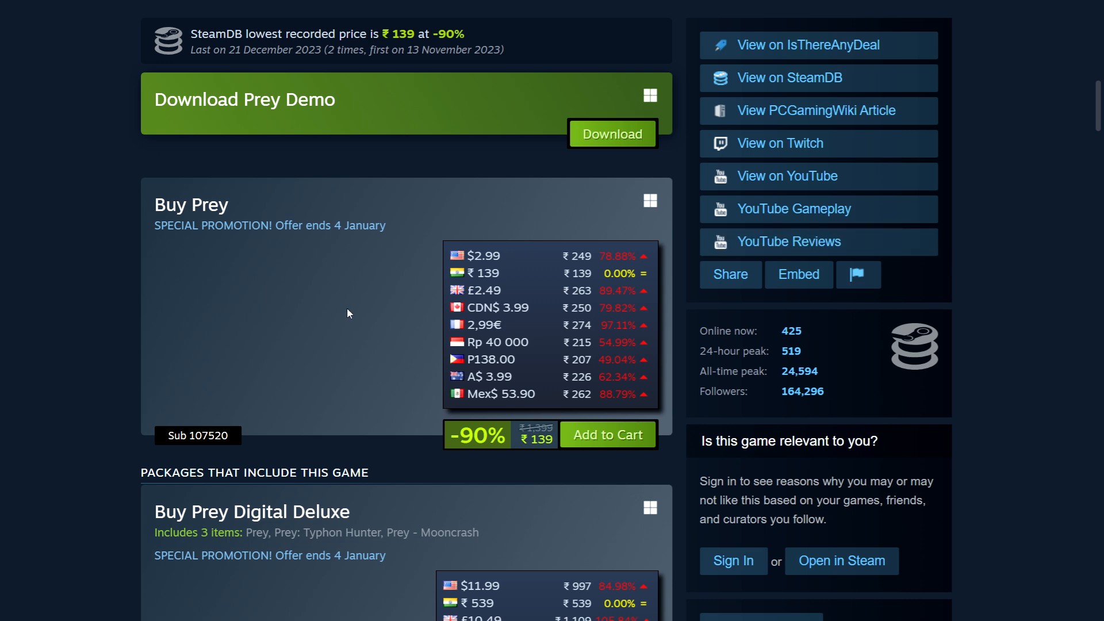
scroll("up", 3)
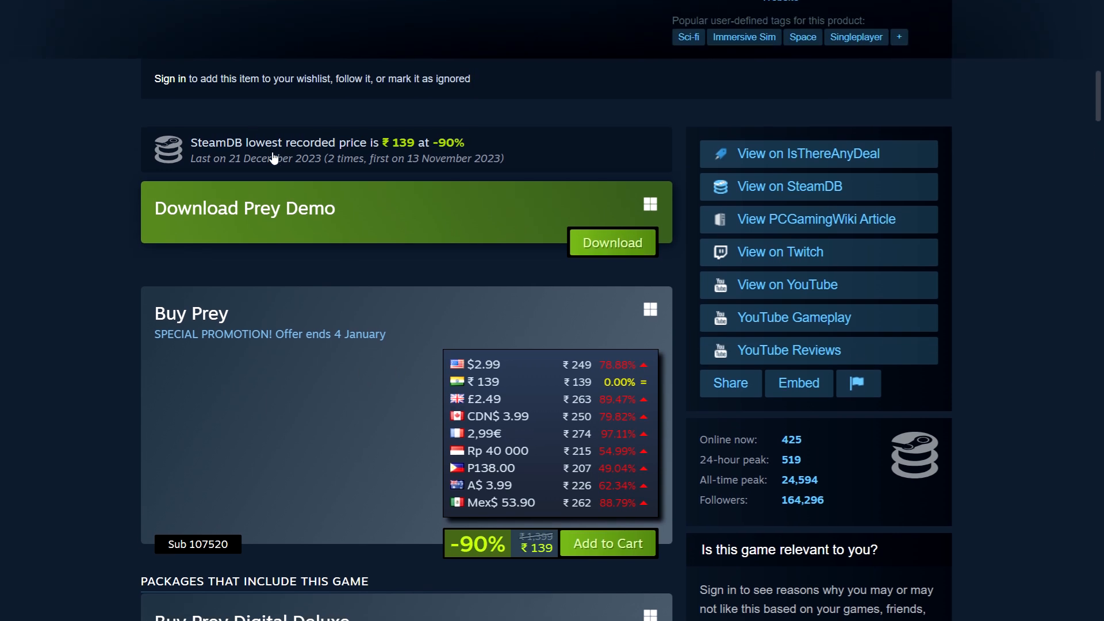
scroll("down", 3)
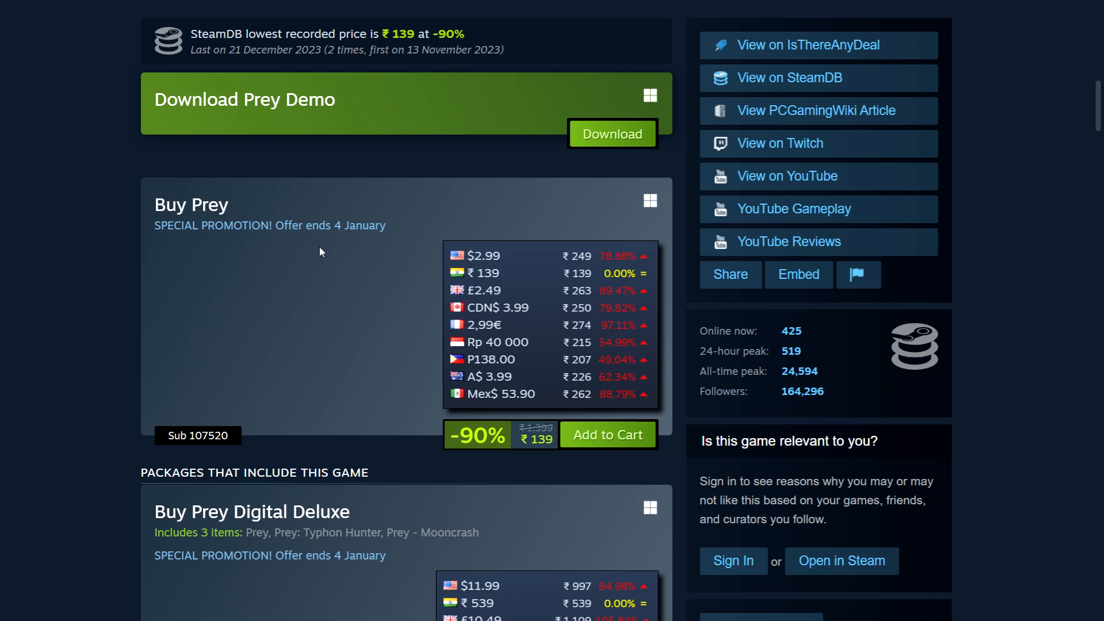
mouse_move(414, 327)
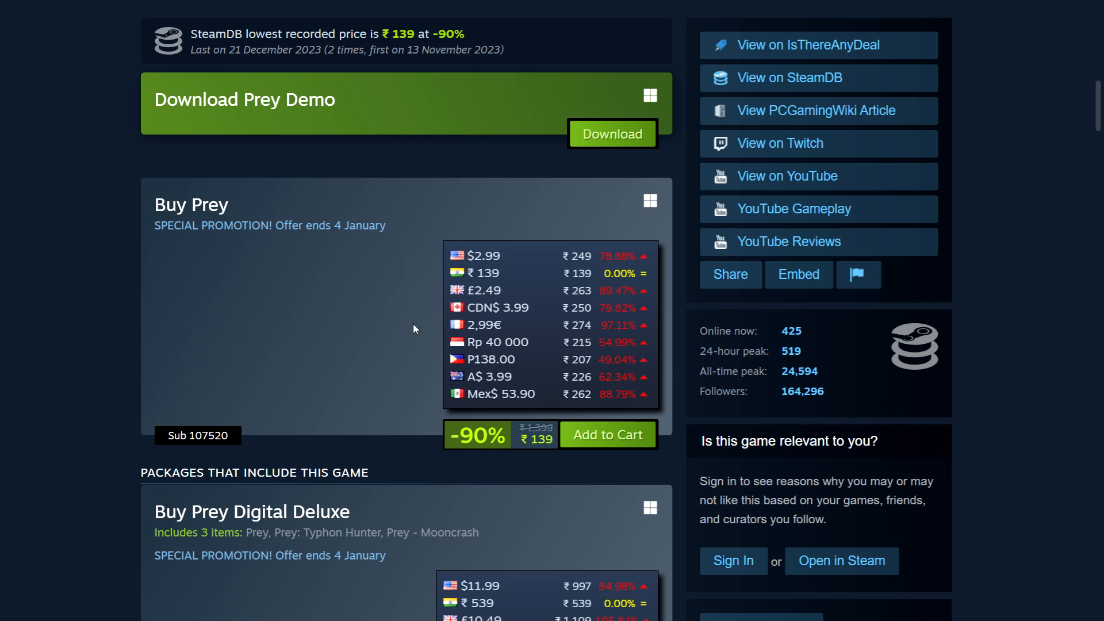
scroll("down", 3)
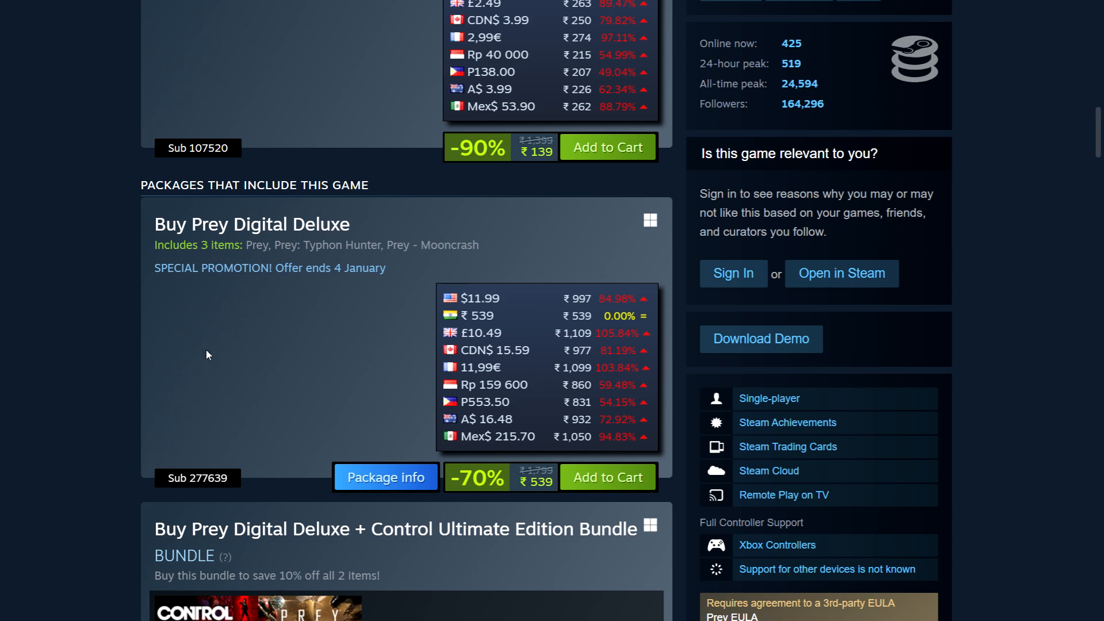
mouse_move(303, 320)
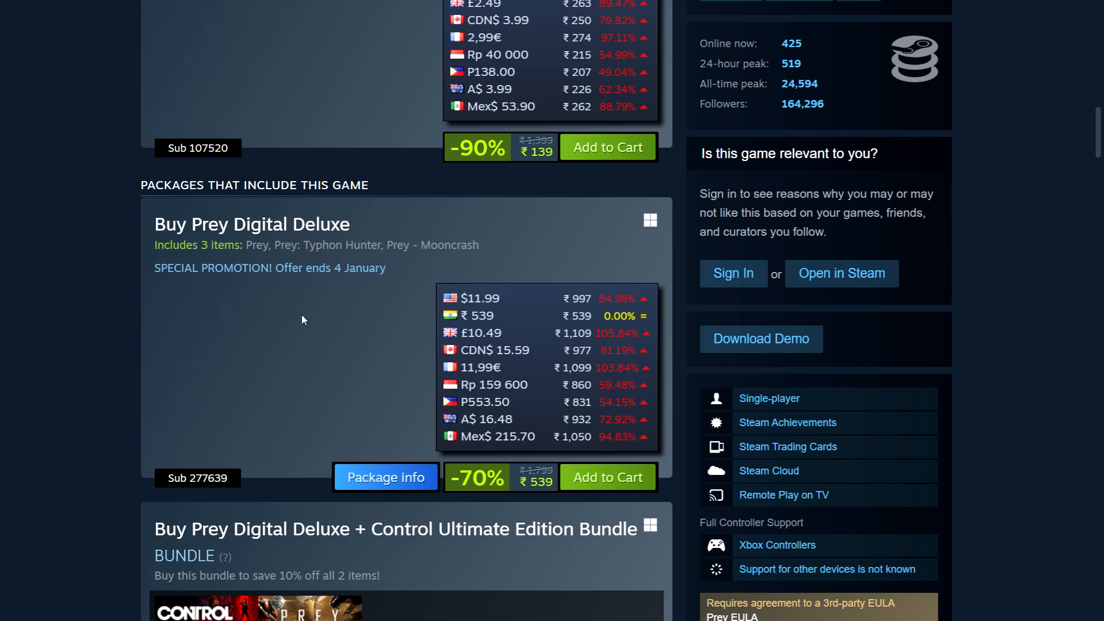
scroll("up", 3)
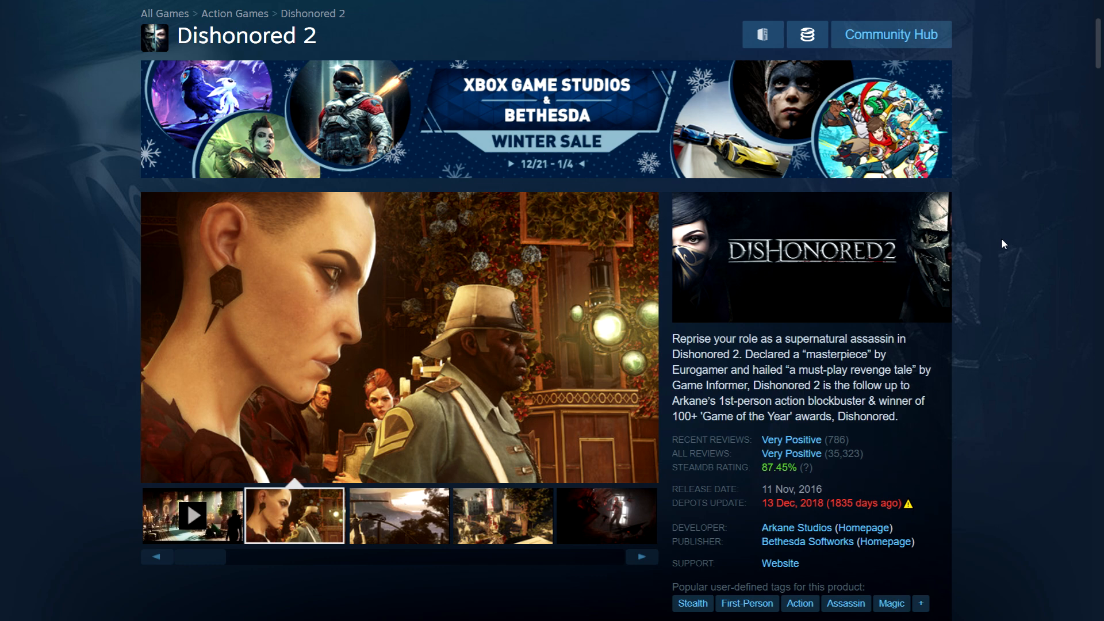
Step: Bring the Buy Dishonored 2 box into view: 90% off at ₹139 with regional prices
scroll("down", 3)
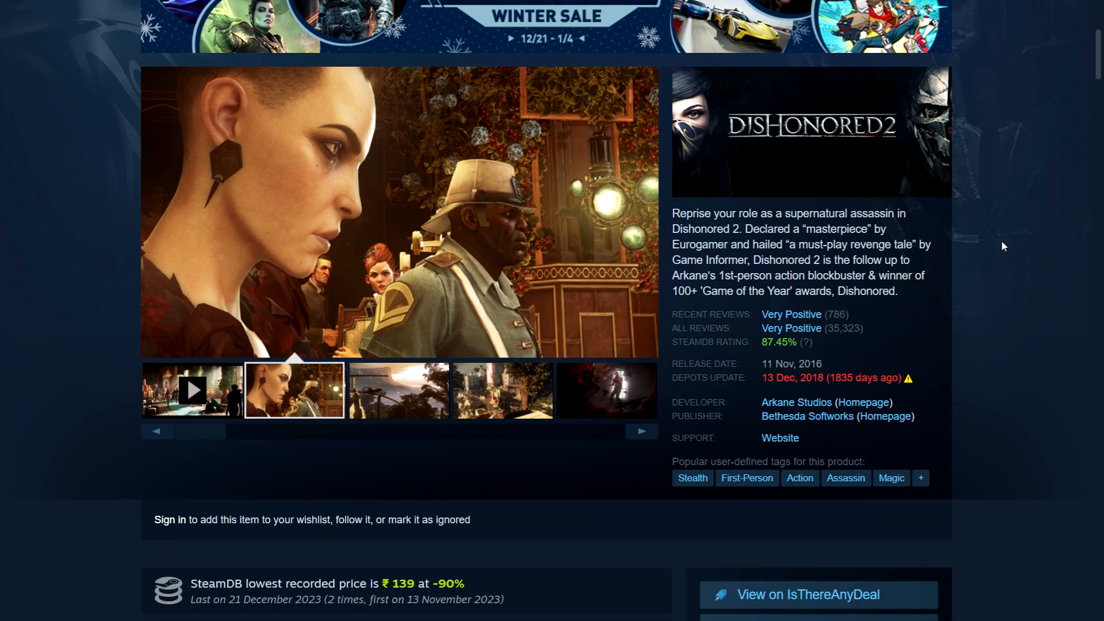
scroll("down", 3)
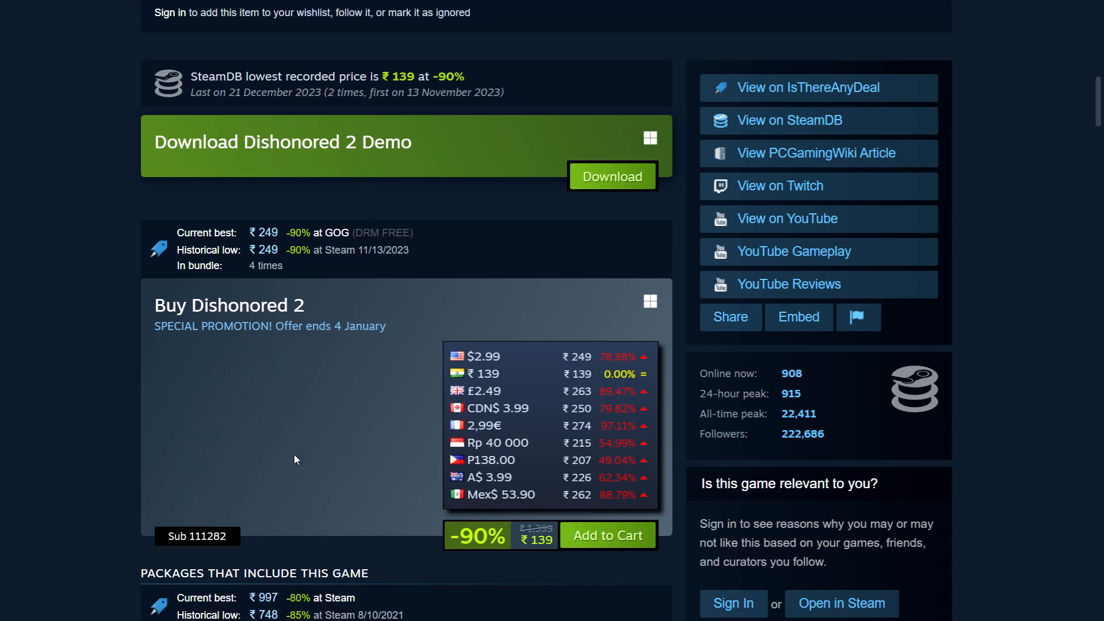
mouse_move(579, 572)
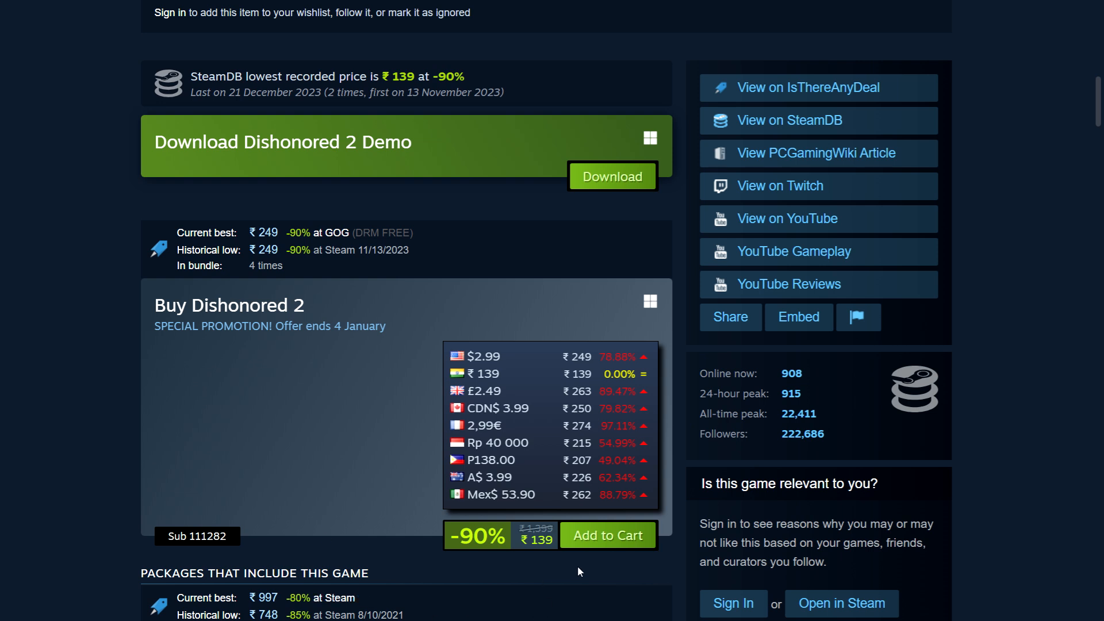
mouse_move(391, 400)
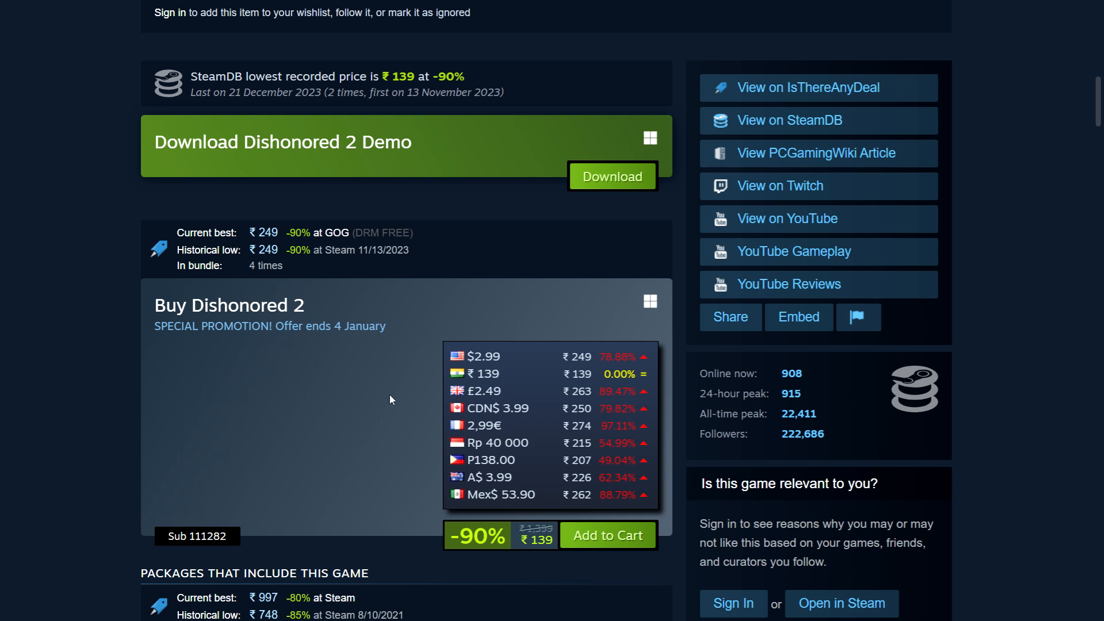
mouse_move(423, 414)
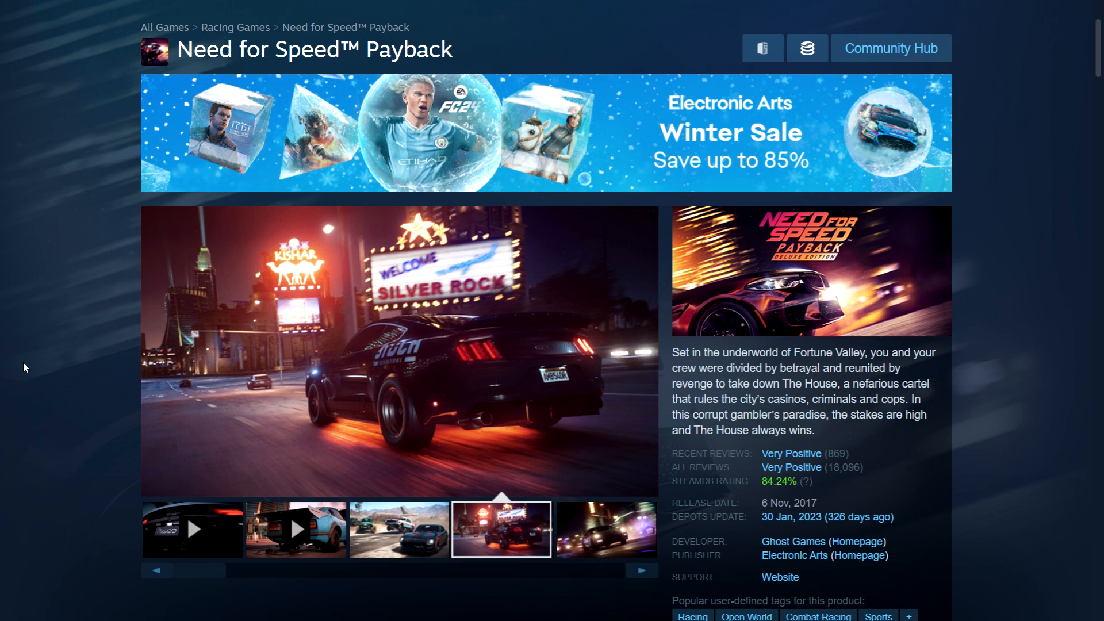
Step: Bring the Need for Speed Payback Deluxe Edition box into view: 90% off at ₹149 with regional prices
scroll("down", 3)
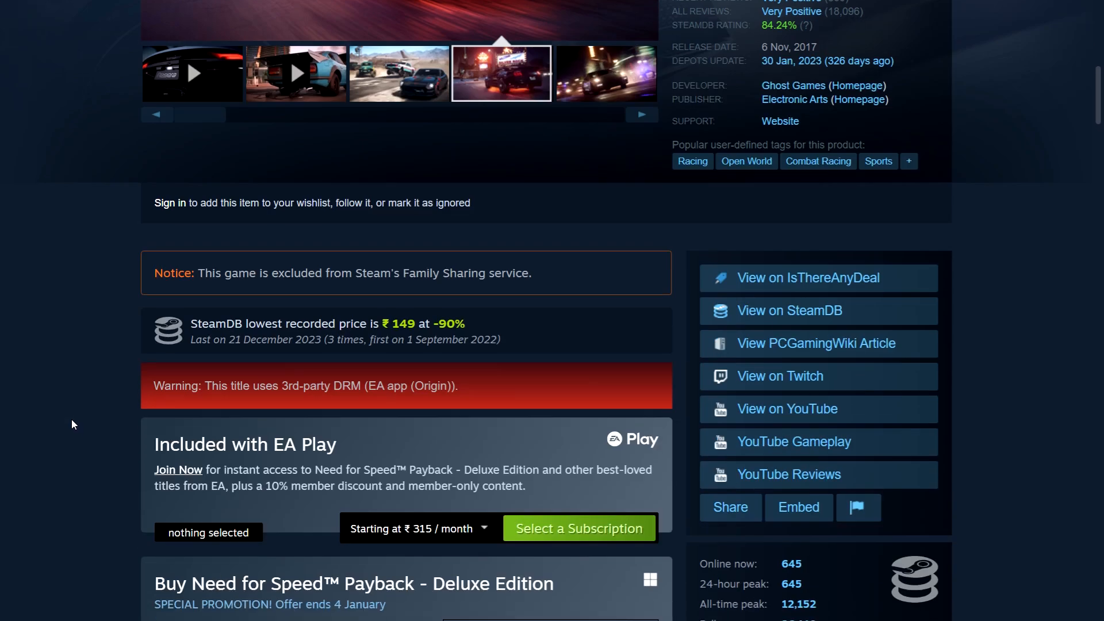
scroll("down", 3)
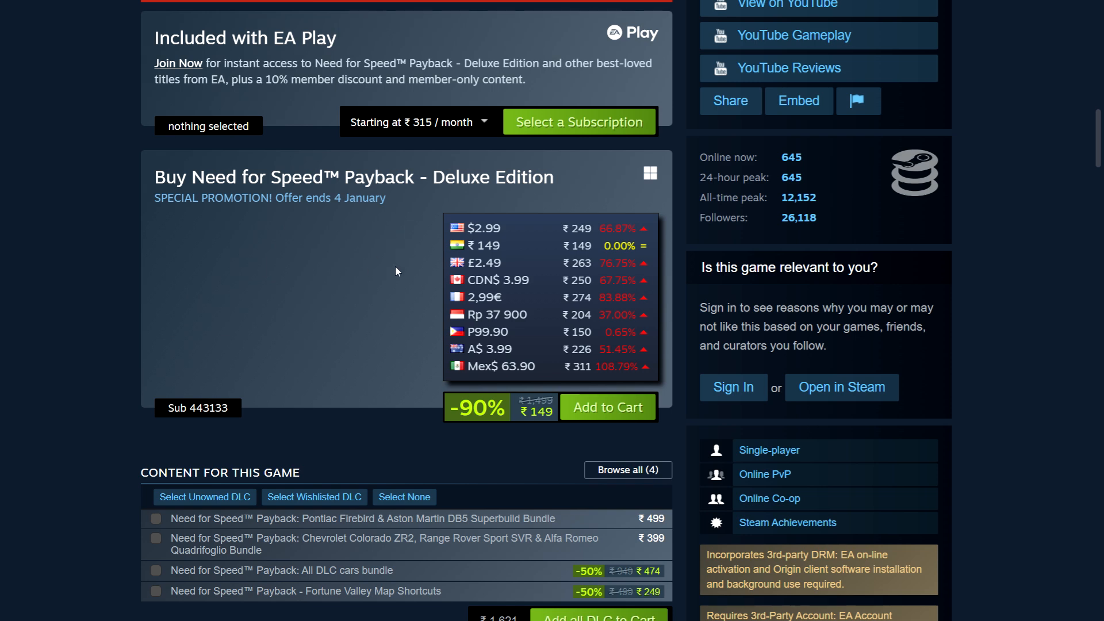
mouse_move(397, 294)
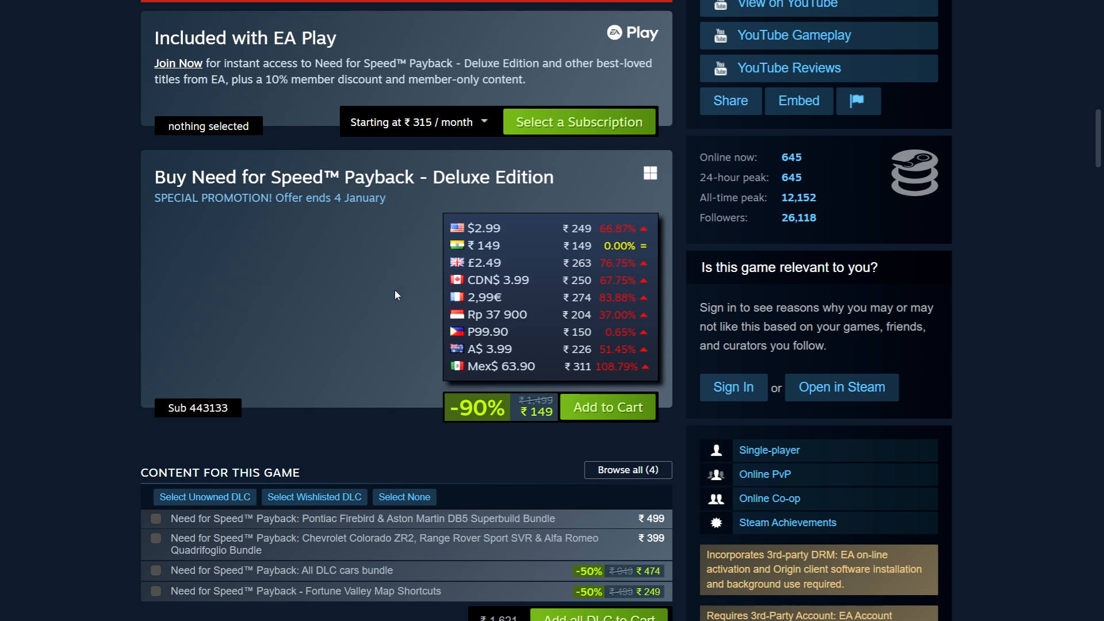
mouse_move(113, 357)
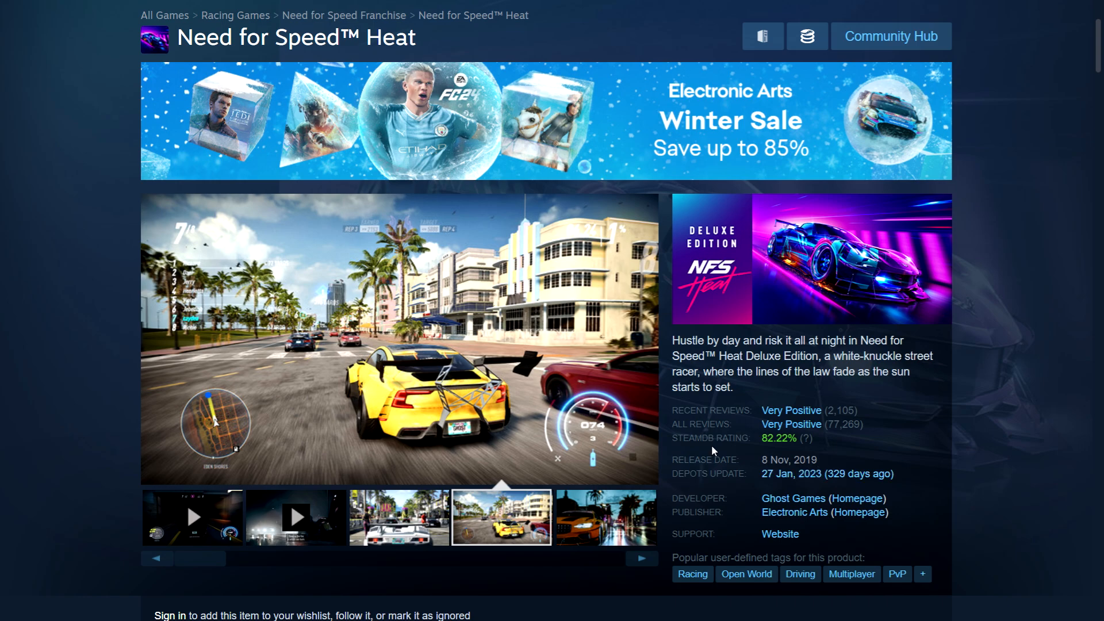
Step: Bring the Need for Speed Heat Deluxe Edition box into view: 95% off at ₹175 with regional prices
scroll("down", 3)
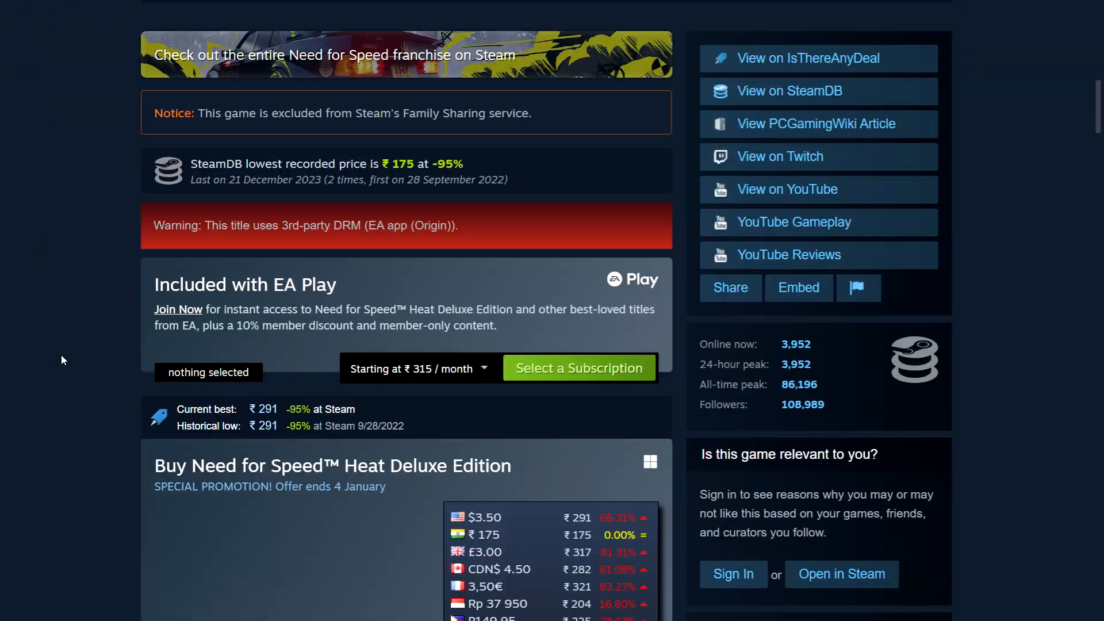
scroll("down", 3)
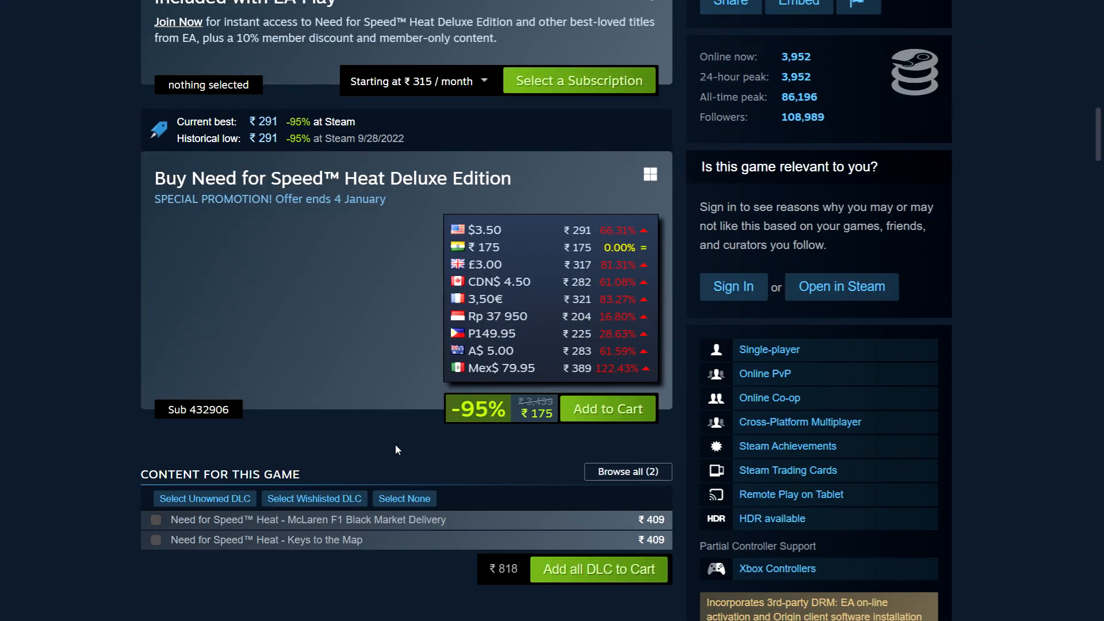
mouse_move(481, 450)
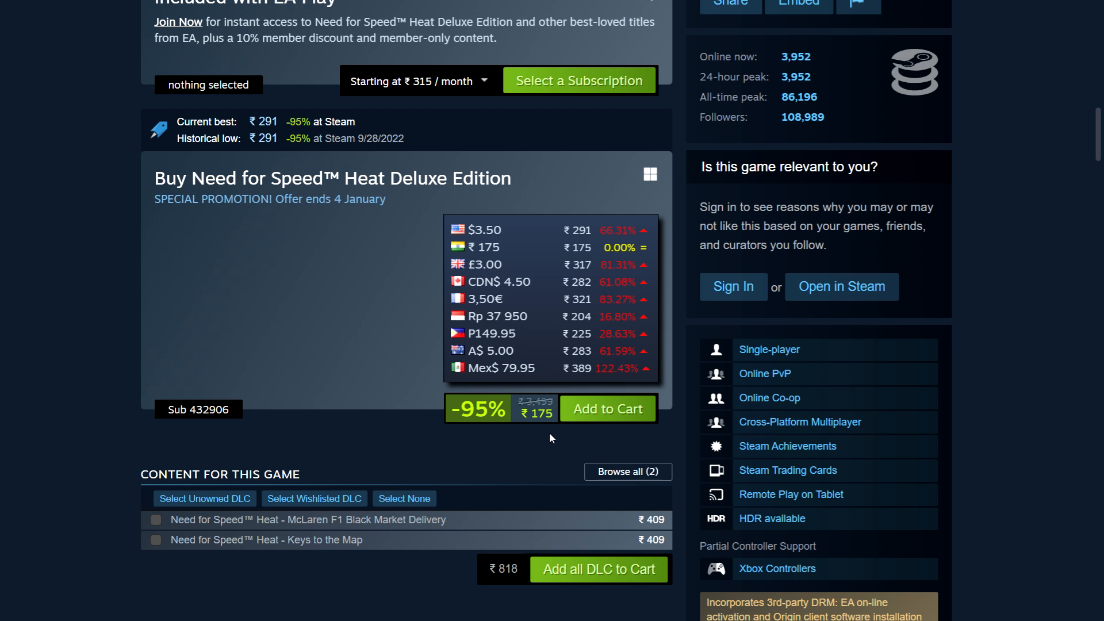
mouse_move(411, 237)
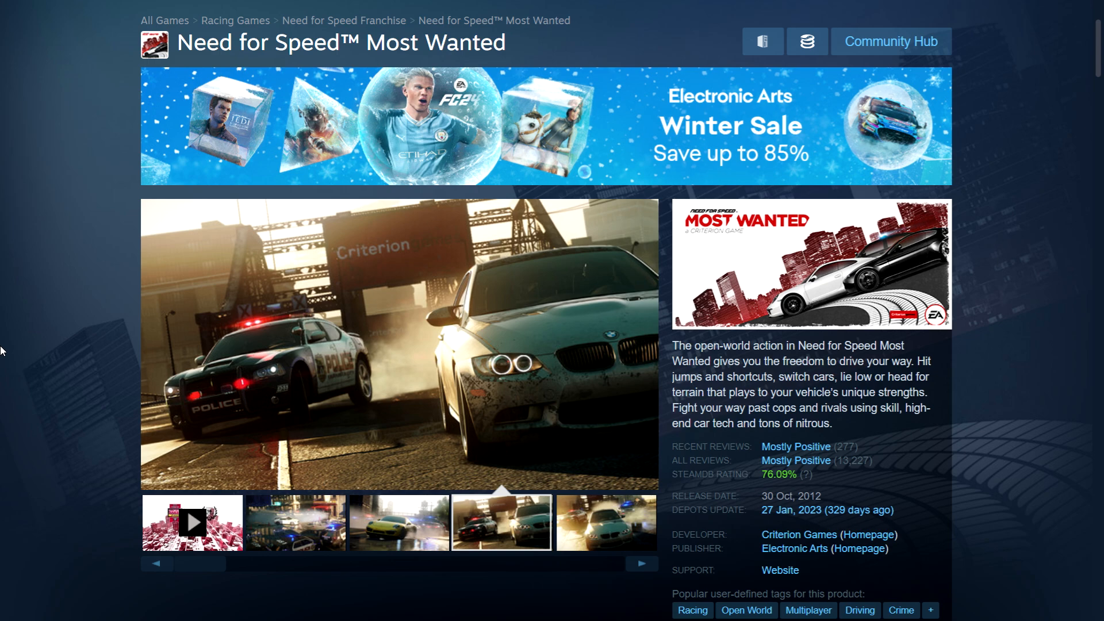
Step: View the Need for Speed Most Wanted purchase box at 90% off for ₹100, then return to the top
scroll("down", 3)
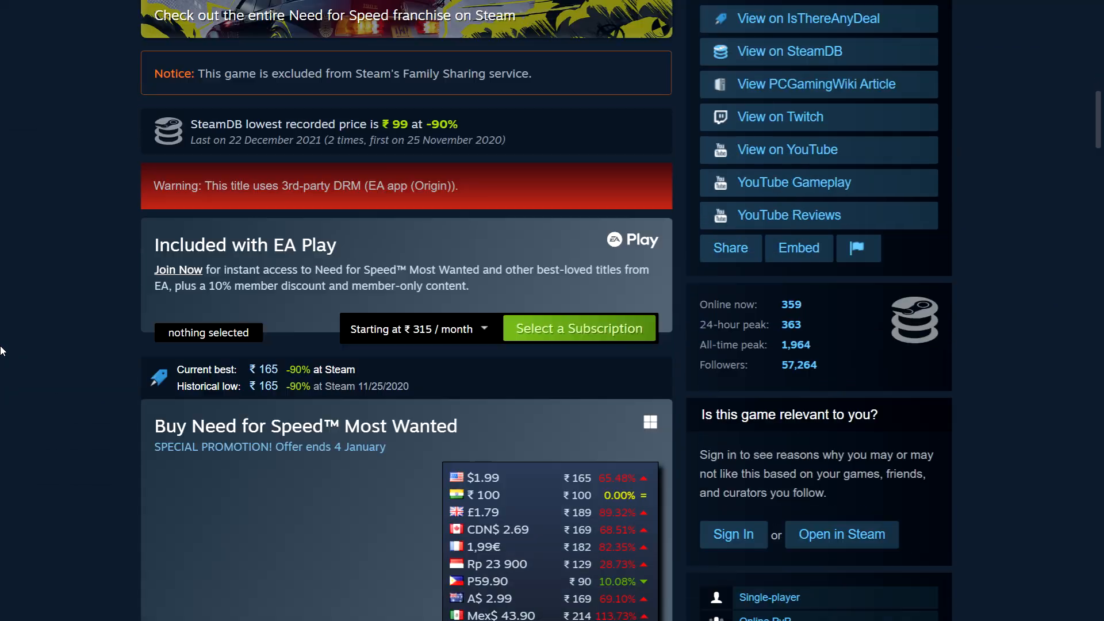
scroll("down", 3)
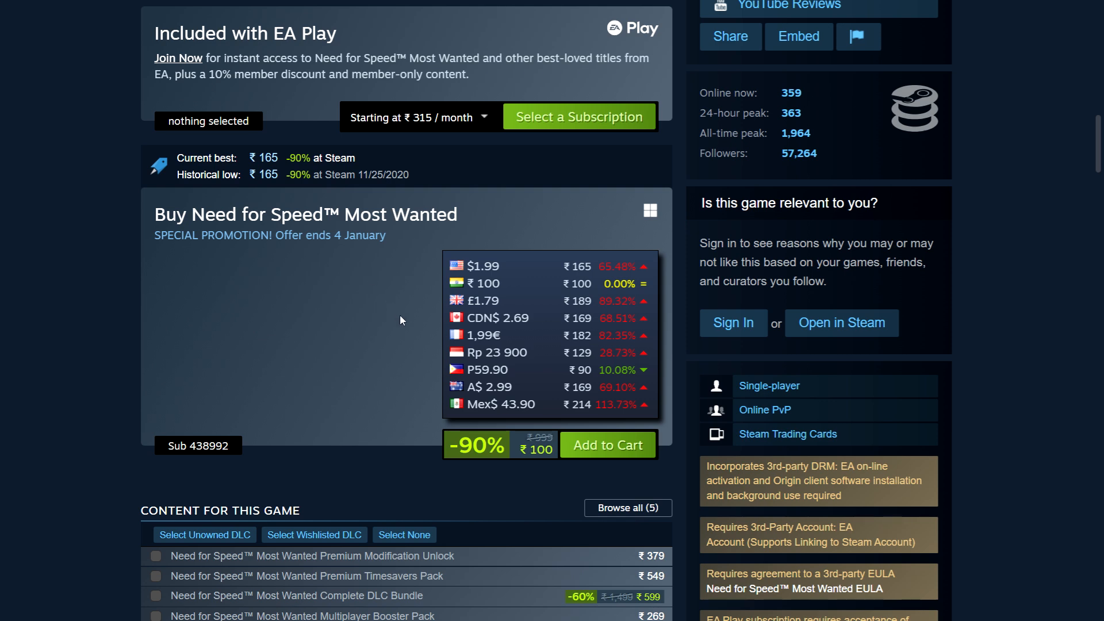
mouse_move(231, 347)
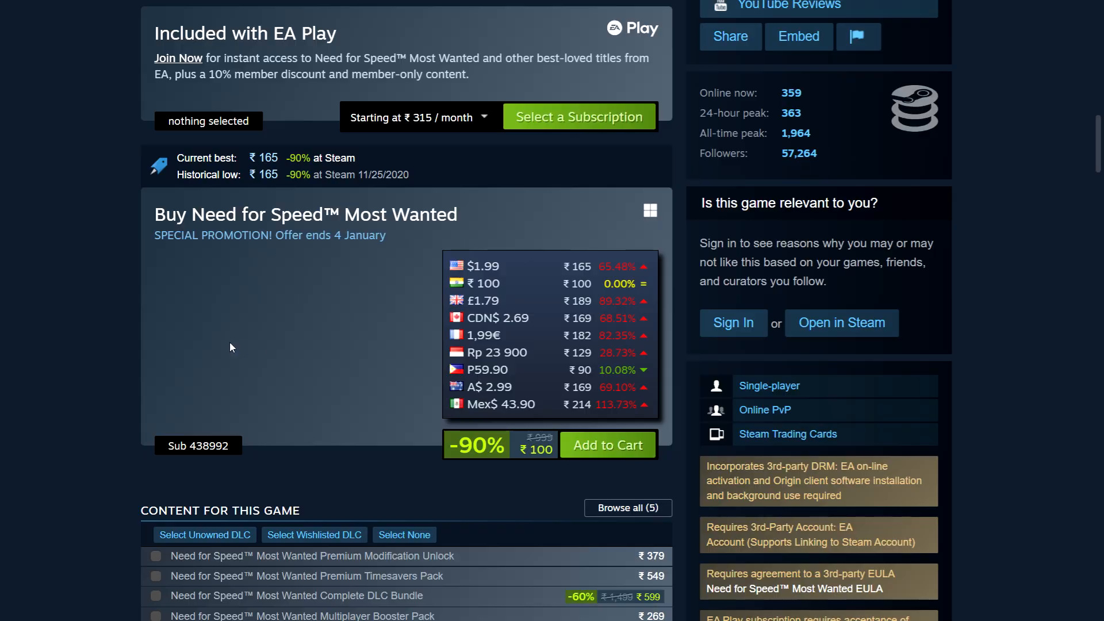
scroll("up", 3)
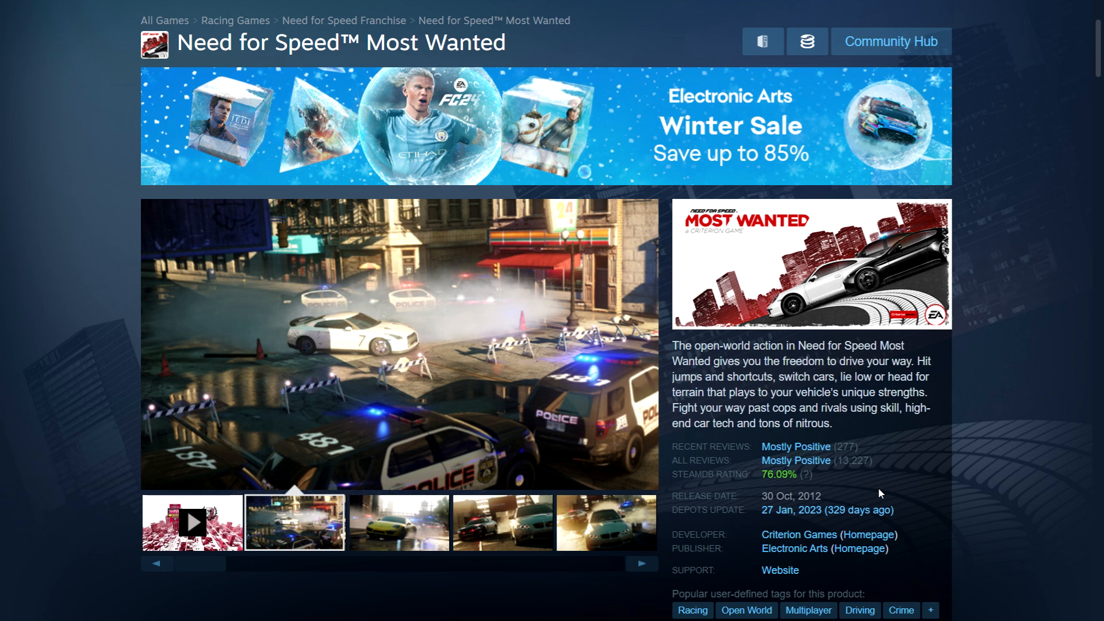
Step: Go to the GRID Legends store page and start down toward its purchase section
left_click(398, 523)
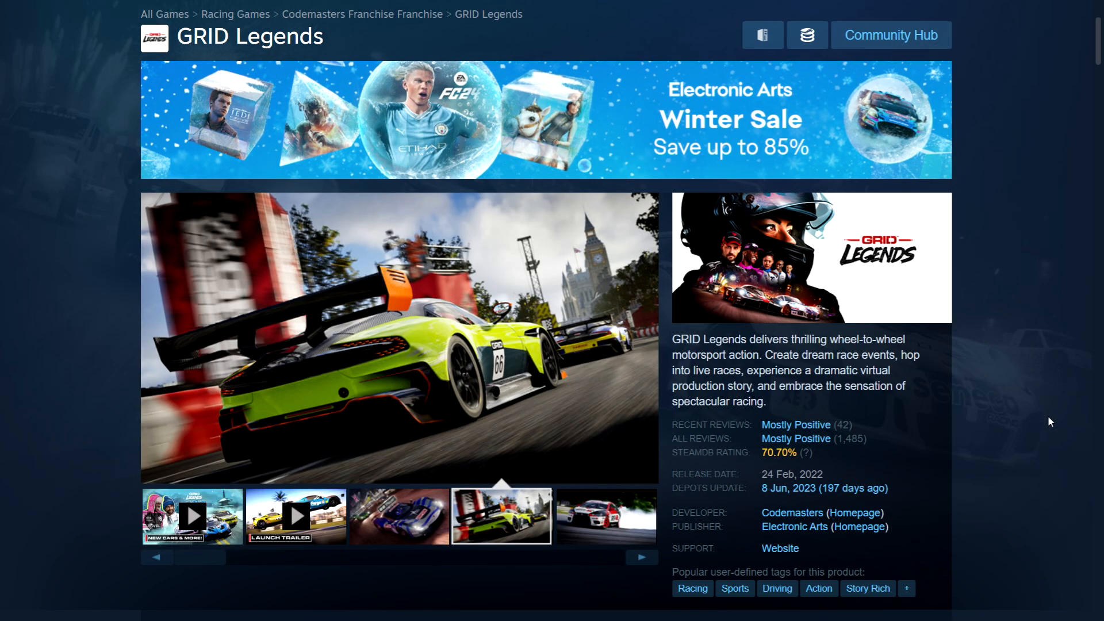
left_click(604, 516)
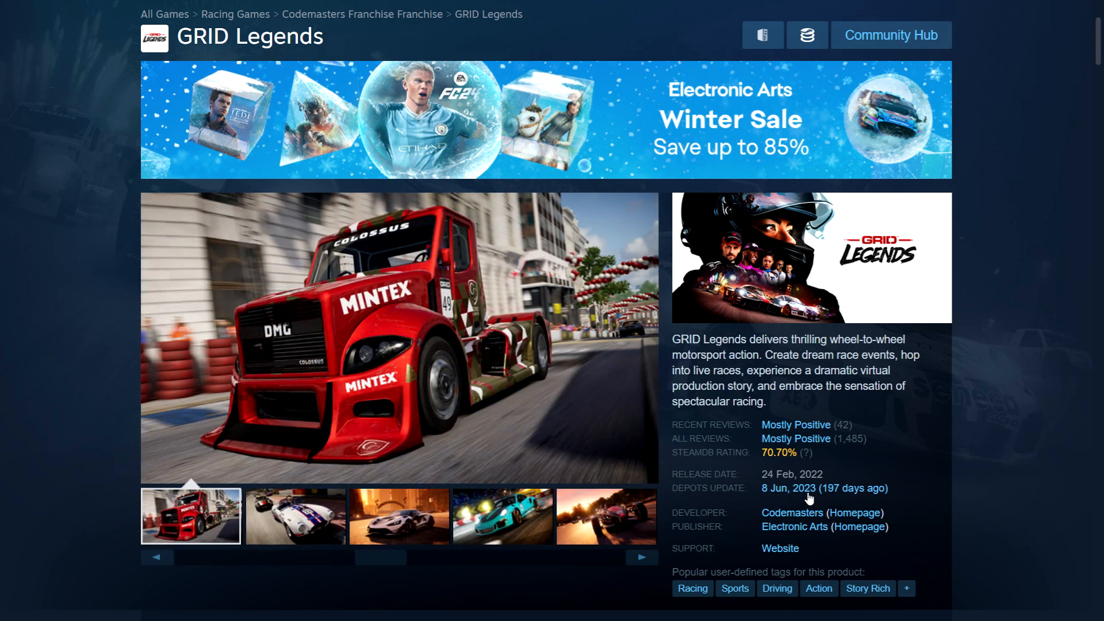
scroll("down", 3)
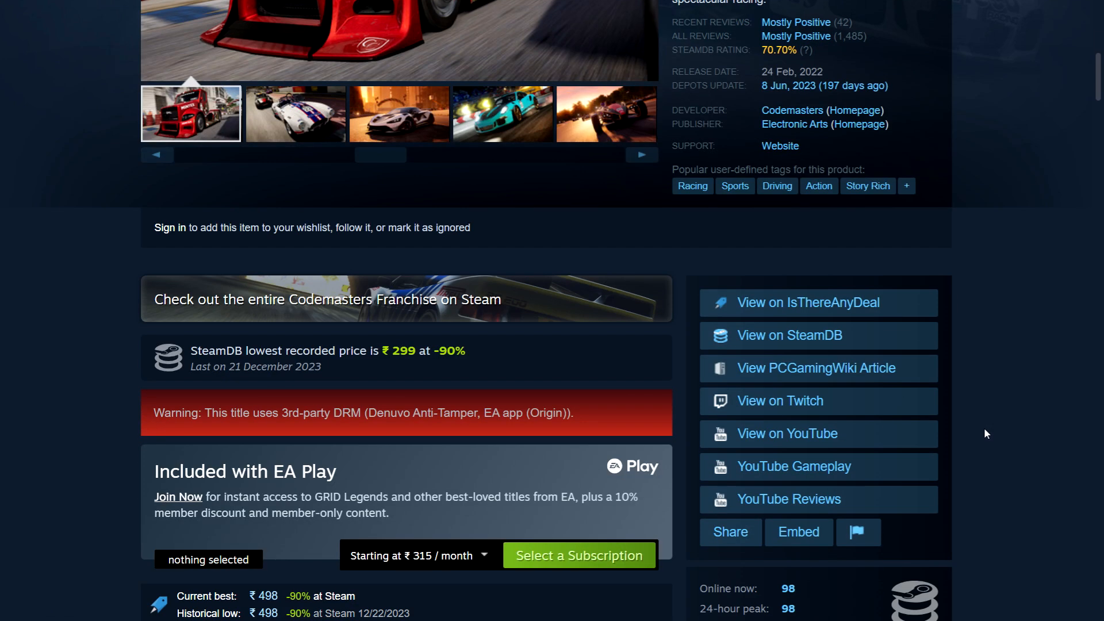
Step: Bring the Buy GRID Legends box into view: 90% off at ₹299 with regional price tables
scroll("down", 3)
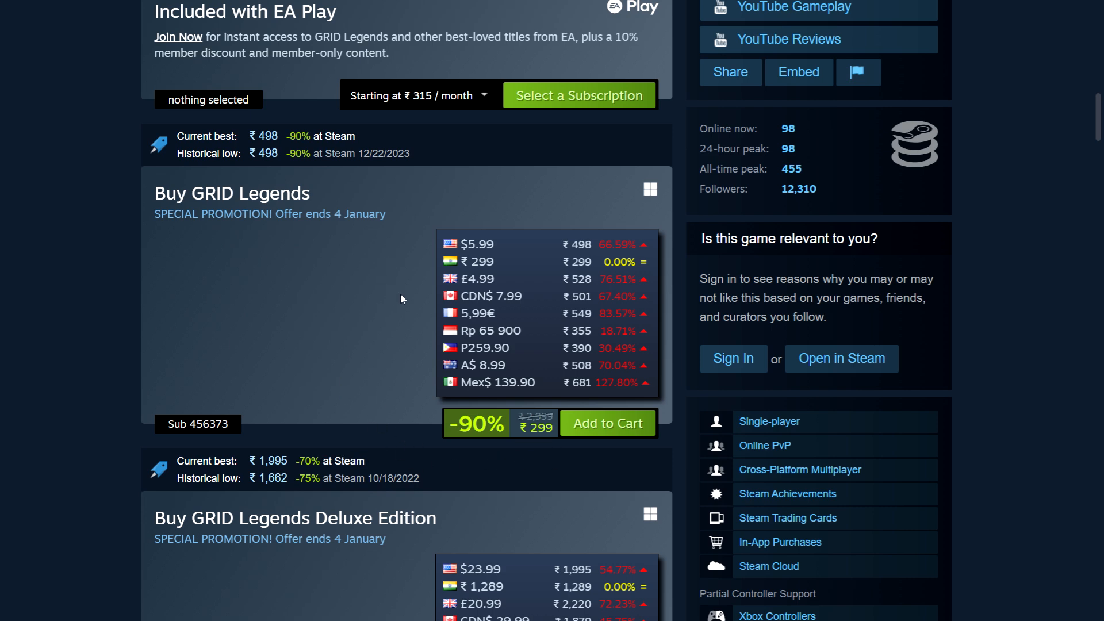
scroll("down", 3)
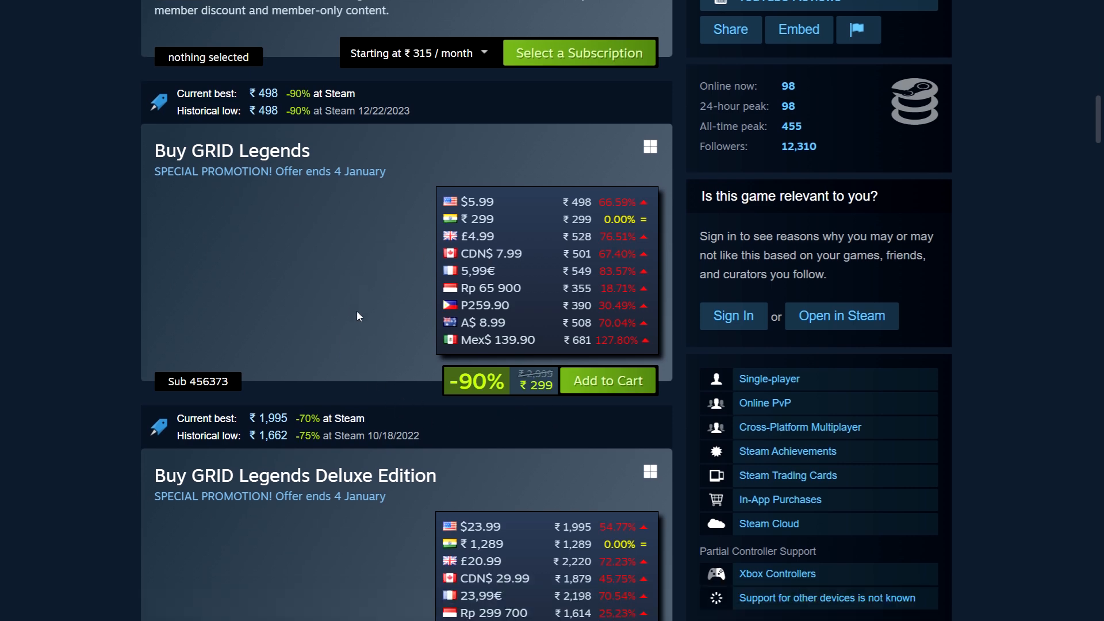
scroll("down", 3)
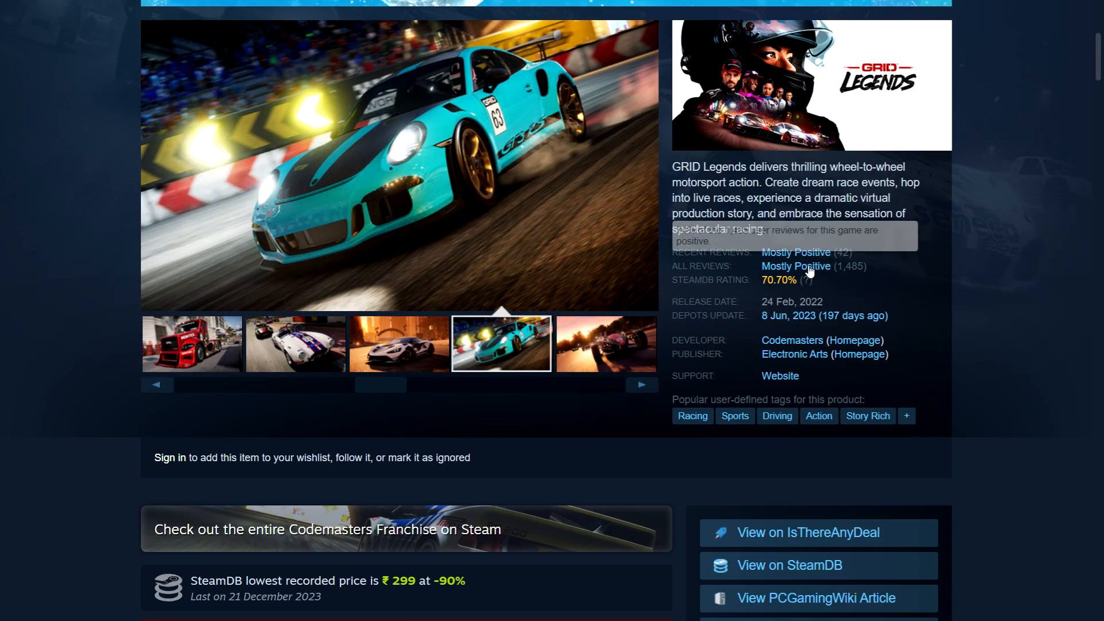
scroll("up", 3)
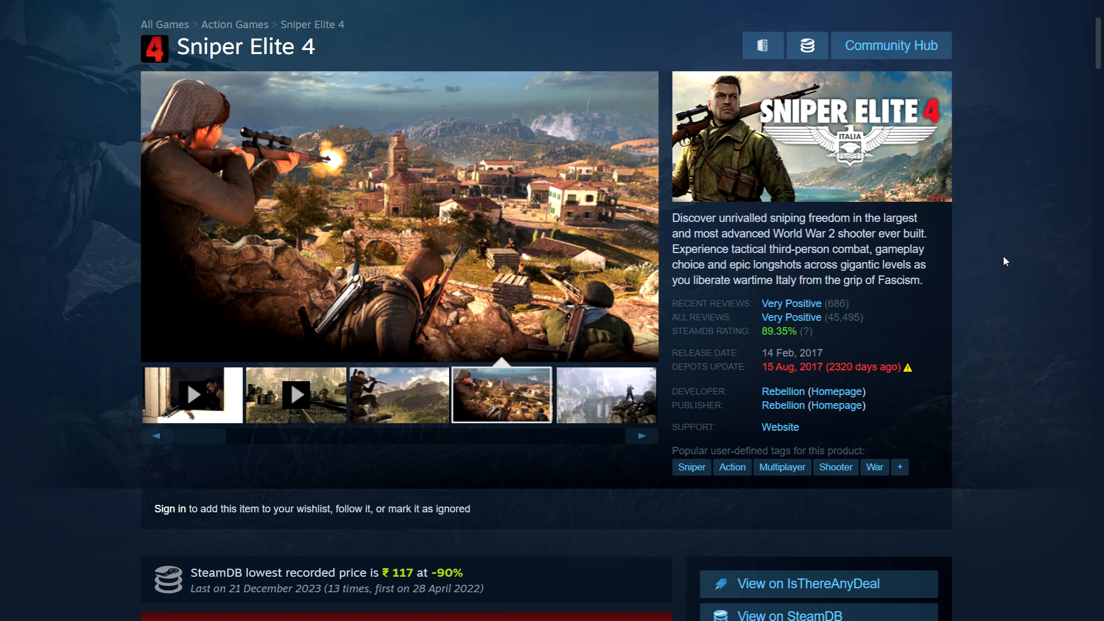
Step: Reach the Buy Sniper Elite 4 Deluxe Edition box at ₹173 with its regional price table
scroll("down", 3)
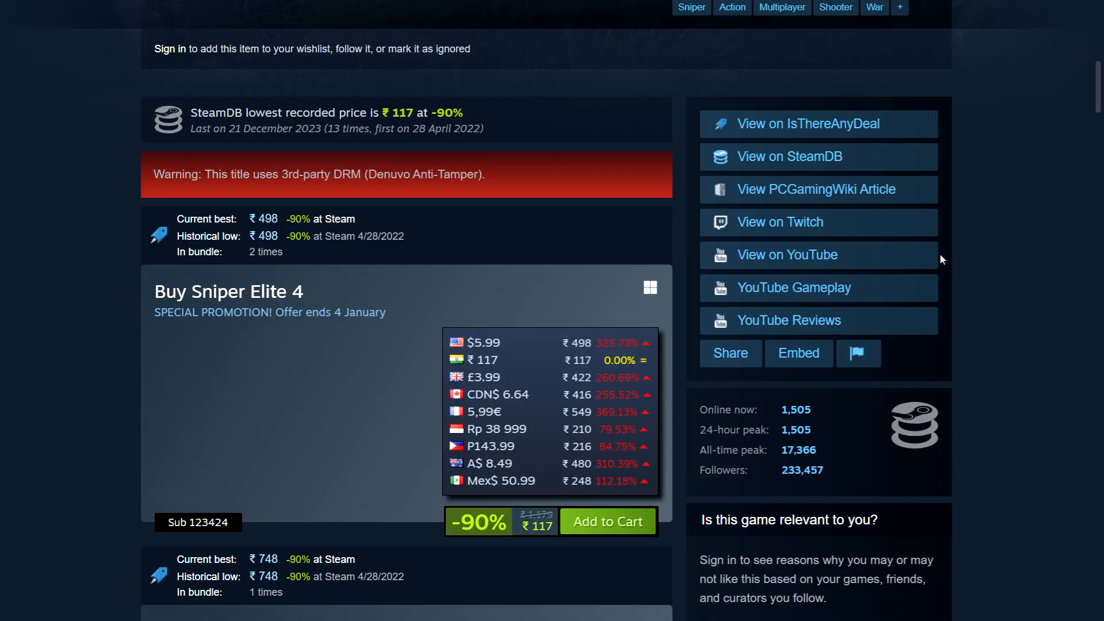
scroll("down", 3)
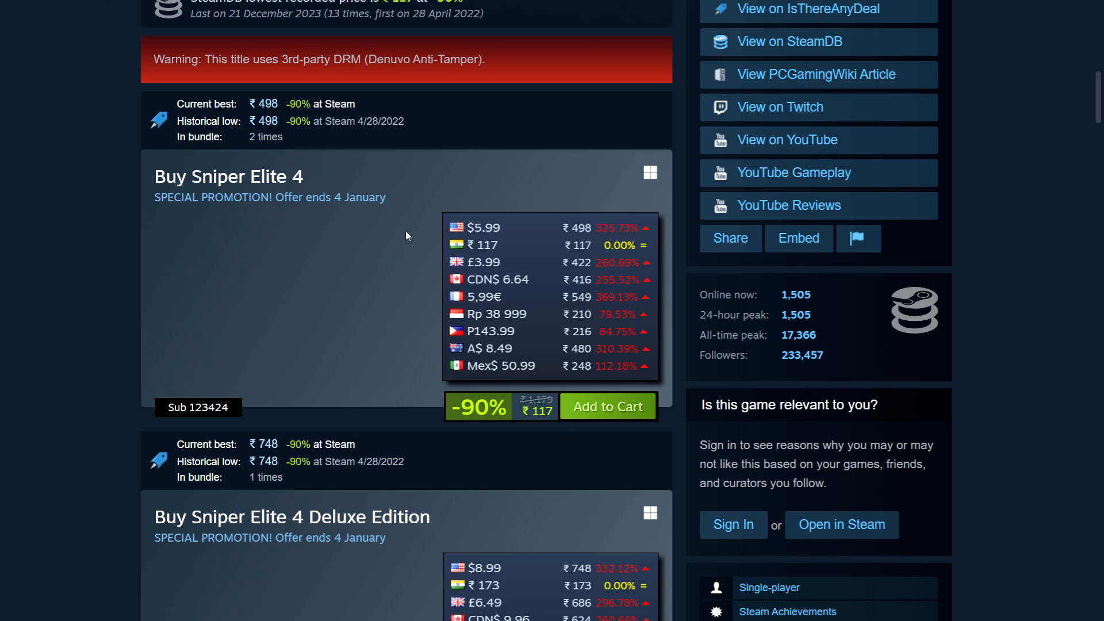
mouse_move(415, 286)
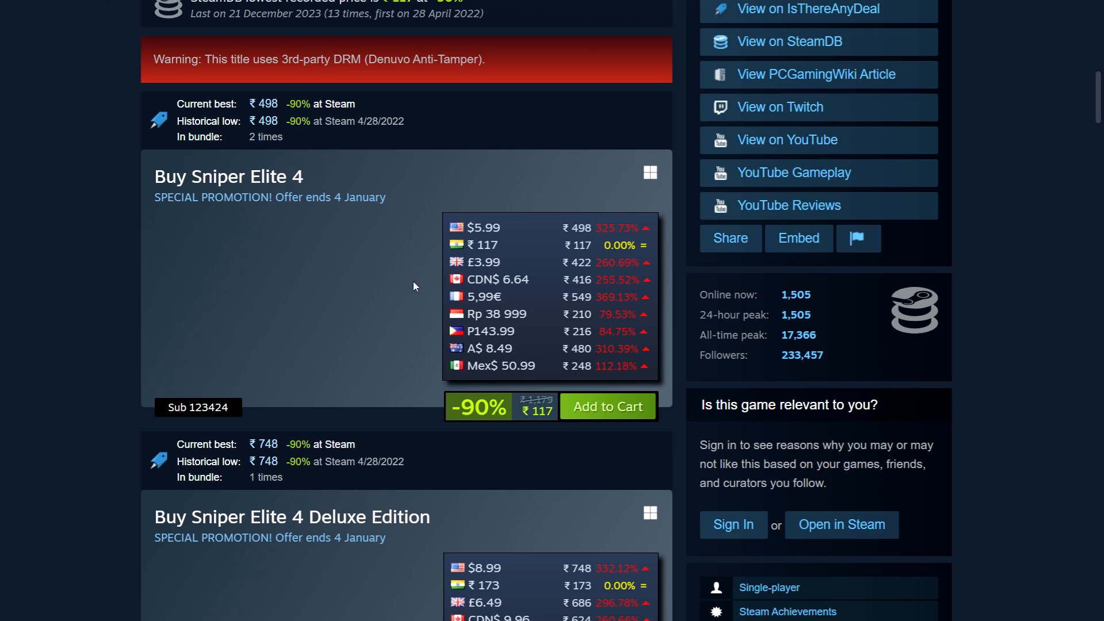
scroll("down", 3)
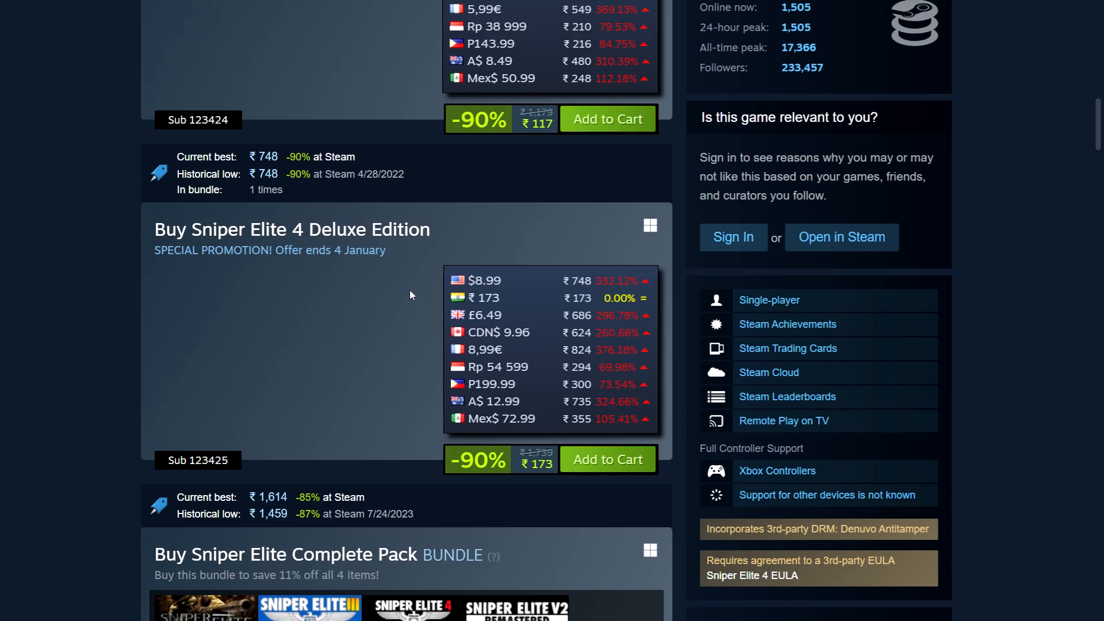
scroll("down", 3)
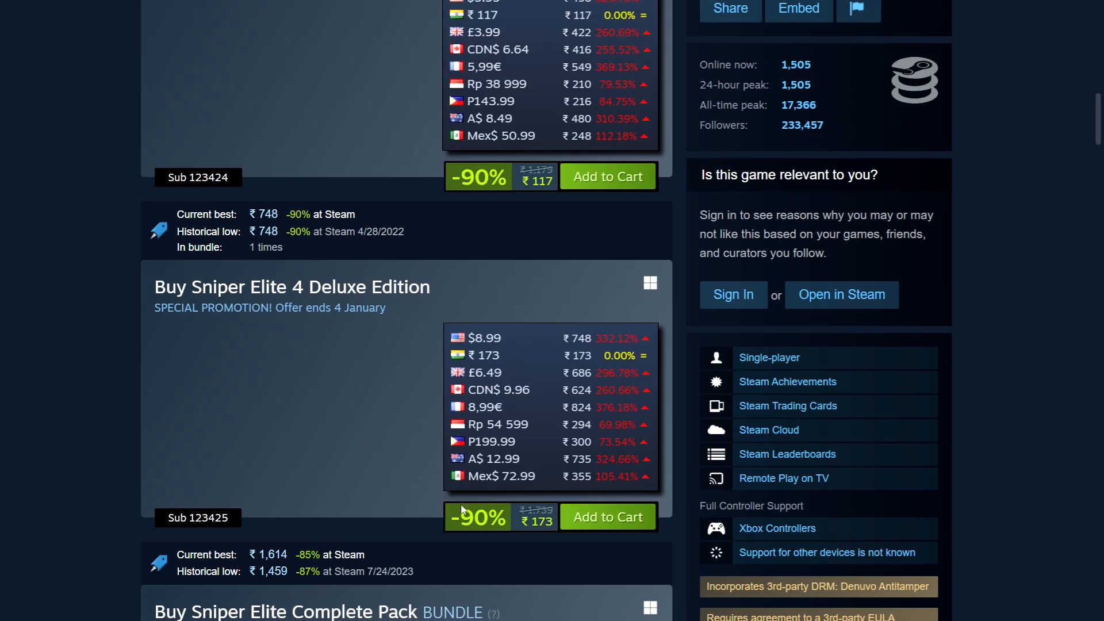
scroll("down", 3)
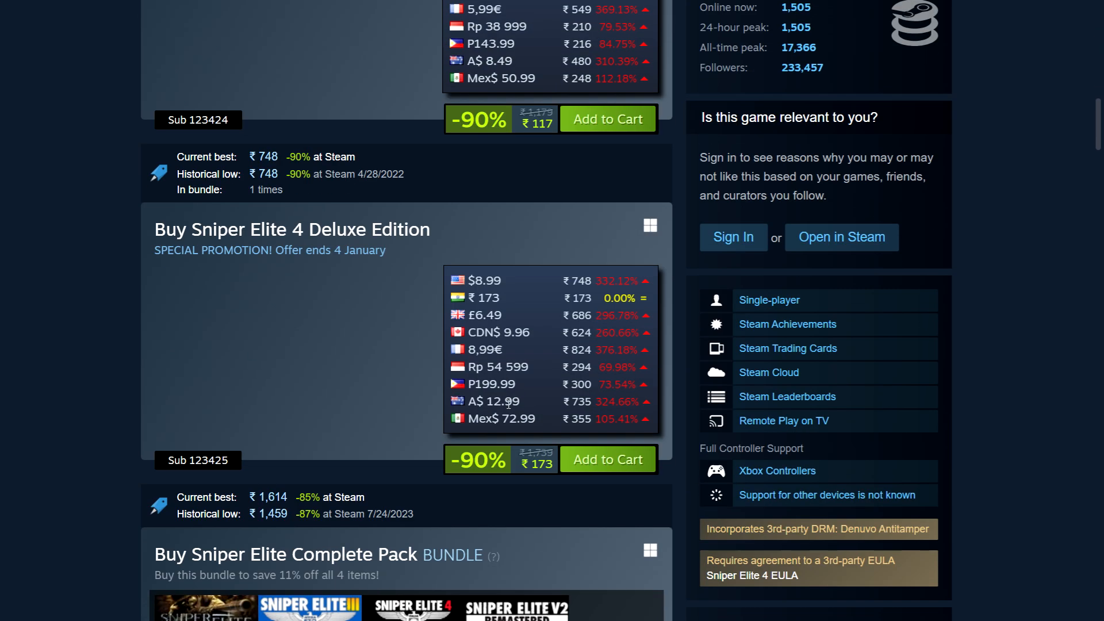
mouse_move(509, 305)
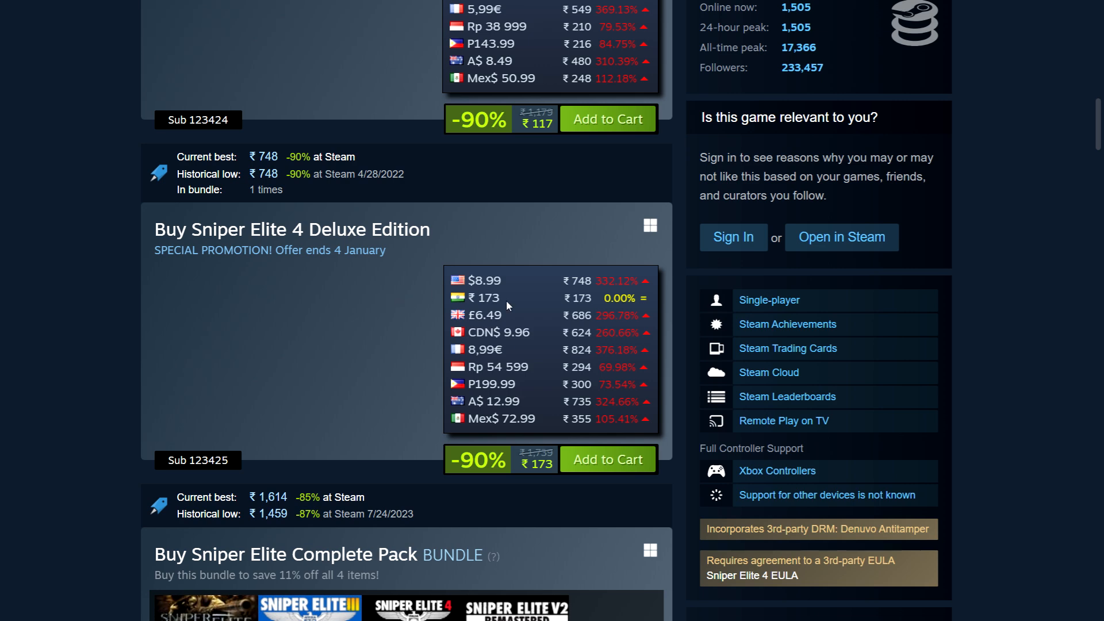
mouse_move(511, 288)
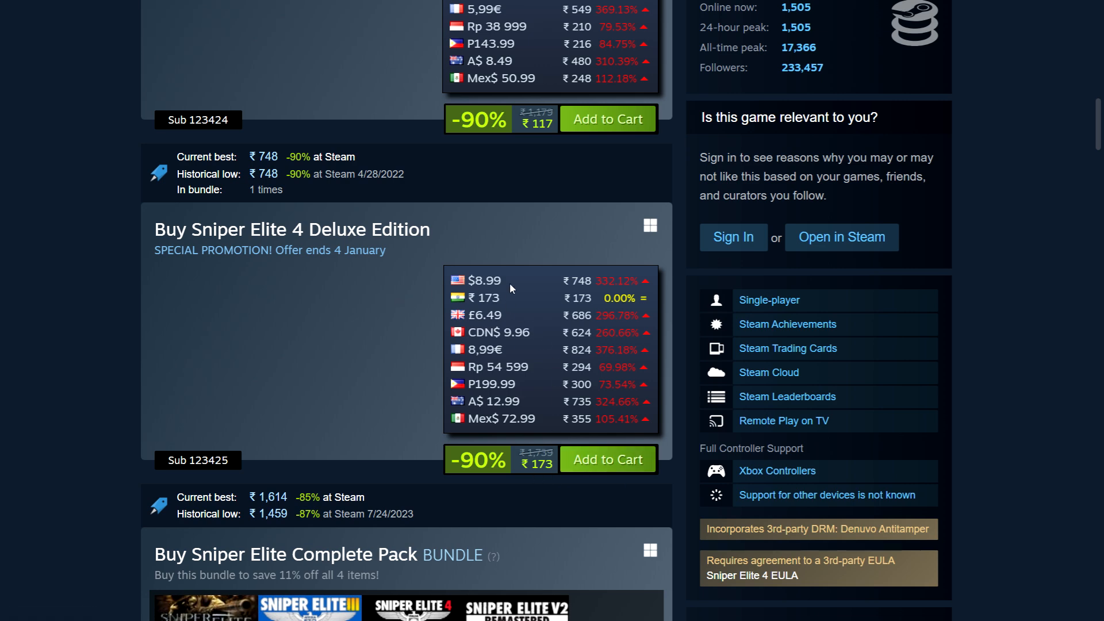
mouse_move(532, 345)
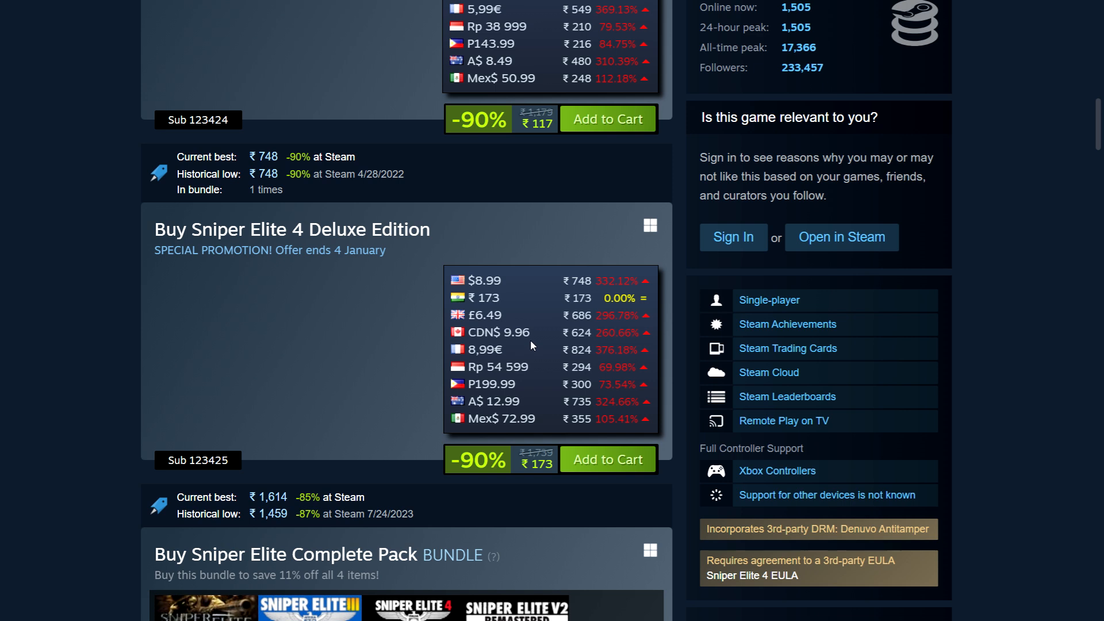
mouse_move(960, 326)
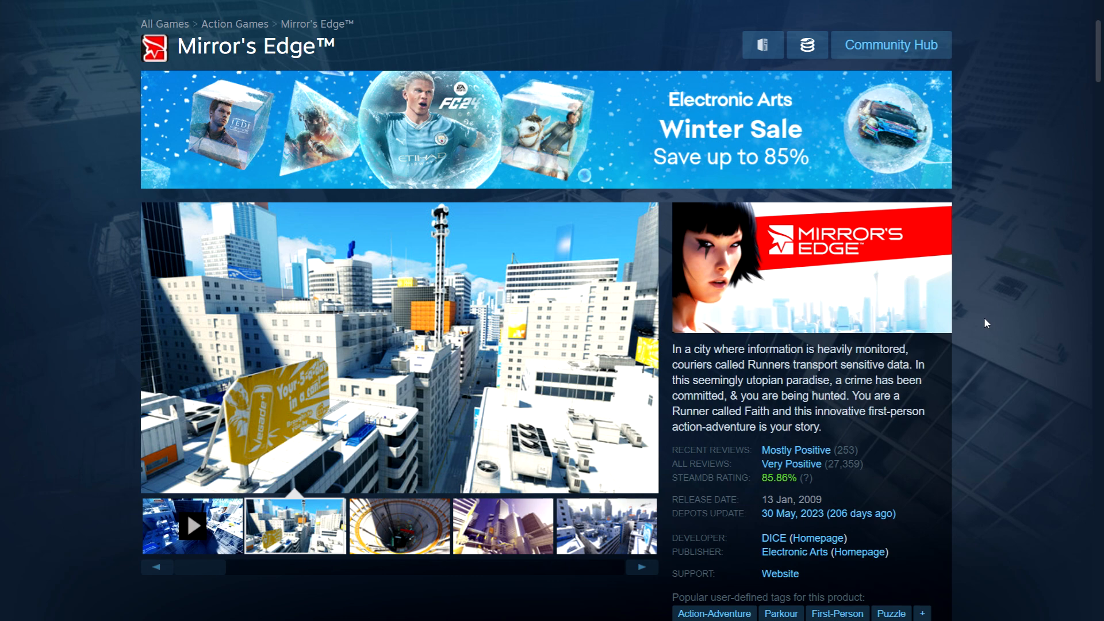
Step: Bring the Buy Mirror's Edge box into view: 90% off at ₹99 with the SteamDB price table
scroll("down", 3)
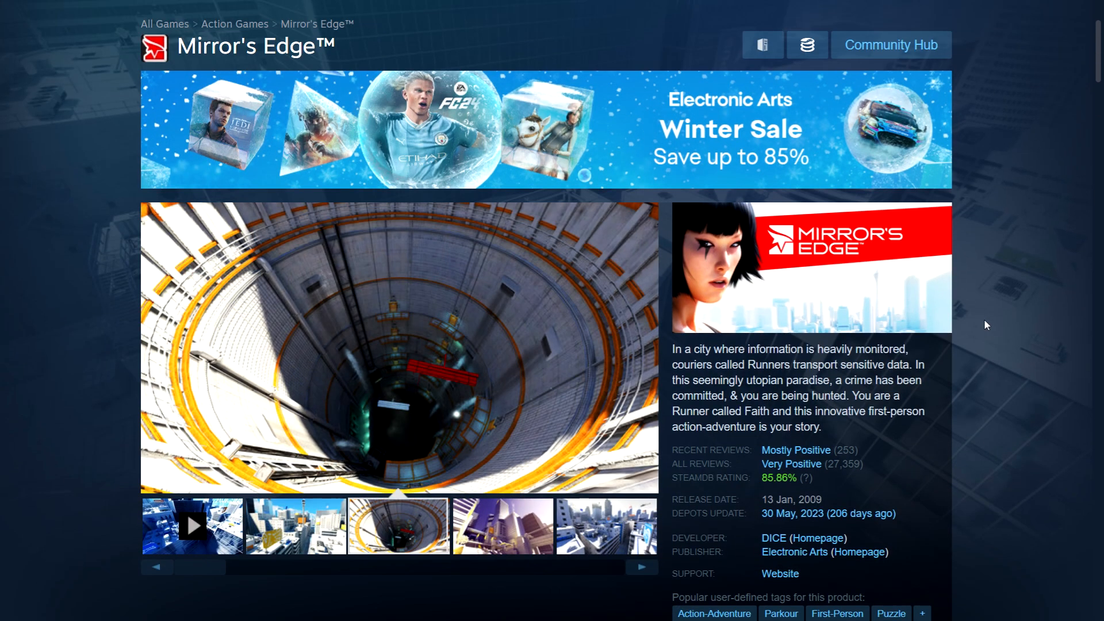
scroll("down", 3)
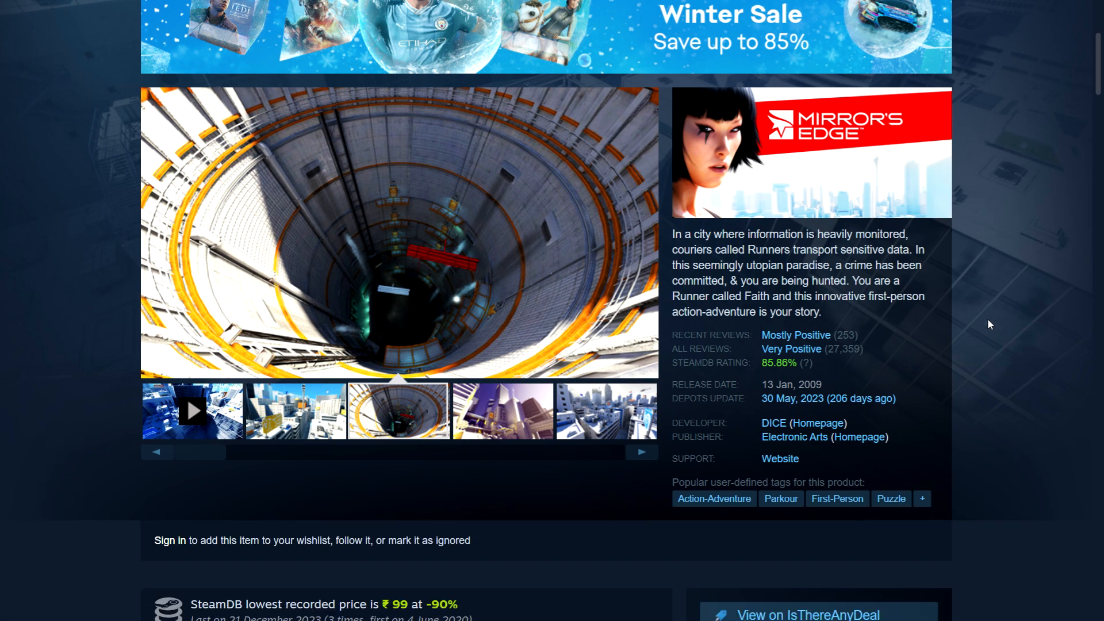
scroll("down", 3)
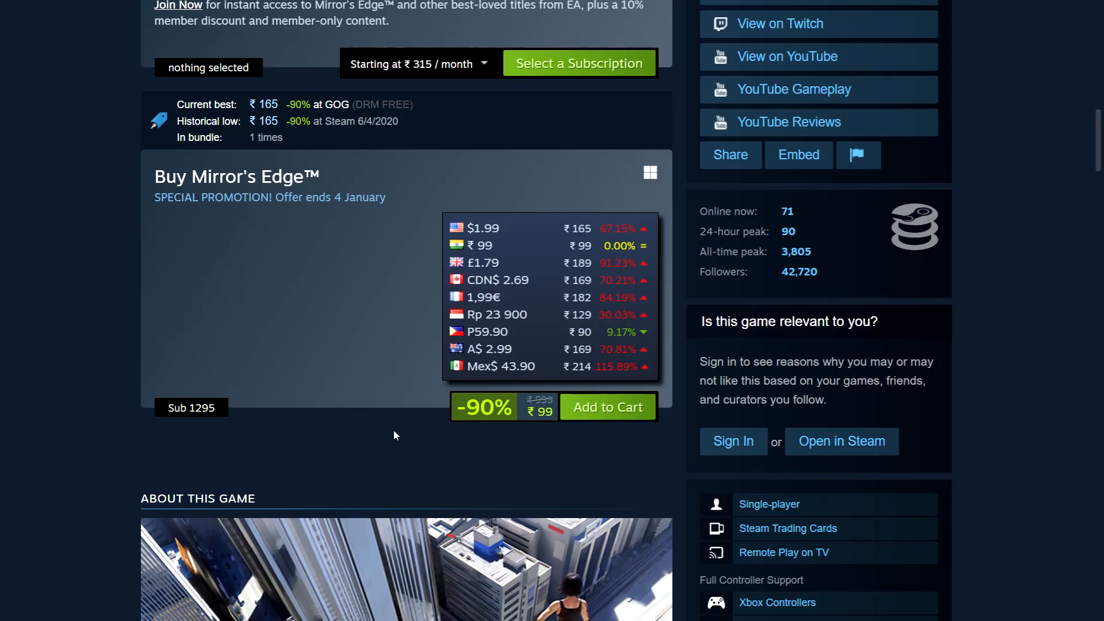
mouse_move(500, 452)
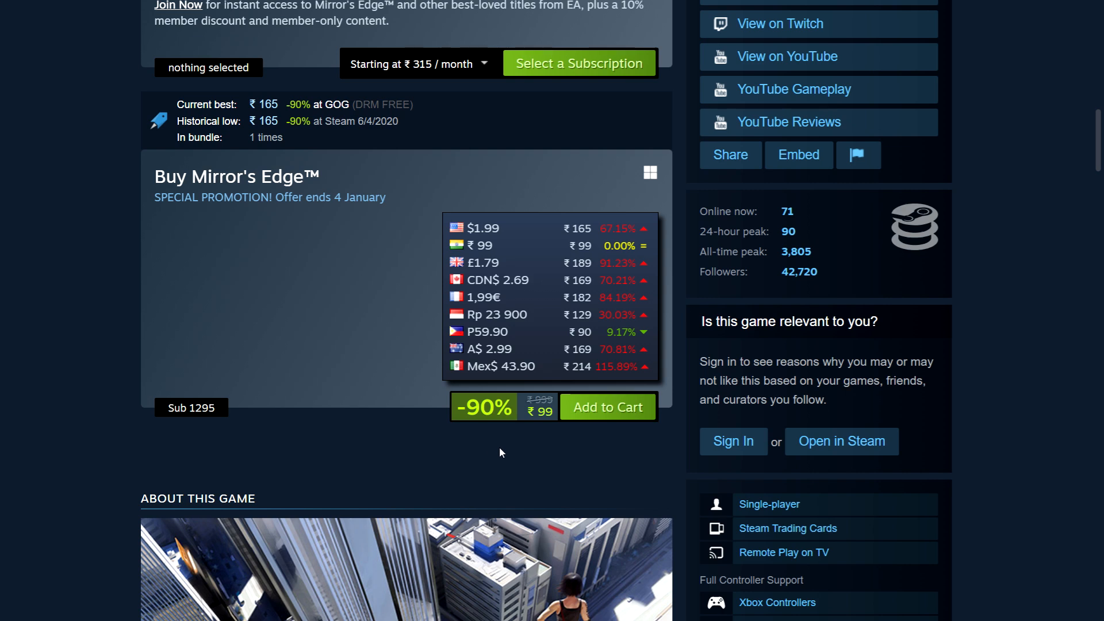
mouse_move(544, 429)
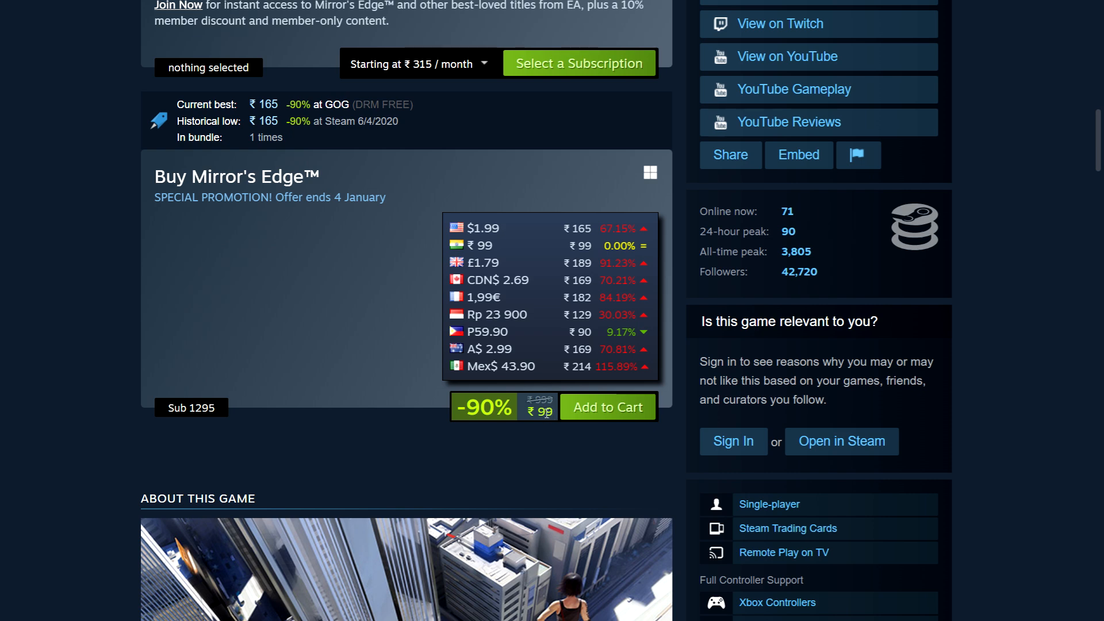
mouse_move(413, 269)
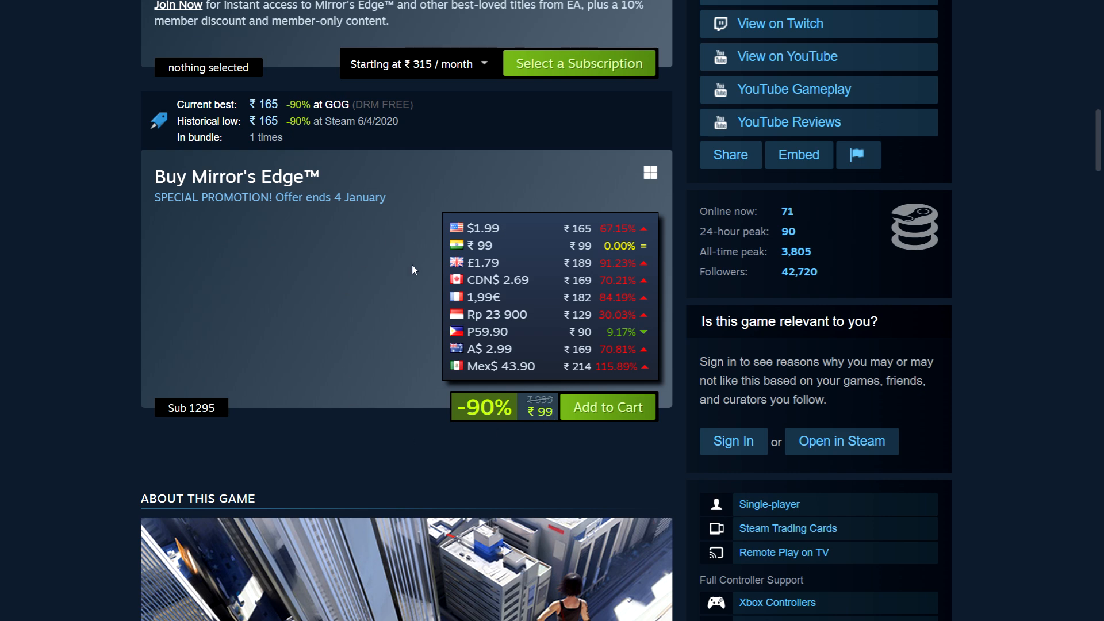
mouse_move(382, 362)
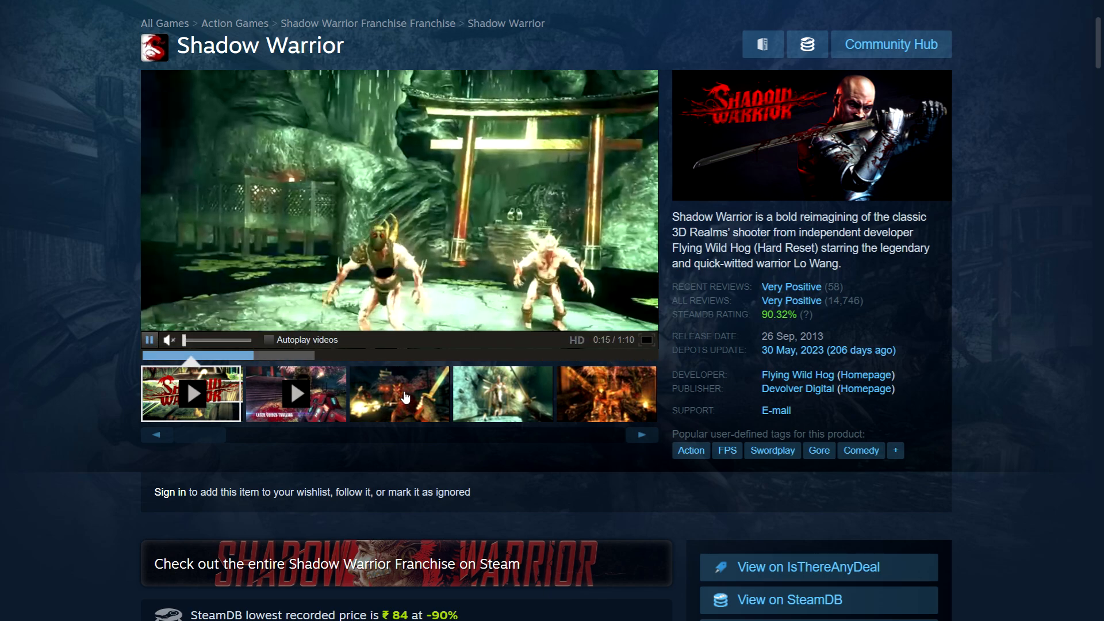
mouse_move(602, 239)
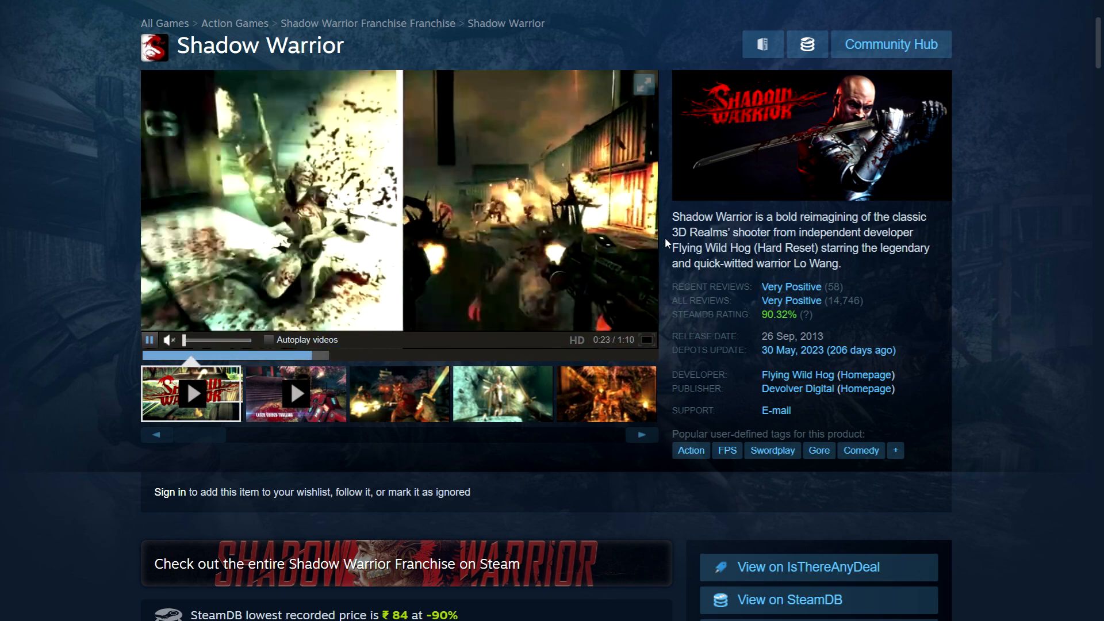
Step: View Shadow Warrior's ₹130 sale price and regional table, then the Shadow Warrior 2 Buy section
scroll("down", 3)
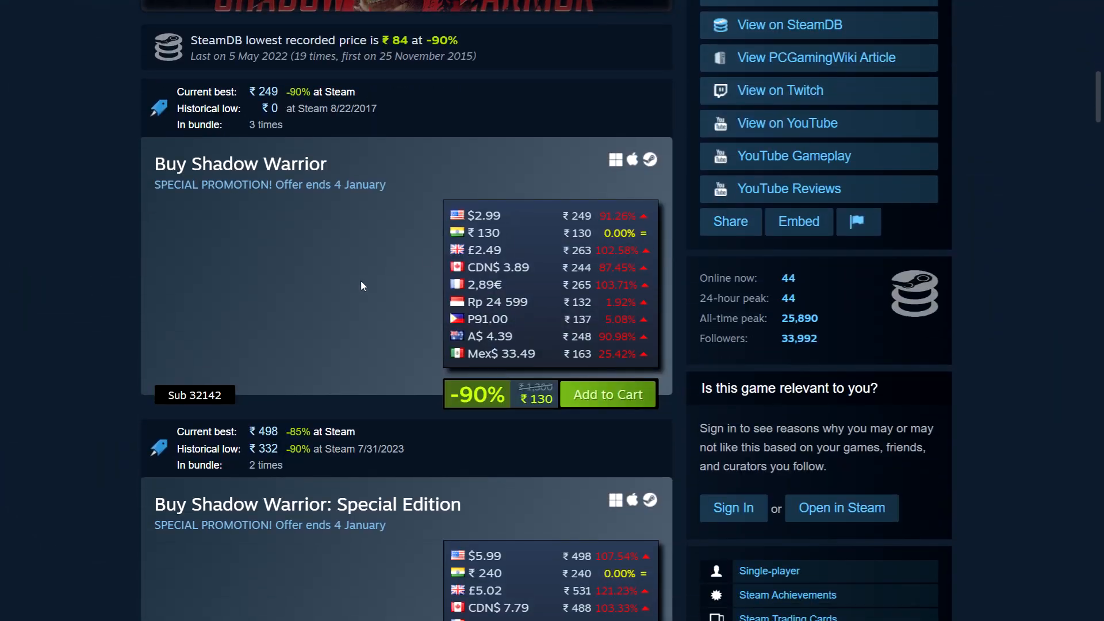
scroll("down", 3)
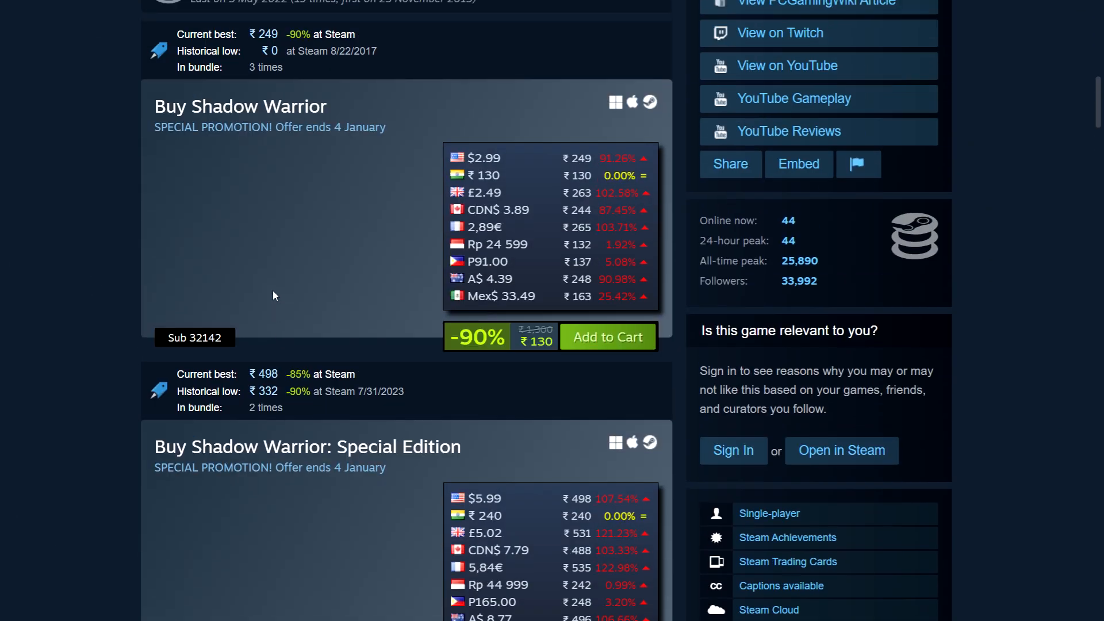
scroll("down", 3)
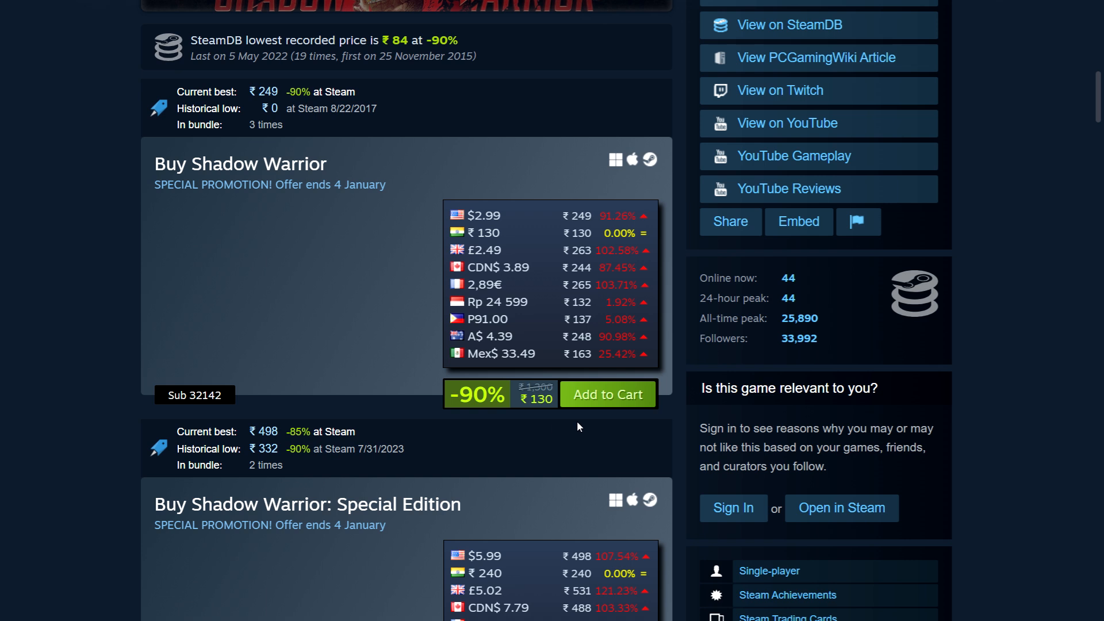
mouse_move(409, 253)
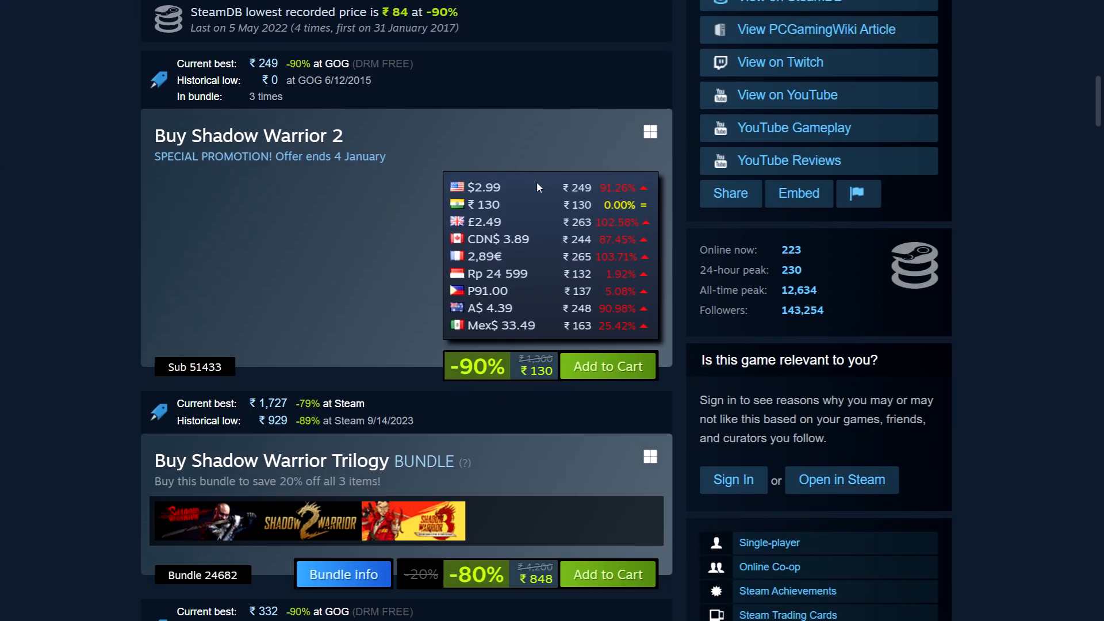
scroll("down", 3)
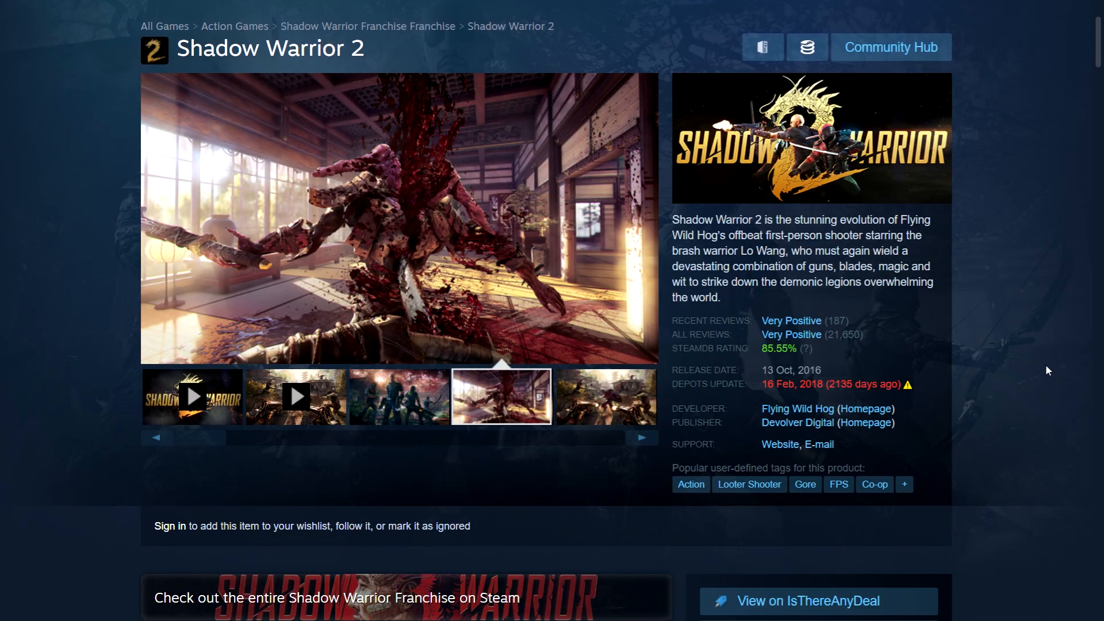
Step: View the Shadow Warrior 2 overview with its screenshot carousel and description
left_click(604, 392)
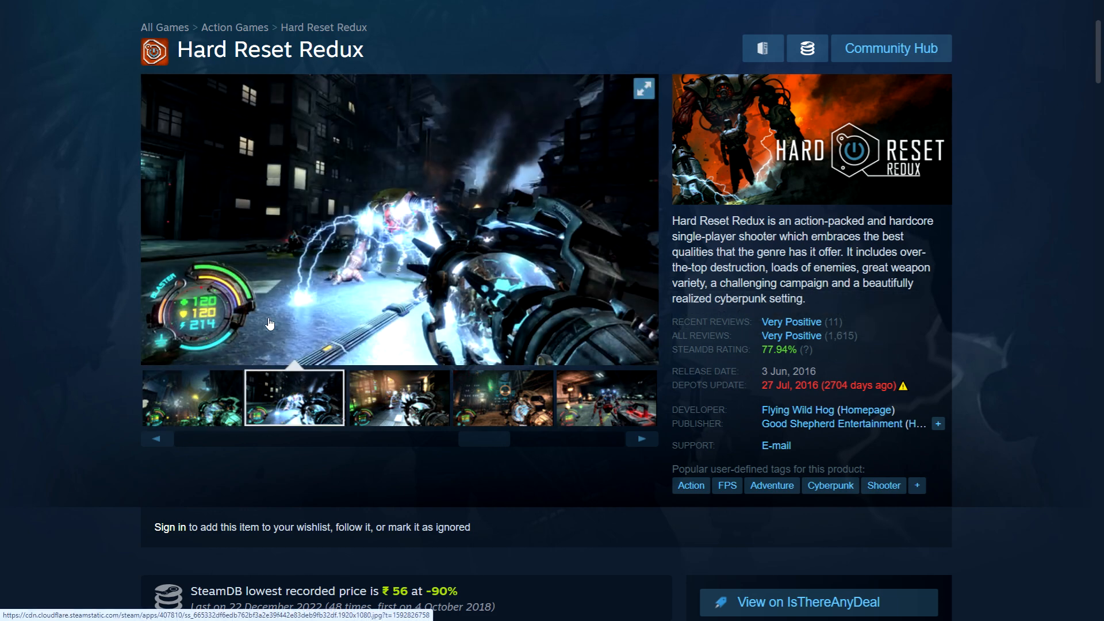
Step: Scroll to the Buy Hard Reset Redux box showing 90% off at ₹88 and regional prices
scroll("down", 3)
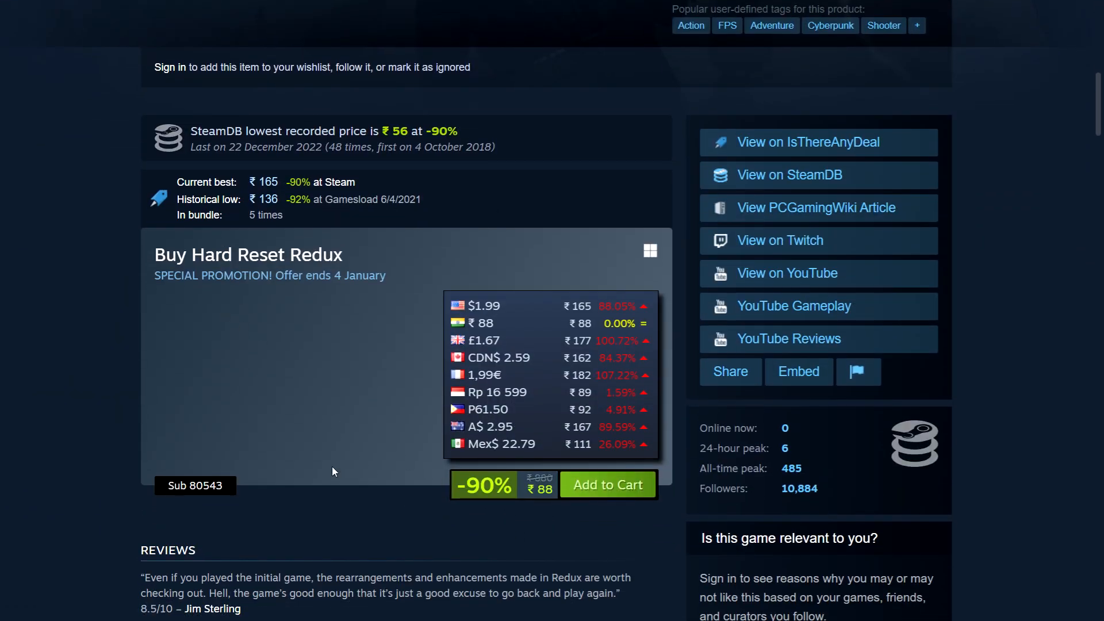
mouse_move(411, 343)
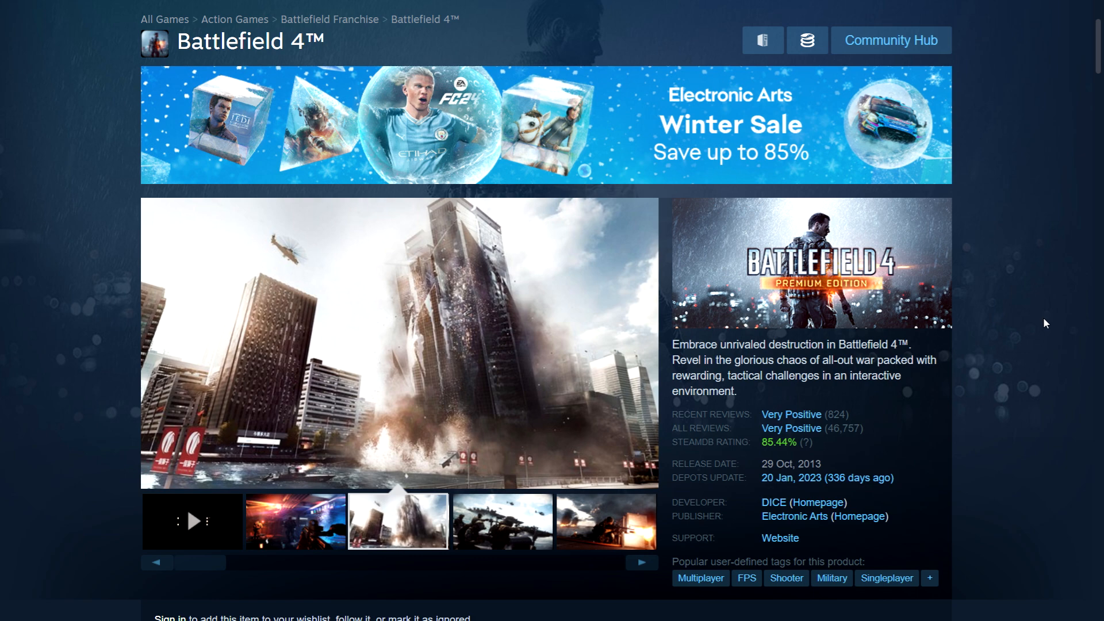
Step: View the Buy Battlefield 4 Premium Edition box at 90% off for ₹249 with regional prices, then return up
left_click(501, 521)
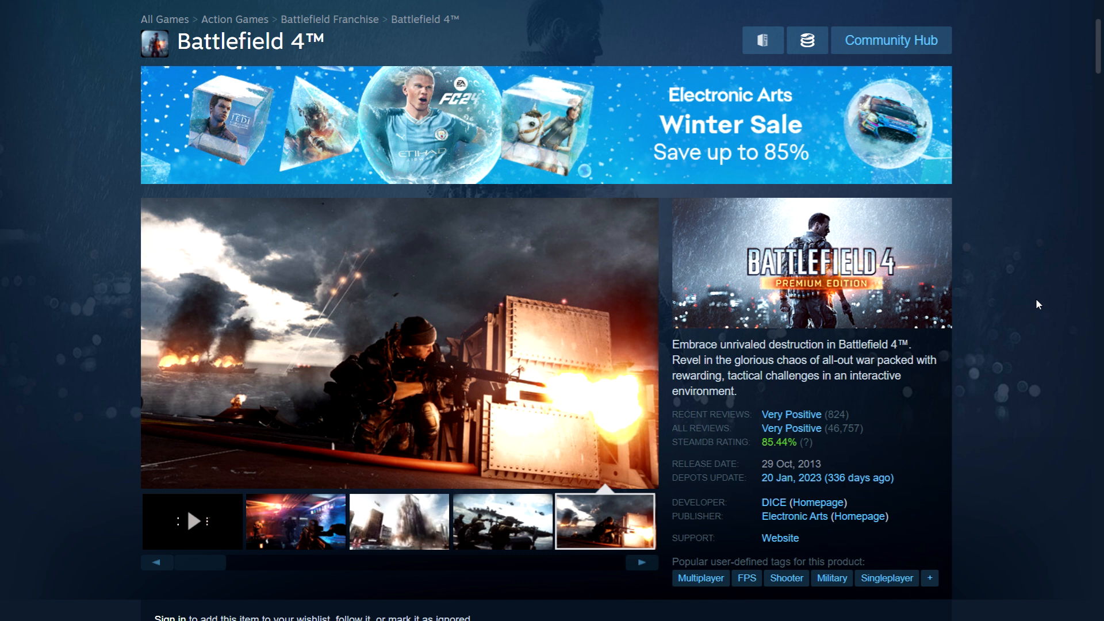
scroll("down", 3)
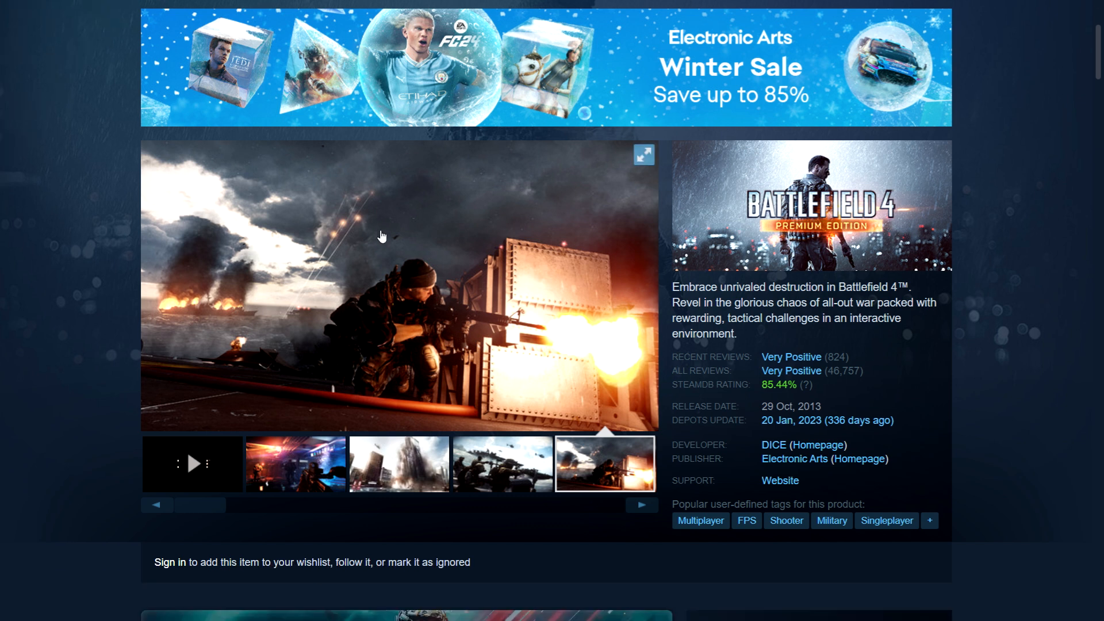
scroll("down", 3)
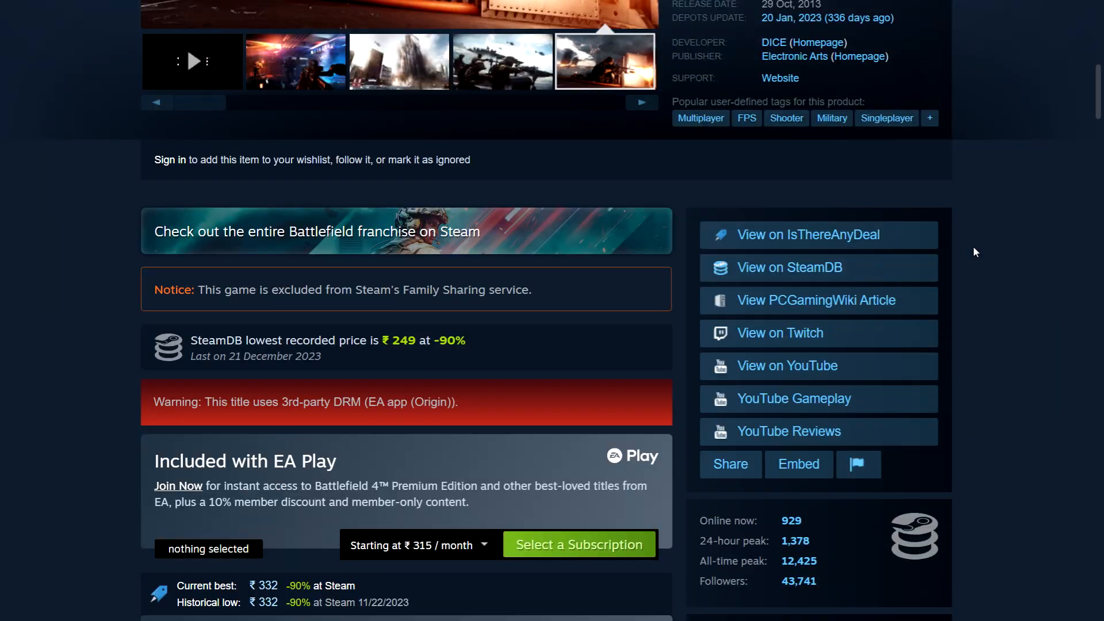
scroll("down", 3)
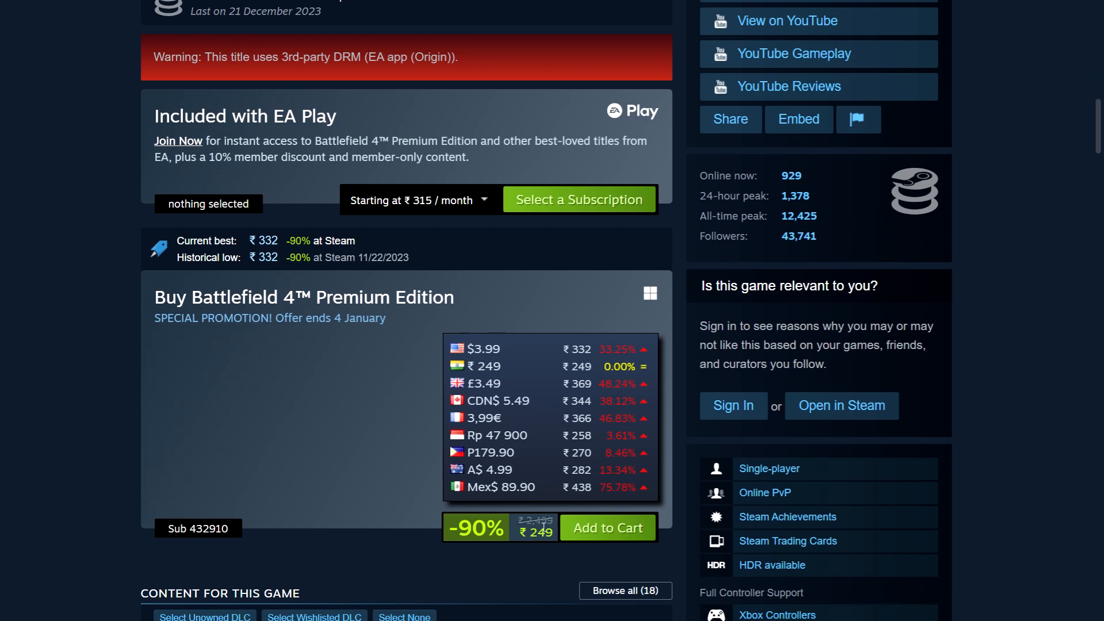
mouse_move(517, 384)
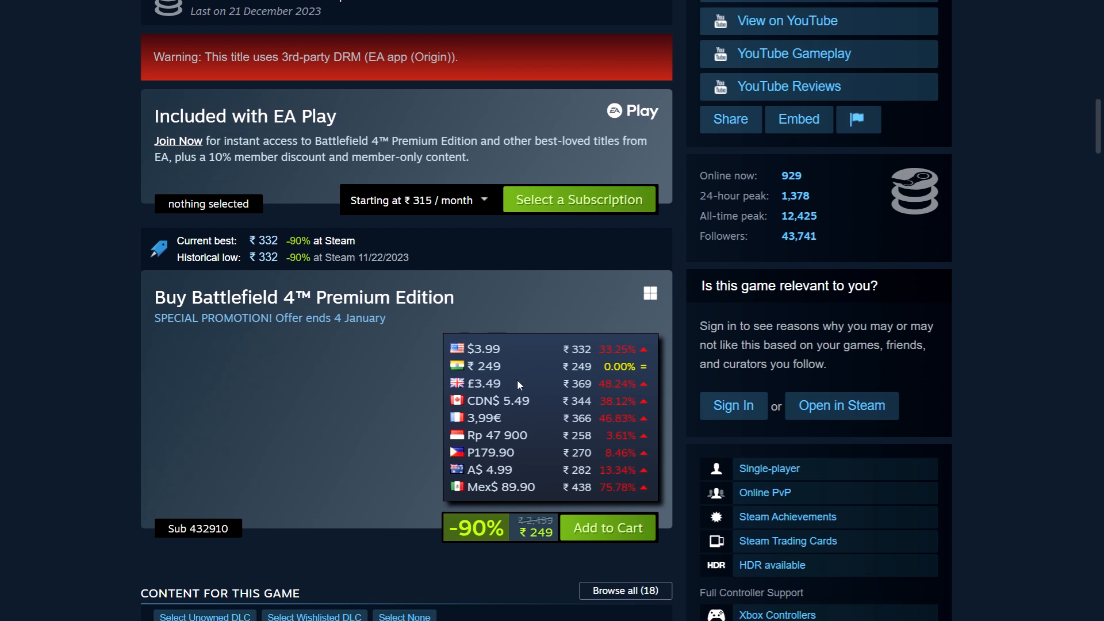
mouse_move(518, 393)
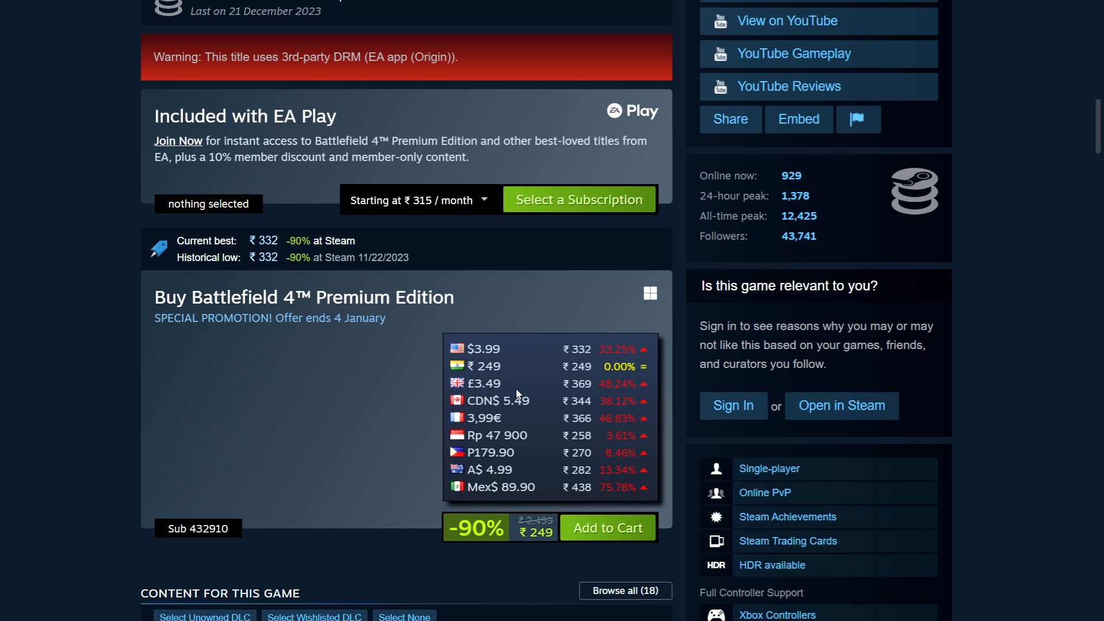
mouse_move(537, 421)
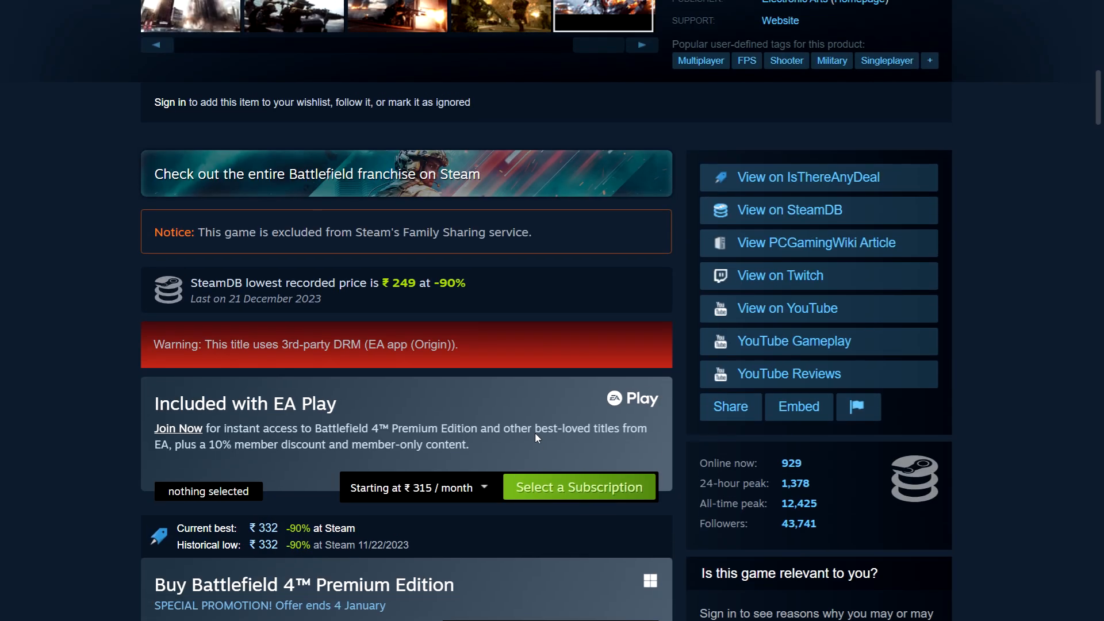
scroll("up", 3)
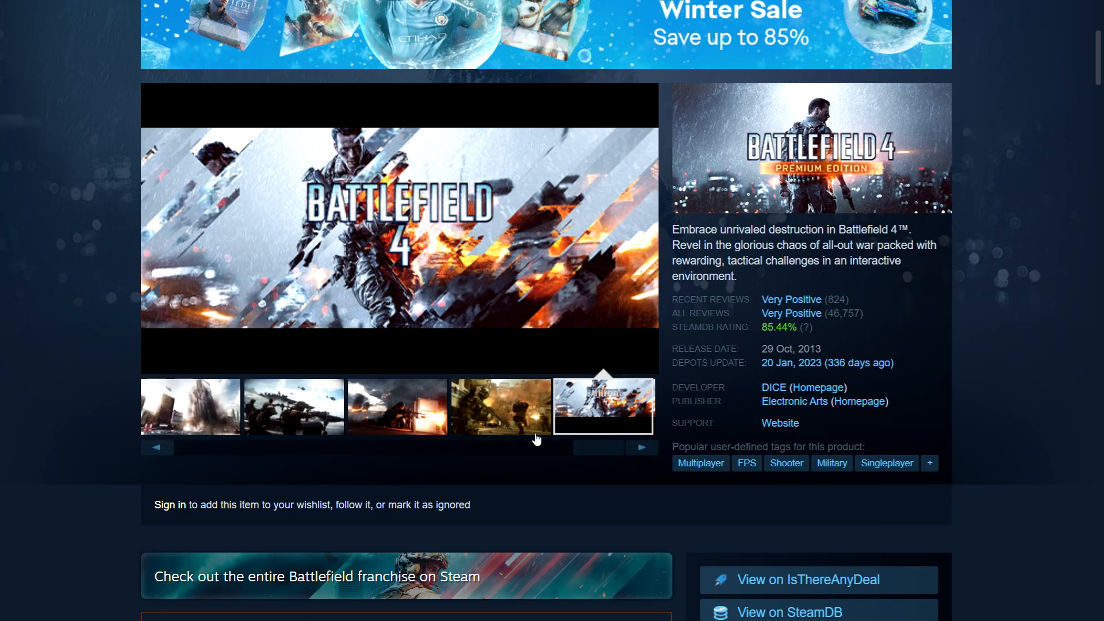
mouse_move(930, 412)
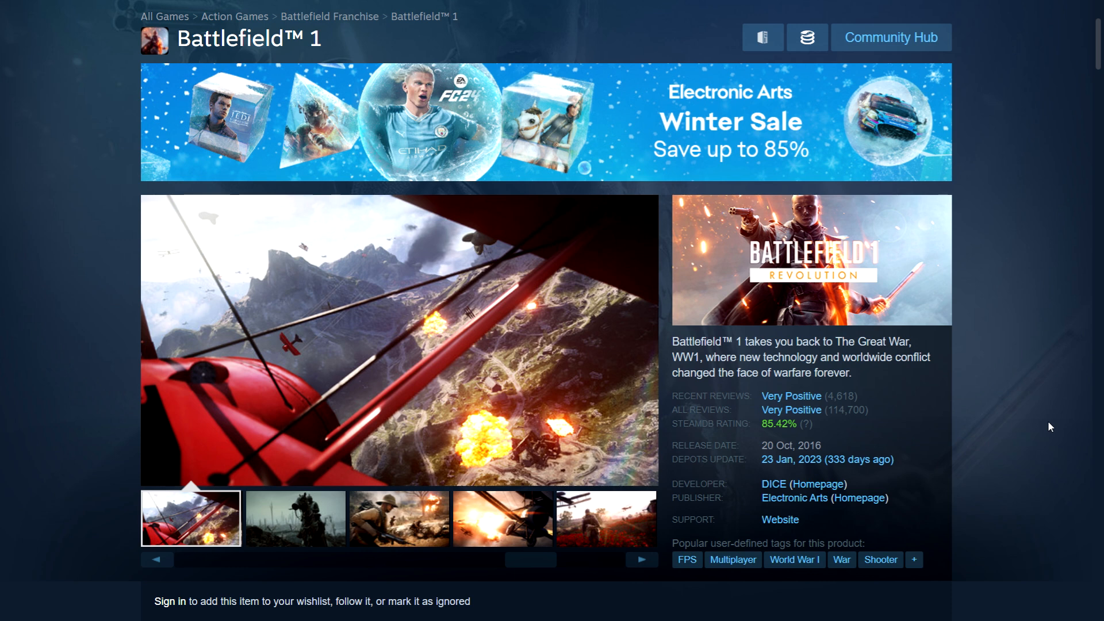
Step: Scroll to the Buy Battlefield 1 Revolution box showing 90% off at ₹249 with regional prices
scroll("down", 3)
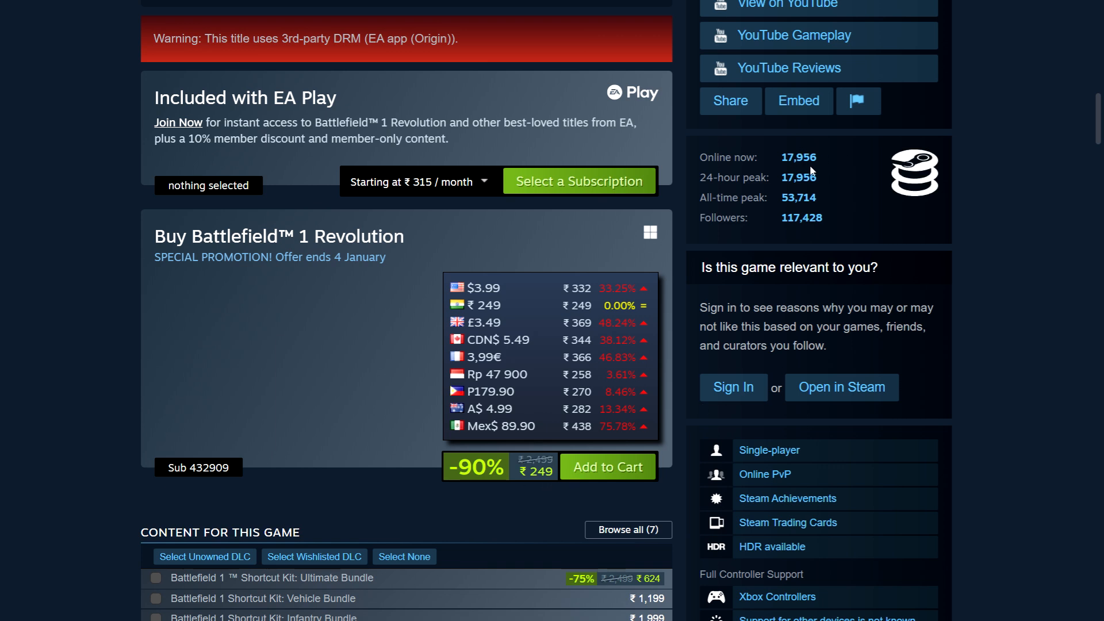
mouse_move(488, 335)
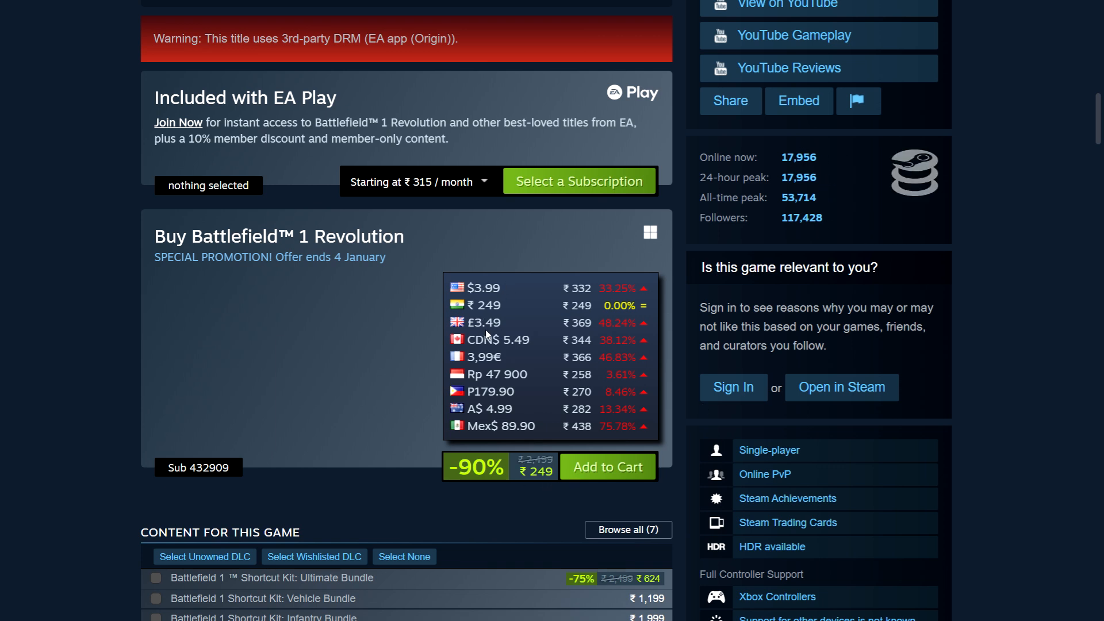
mouse_move(529, 358)
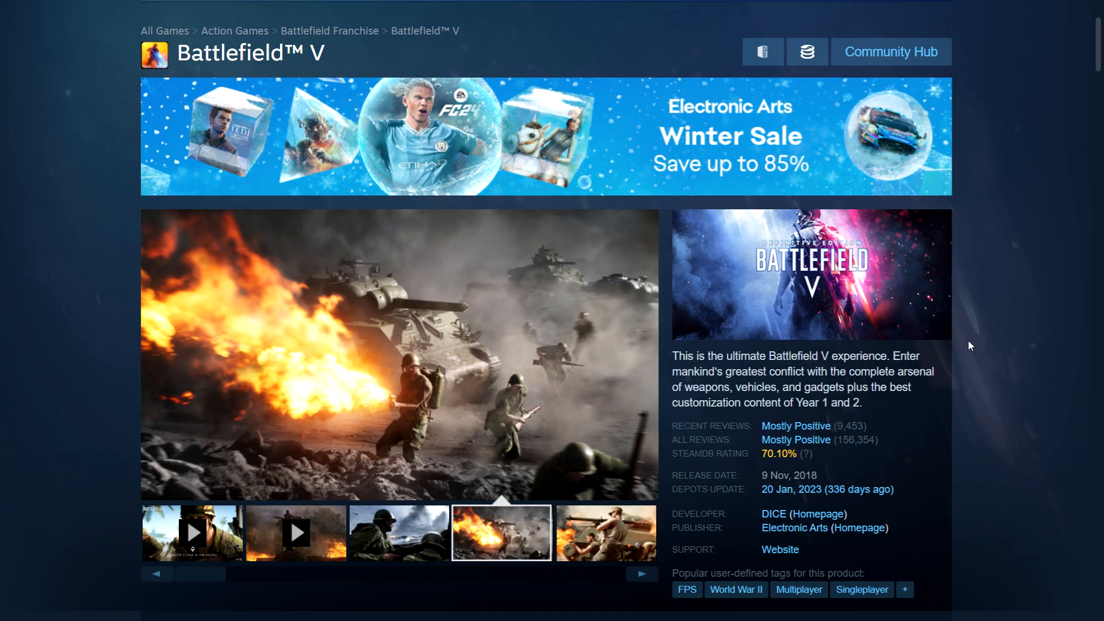
mouse_move(980, 322)
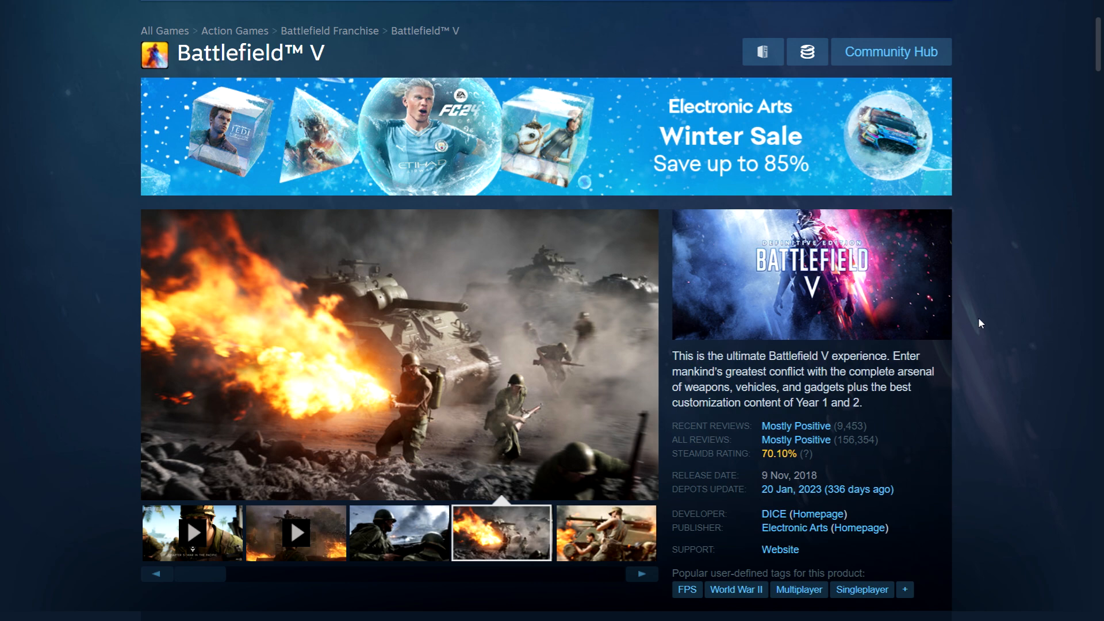
Step: View the Buy Battlefield V Definitive Edition box at 92% off for ₹208 with regional prices, then scroll back up
scroll("down", 3)
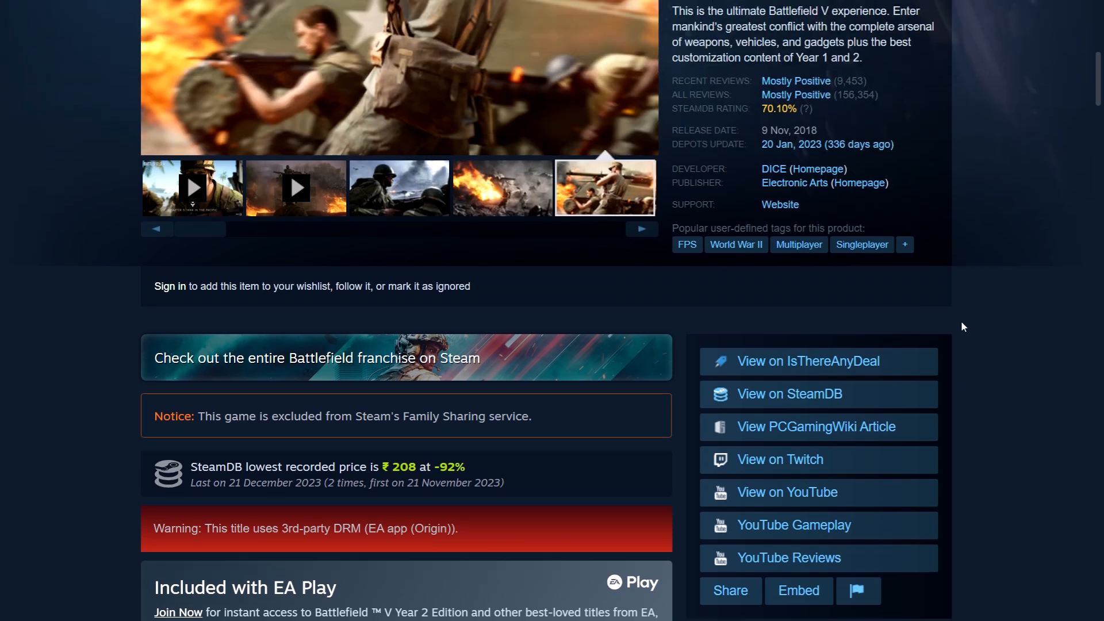
scroll("down", 3)
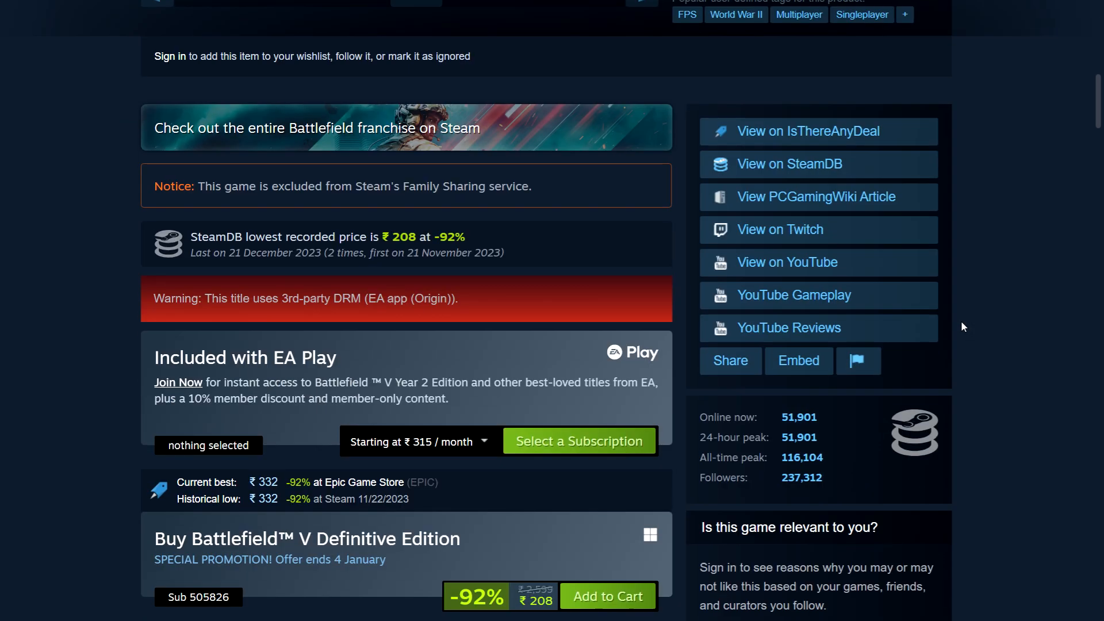
scroll("down", 3)
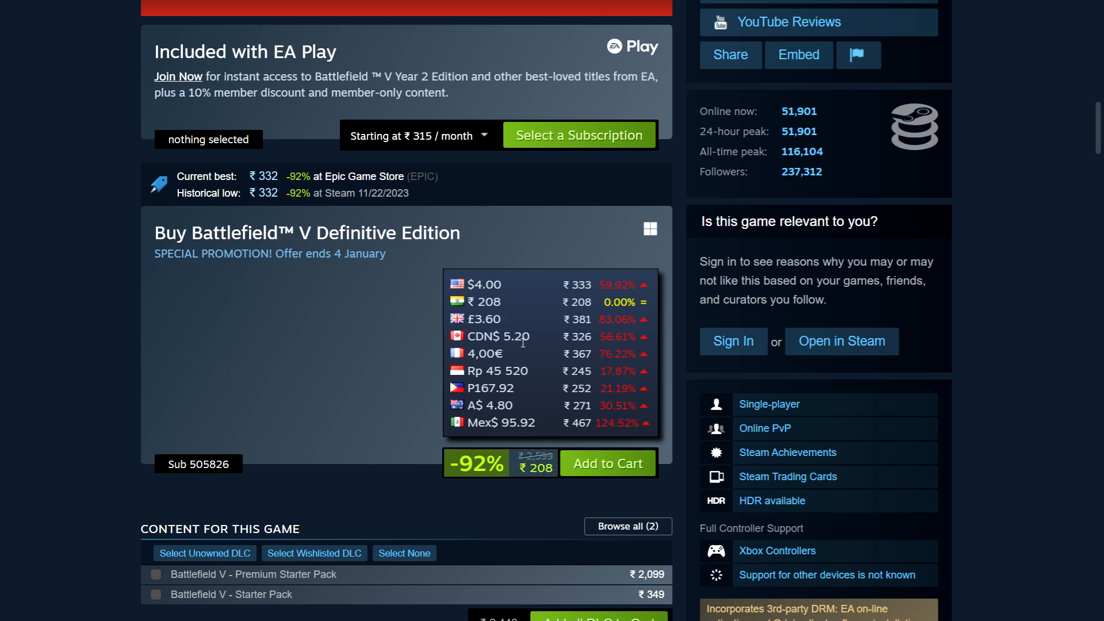
mouse_move(944, 344)
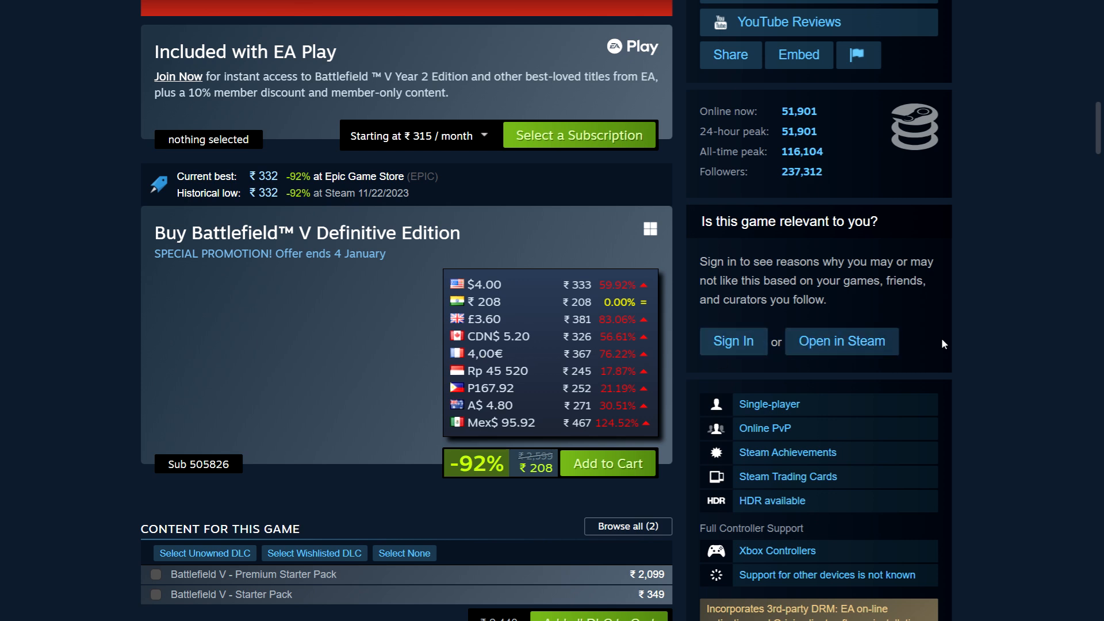
mouse_move(1019, 331)
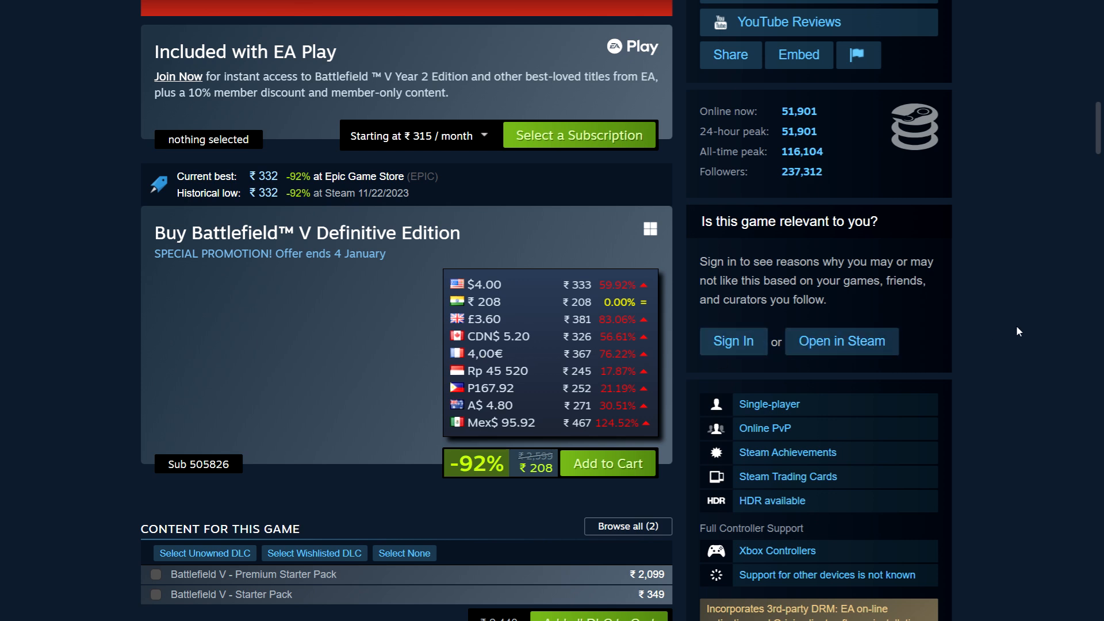
scroll("up", 3)
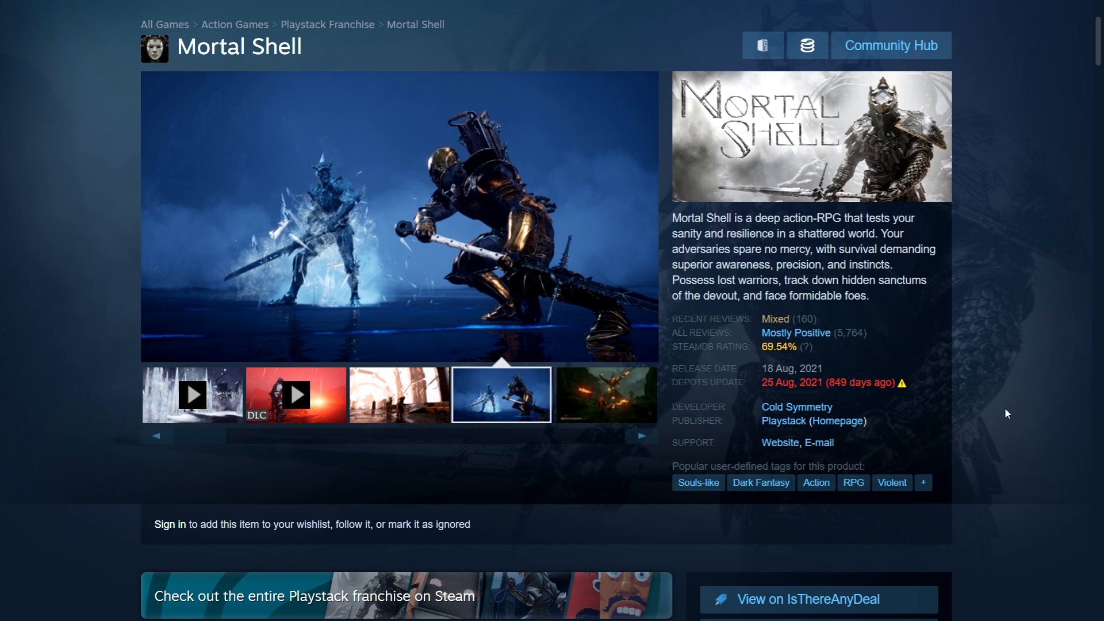
Step: Scroll the Mortal Shell page to its purchase box showing 90% off at ₹80 with regional prices
left_click(604, 393)
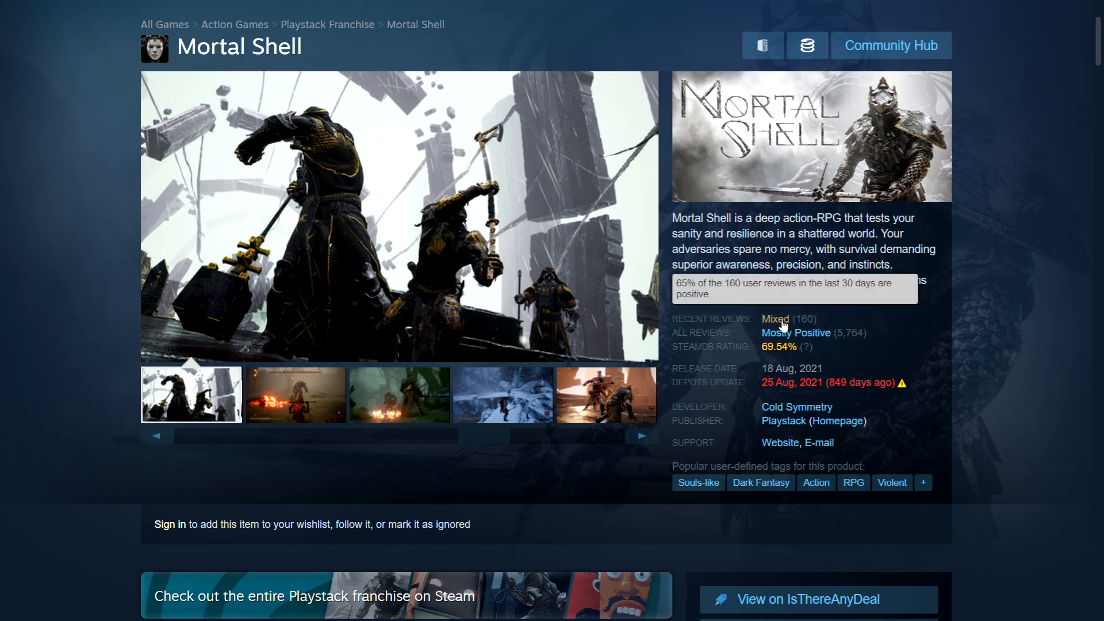
scroll("down", 3)
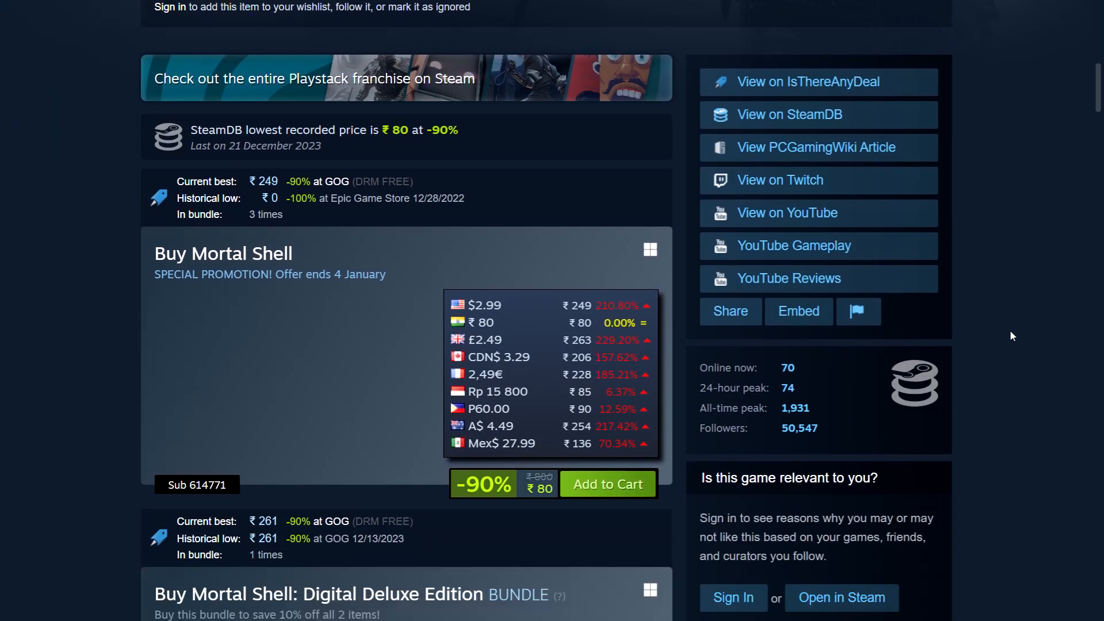
mouse_move(551, 554)
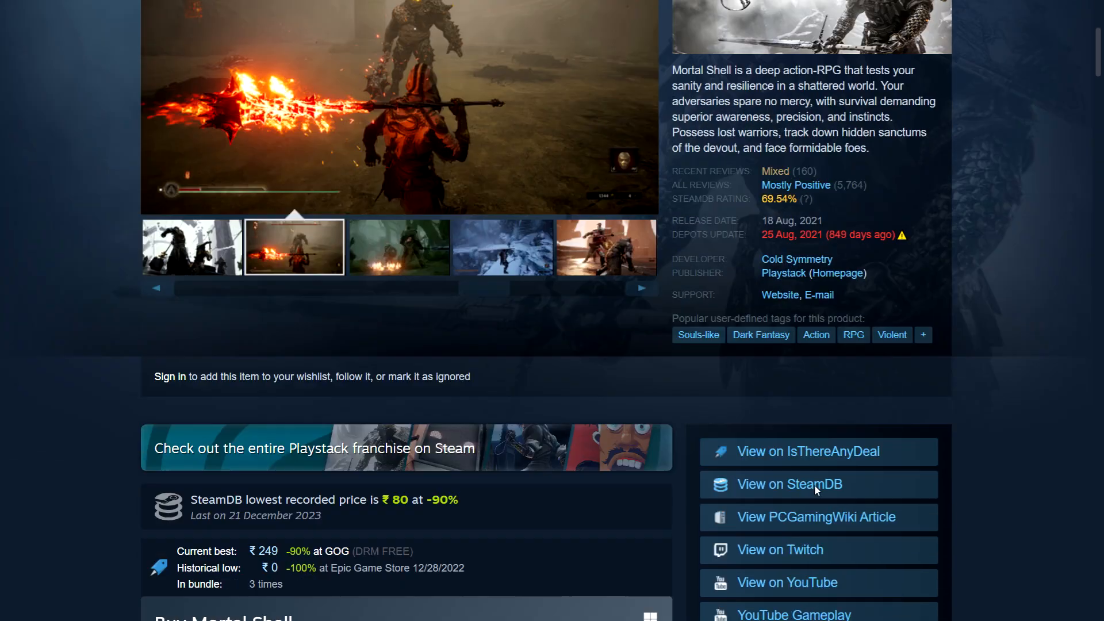
scroll("down", 3)
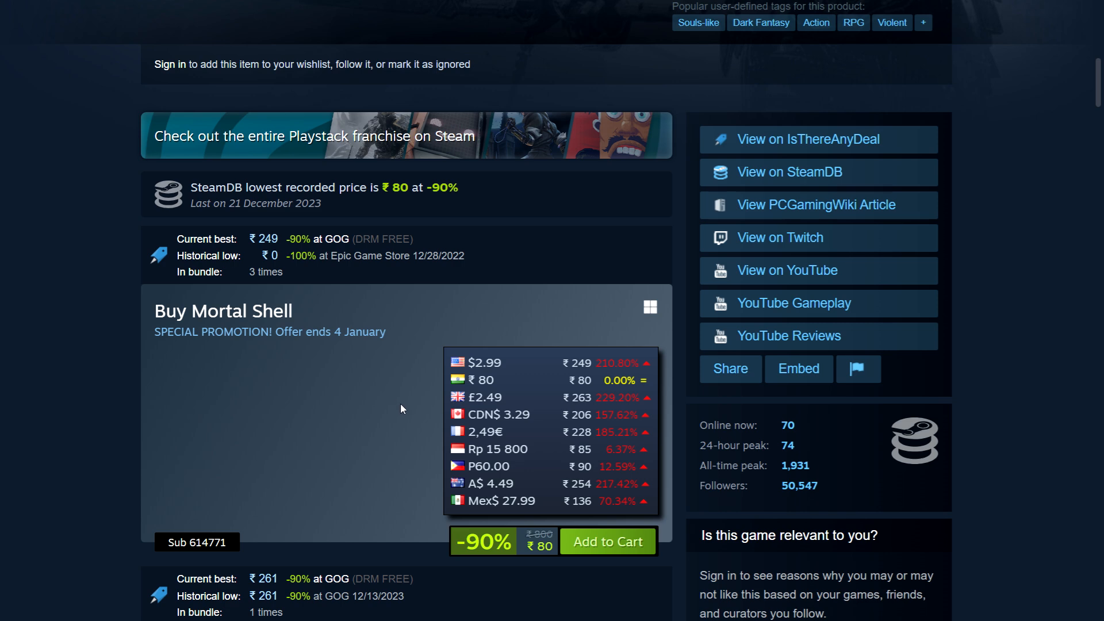
mouse_move(1022, 348)
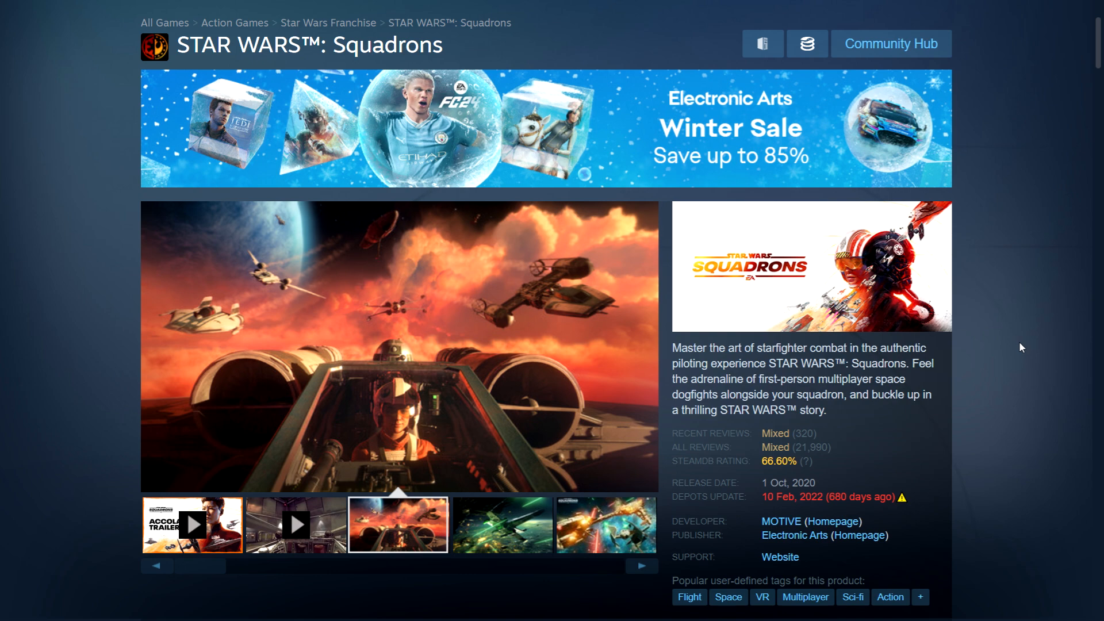
Step: Scroll the STAR WARS: Squadrons page to its purchase box showing 95% off at ₹125 with regional prices
scroll("down", 3)
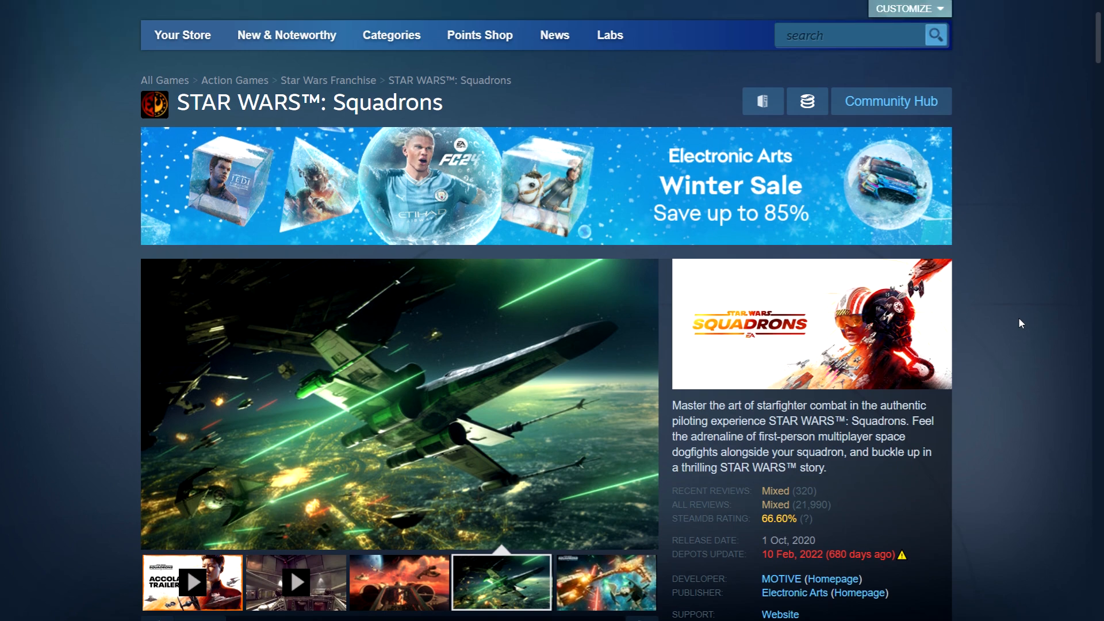
scroll("down", 3)
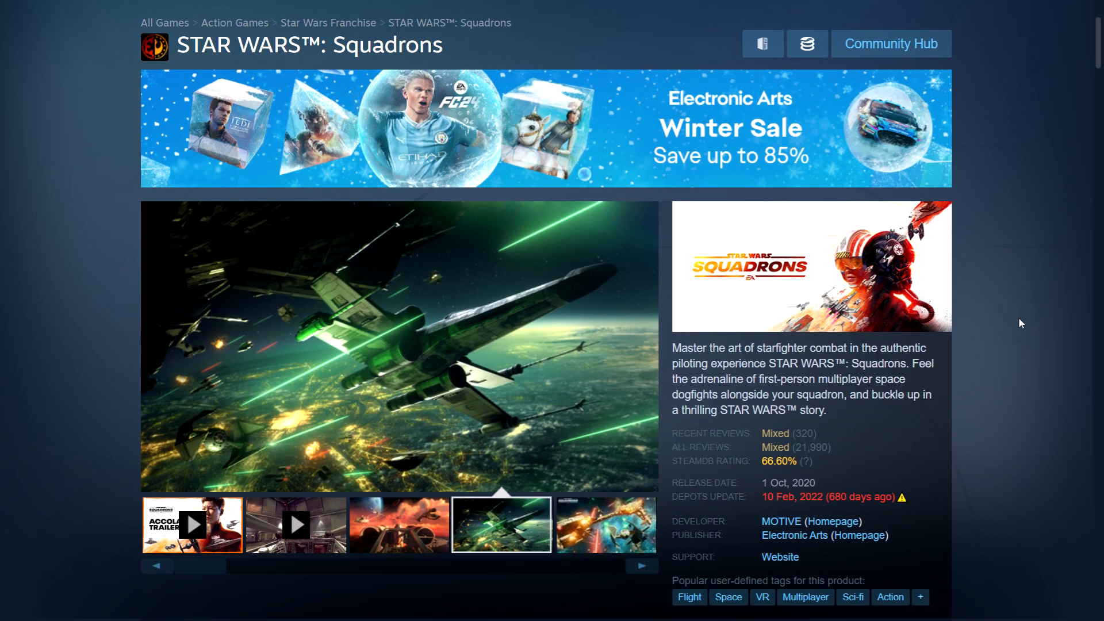
left_click(604, 524)
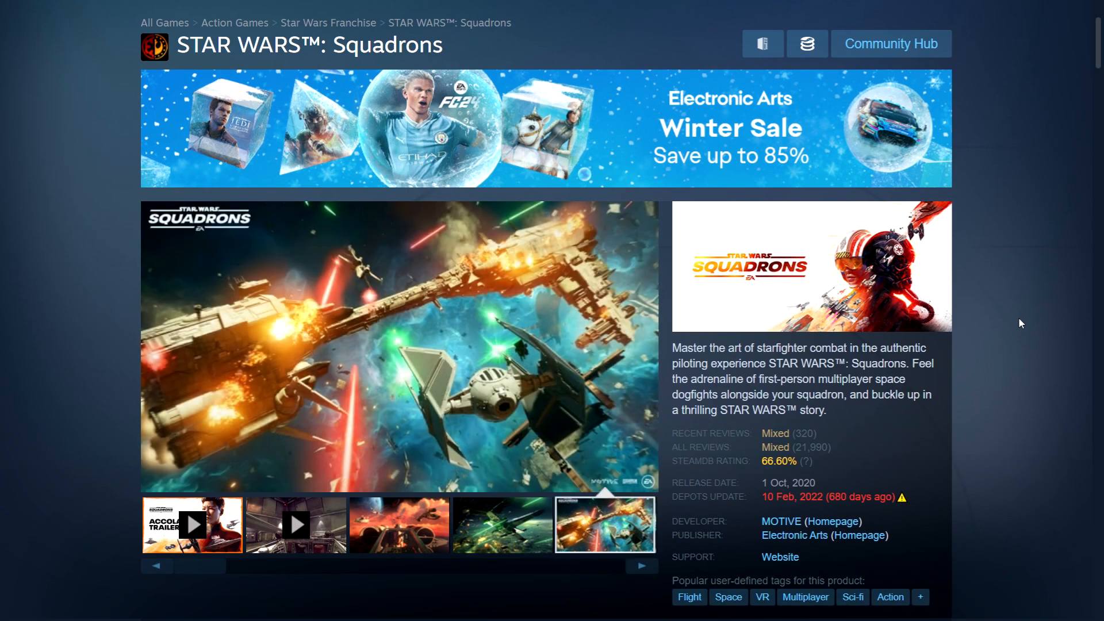
scroll("down", 3)
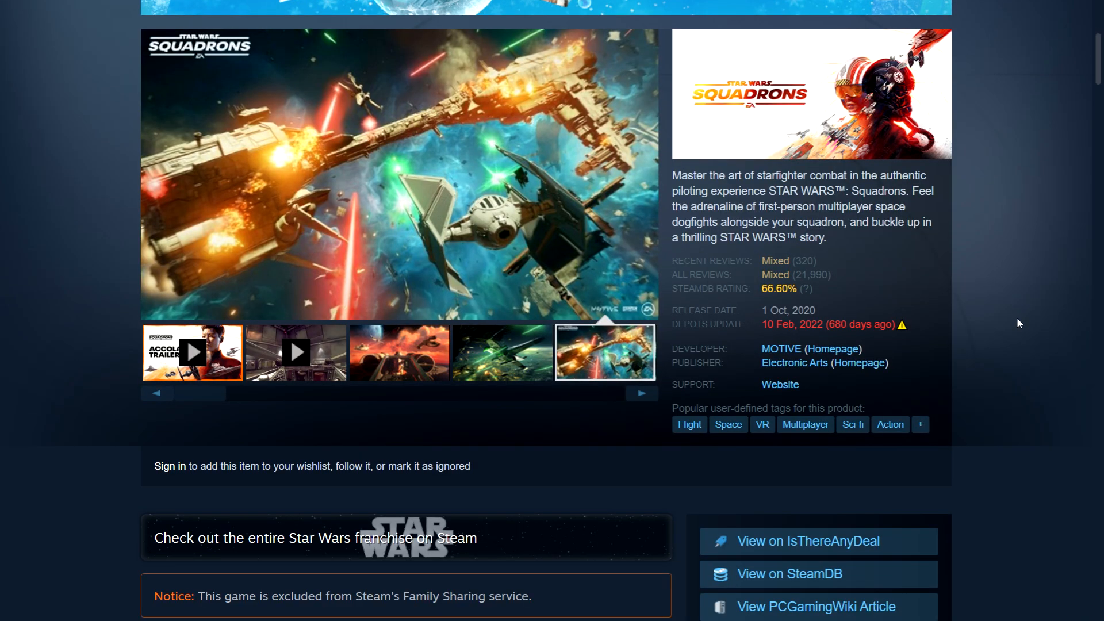
scroll("down", 3)
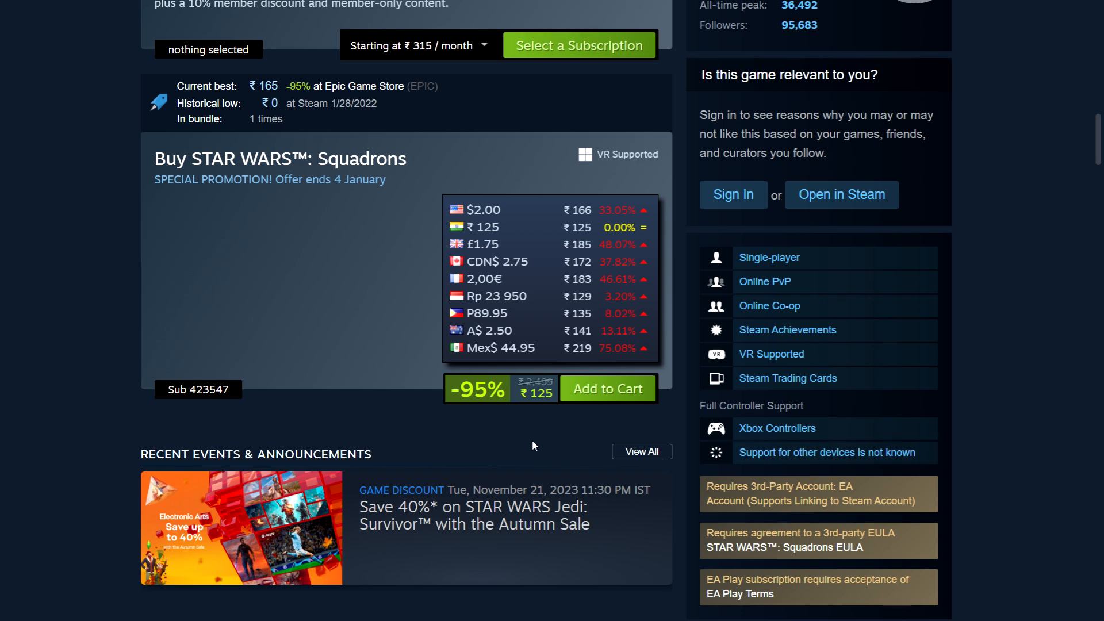
mouse_move(349, 298)
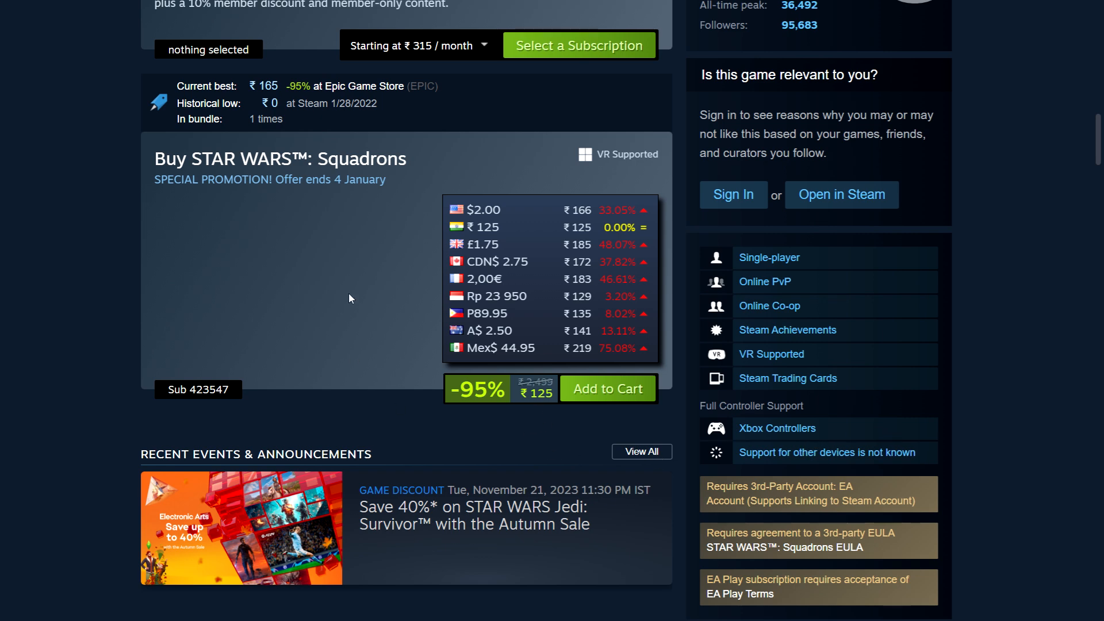
mouse_move(432, 266)
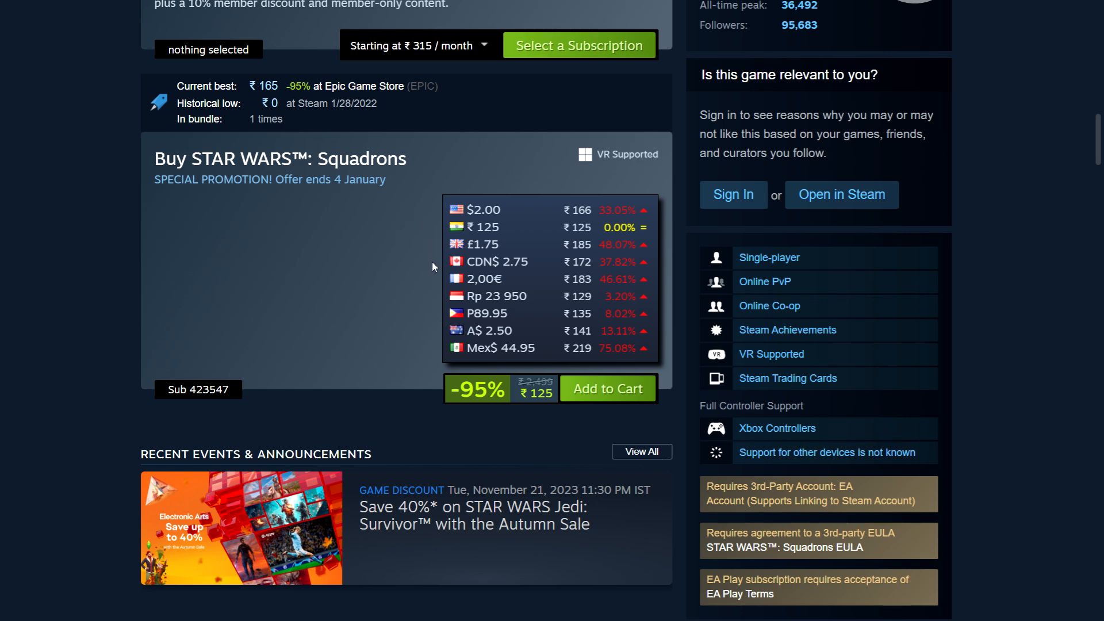
mouse_move(1065, 252)
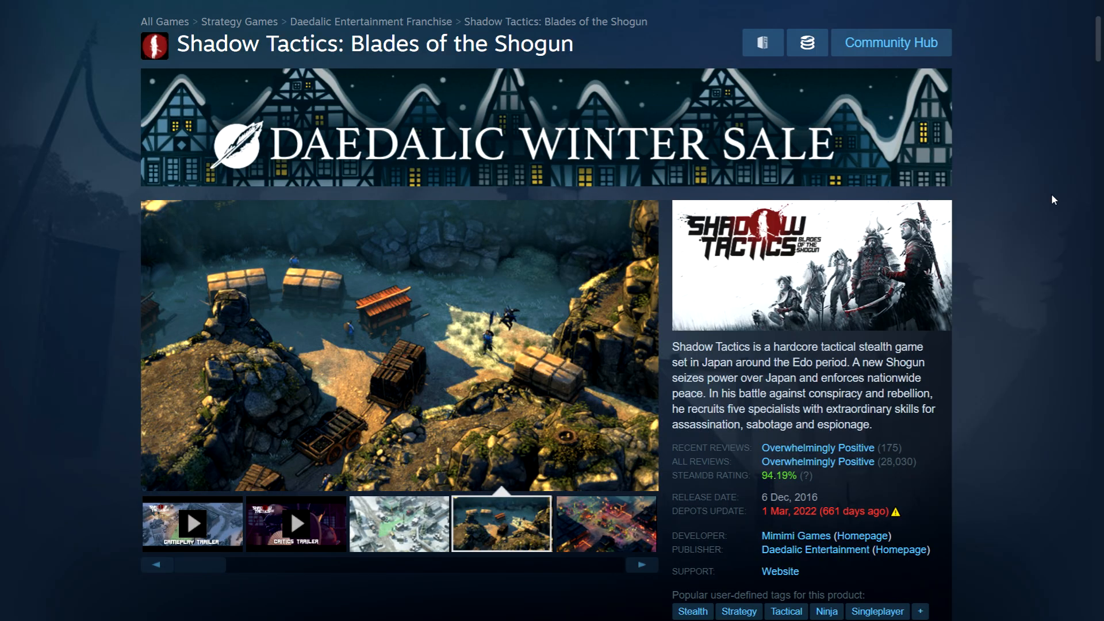
Step: Browse Shadow Tactics screenshots, then view its purchase box at 90% off for ₹160 with regional prices
left_click(604, 522)
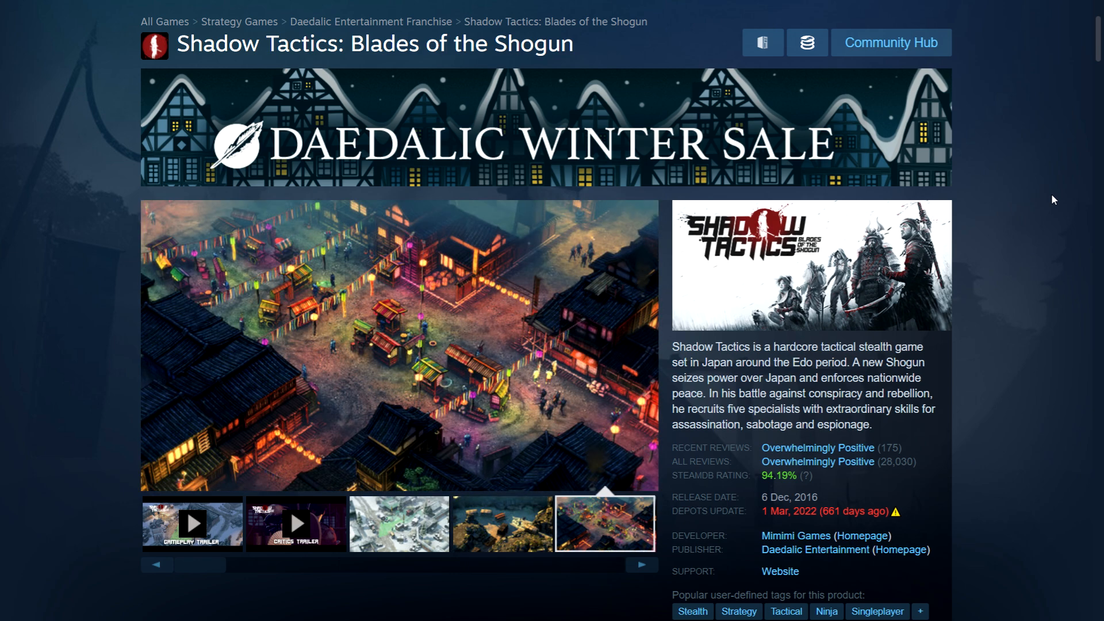
mouse_move(995, 419)
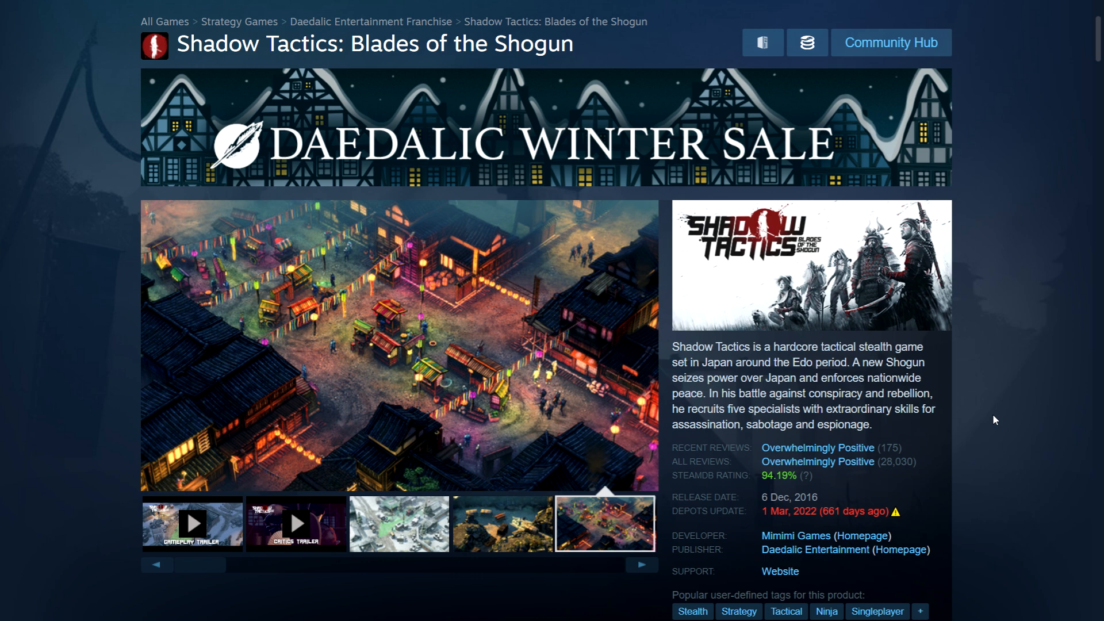
left_click(190, 523)
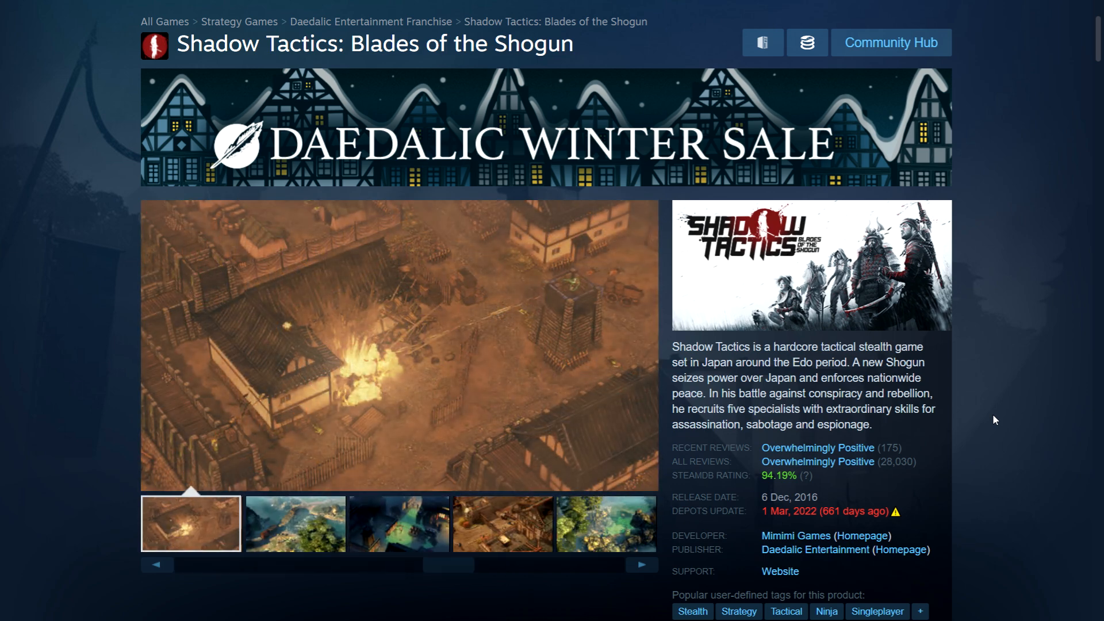
left_click(293, 522)
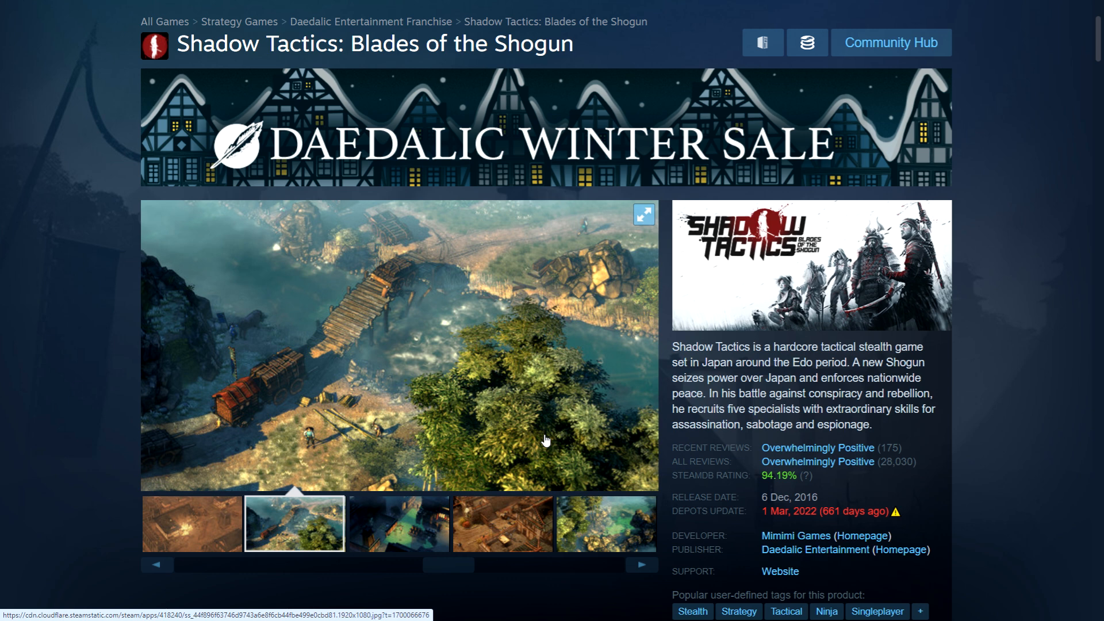
mouse_move(1012, 375)
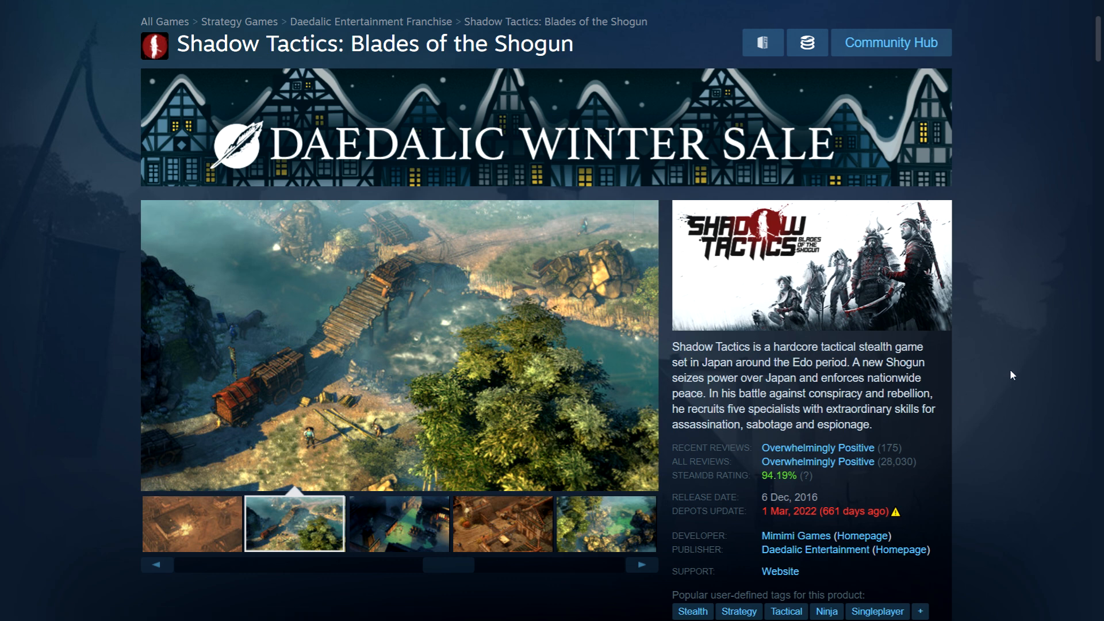
scroll("down", 3)
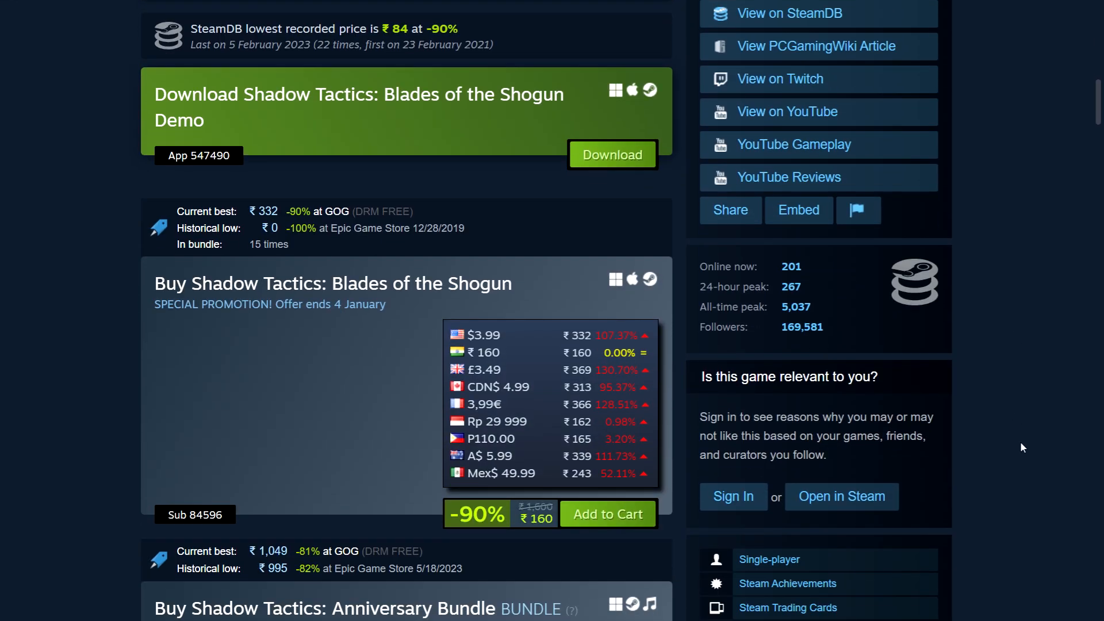
mouse_move(538, 530)
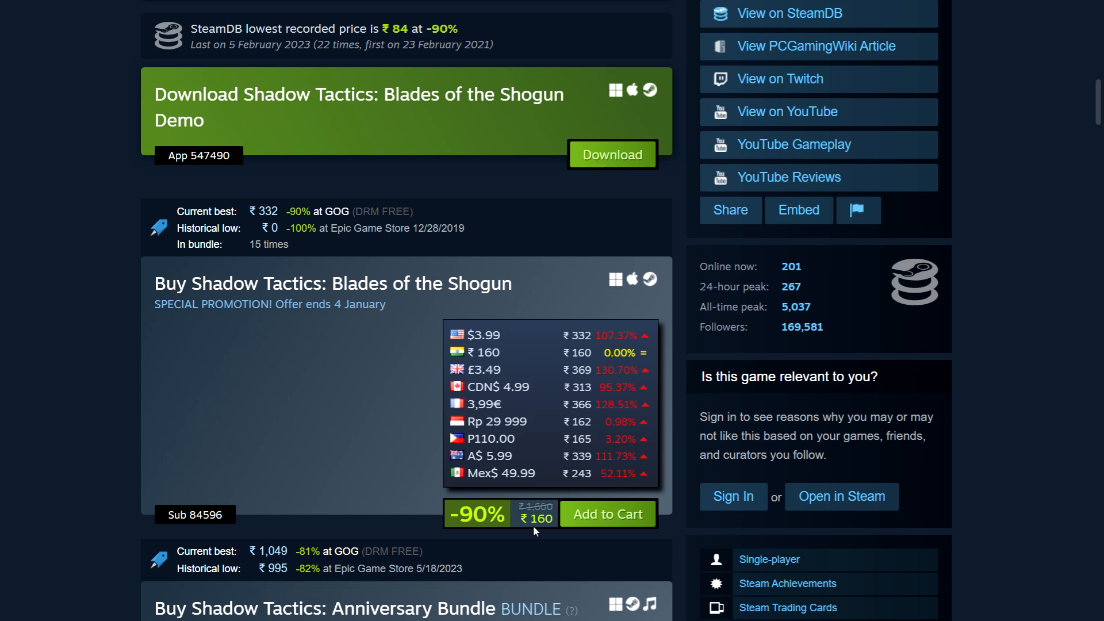
mouse_move(531, 557)
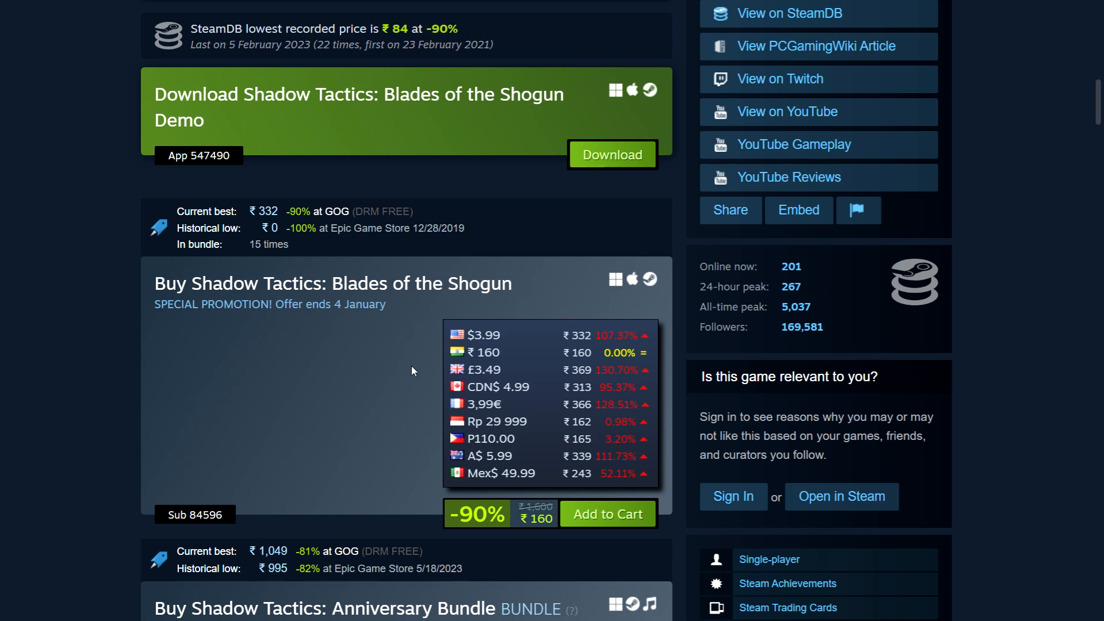
mouse_move(429, 420)
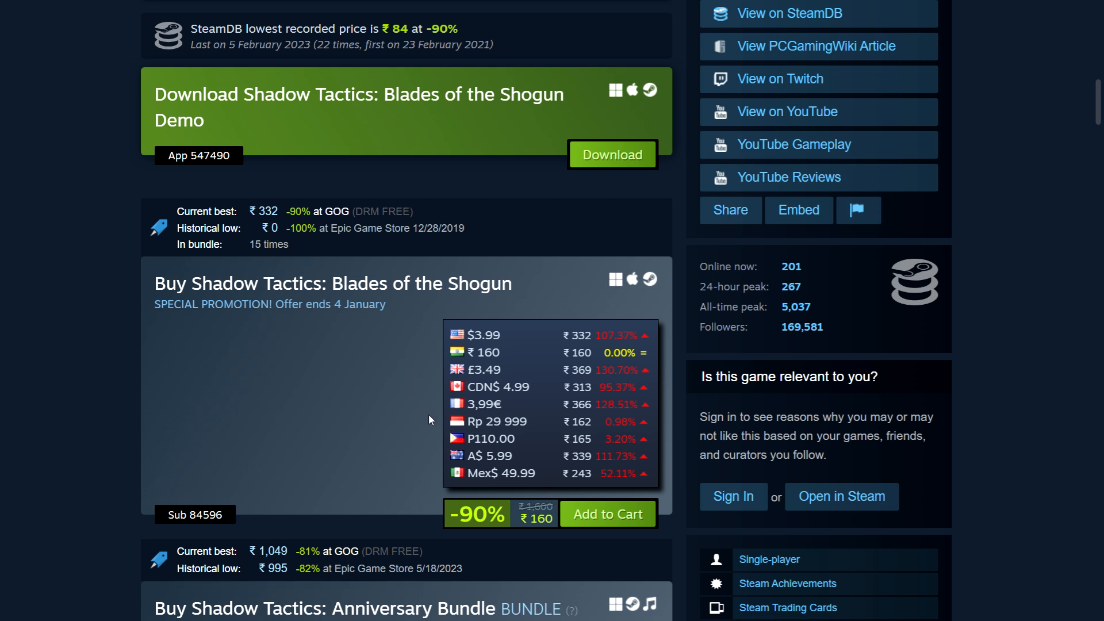
mouse_move(1006, 371)
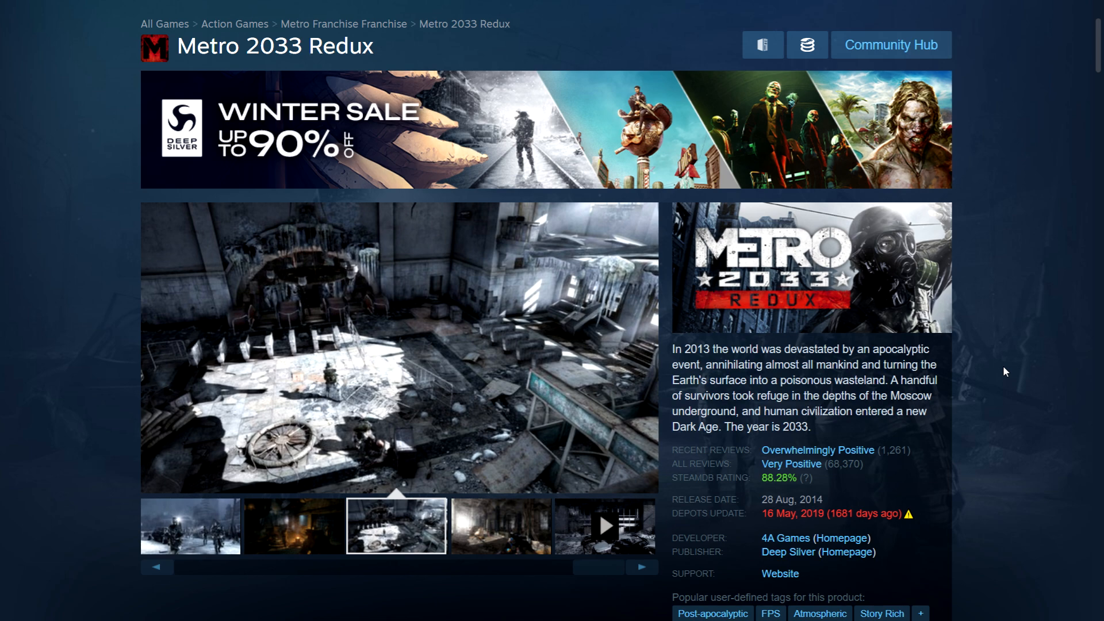
Step: Show the snowy ruins screenshot, then the Buy Metro 2033 Redux box at 90% off for ₹150 with regional prices
left_click(499, 526)
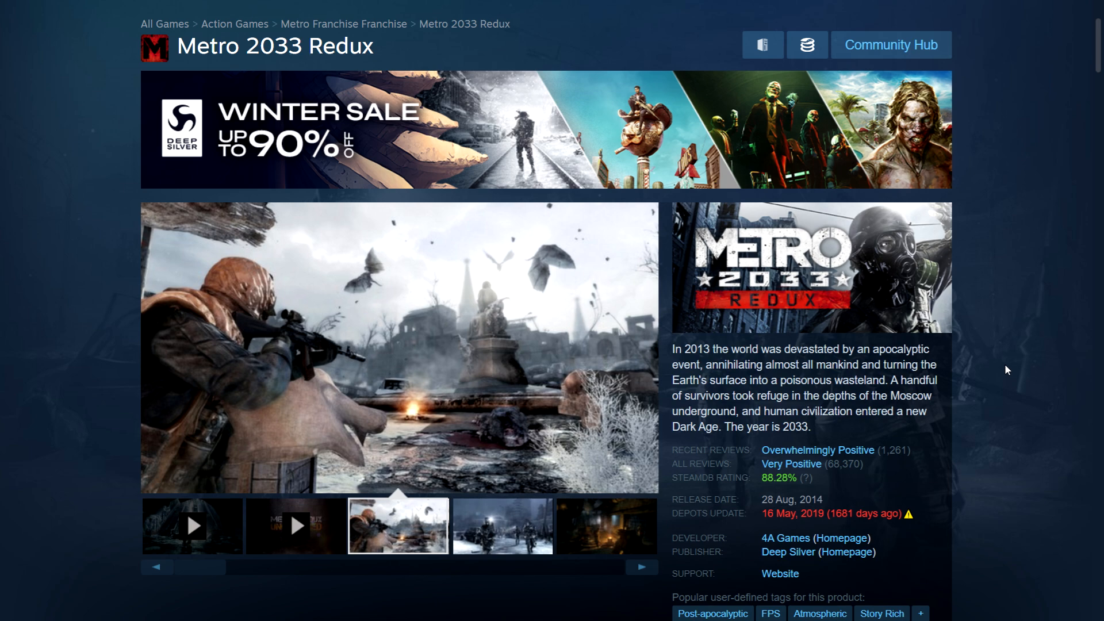
scroll("down", 3)
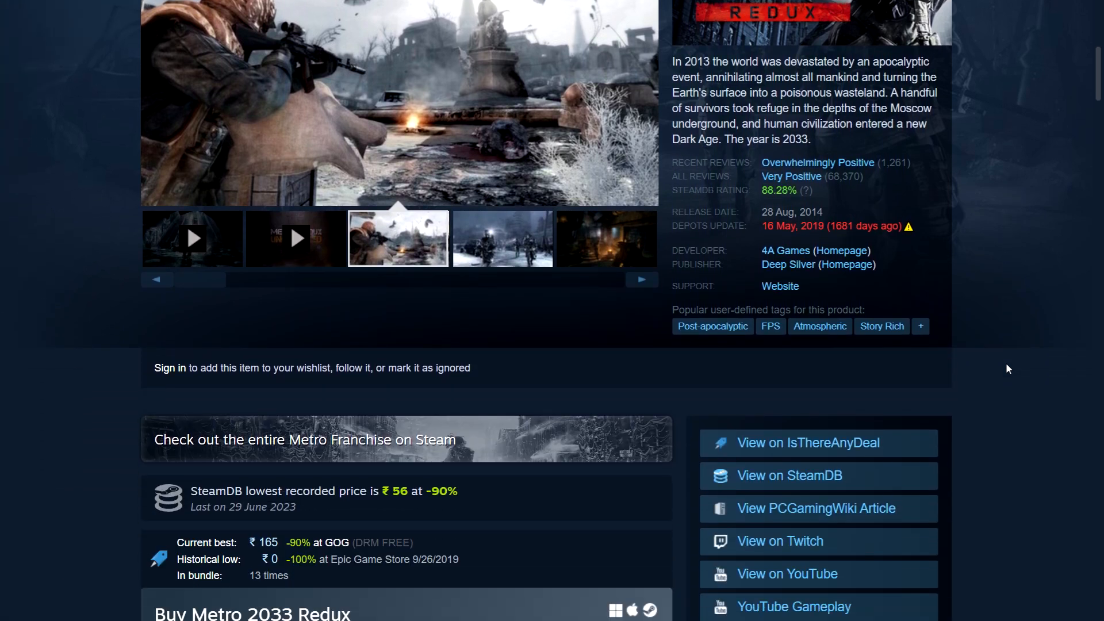
scroll("down", 3)
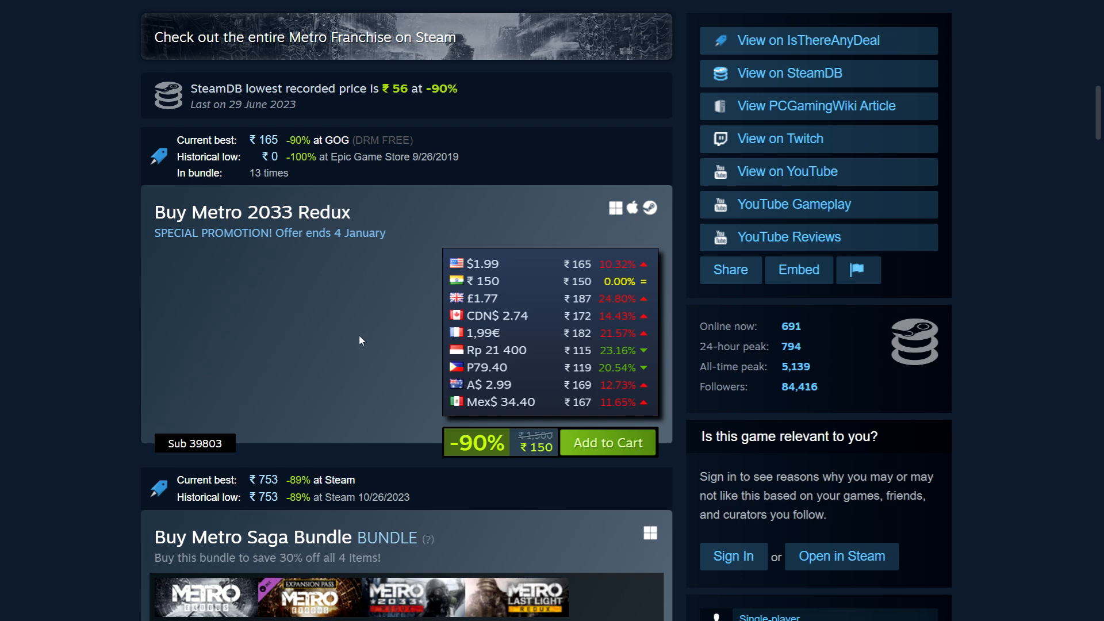
mouse_move(400, 304)
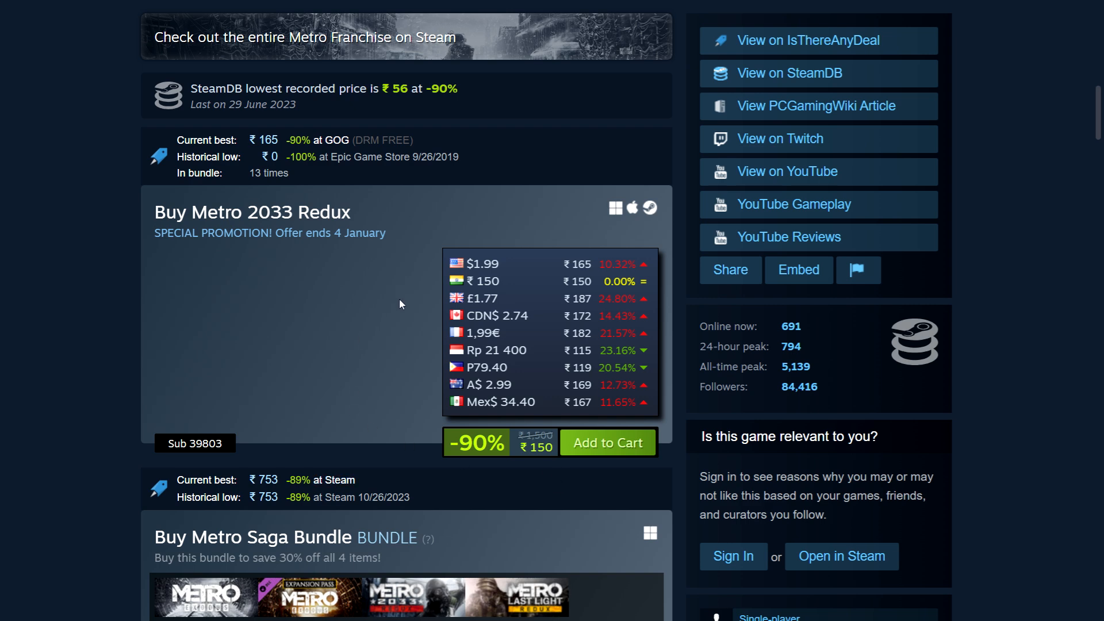
mouse_move(404, 322)
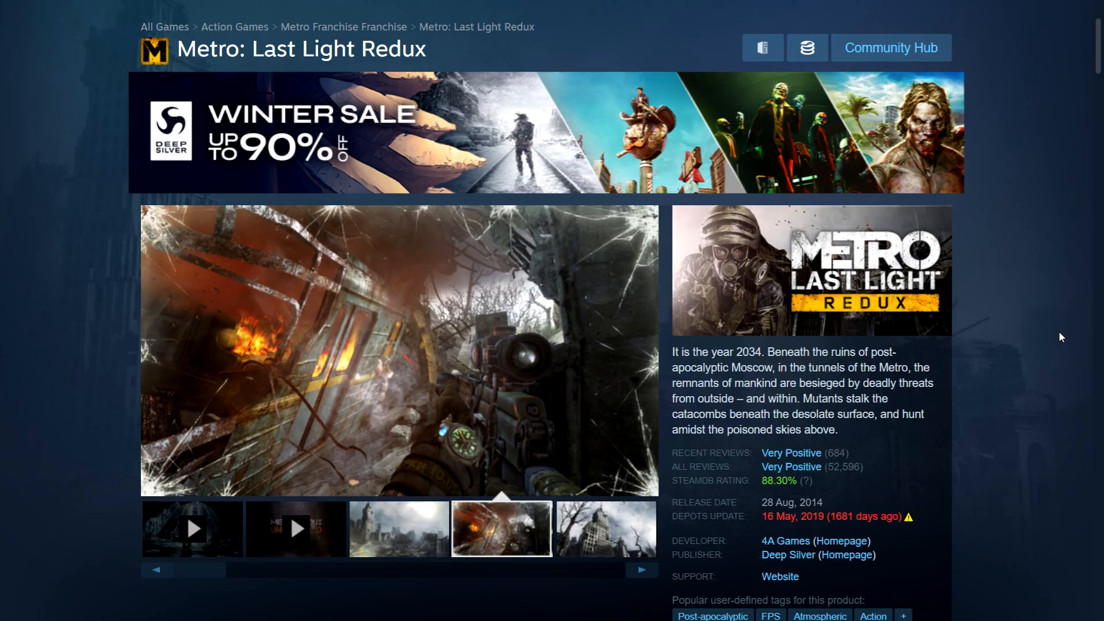
Step: Scroll to the Buy Metro: Last Light Redux box showing its offer and regional price list
scroll("down", 3)
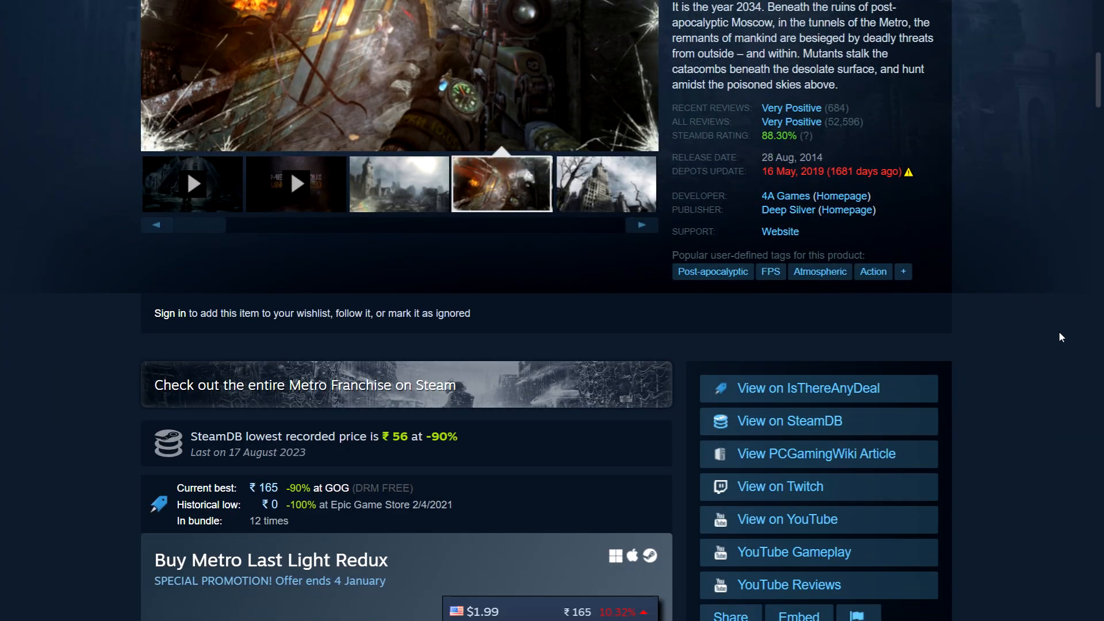
scroll("down", 3)
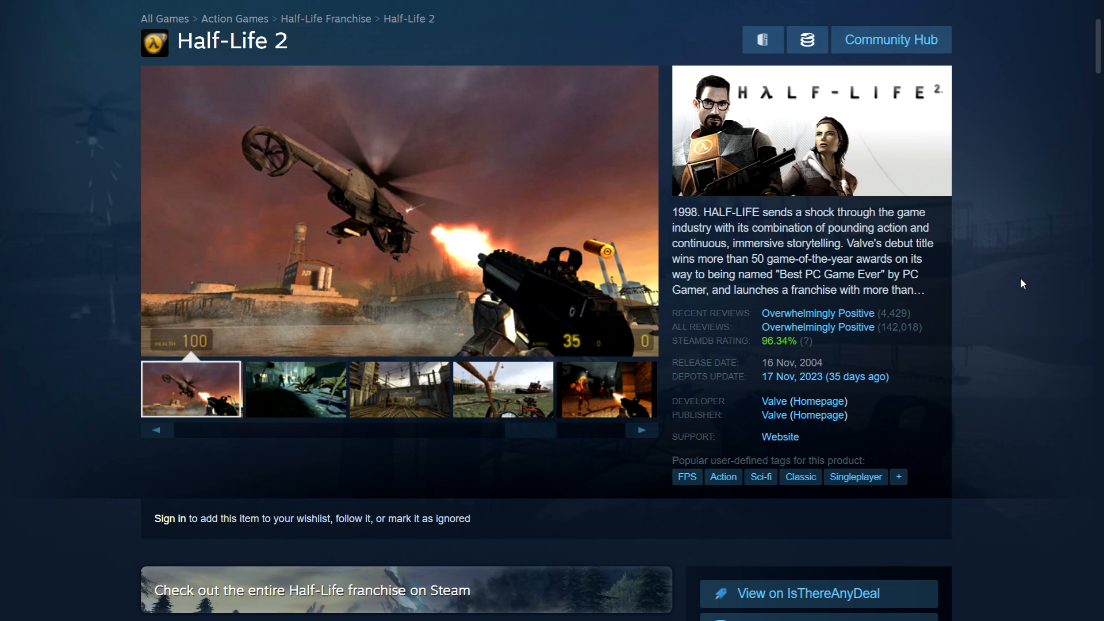
Step: View the Half-Life 2 screenshots of the creatures and the railway tracks
left_click(295, 389)
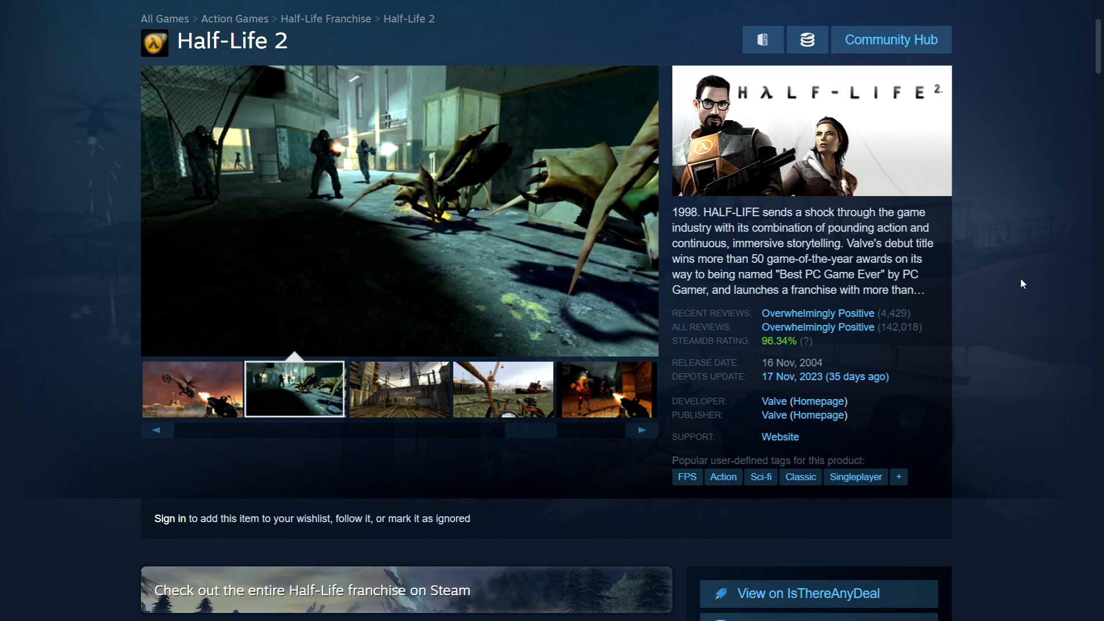
left_click(397, 389)
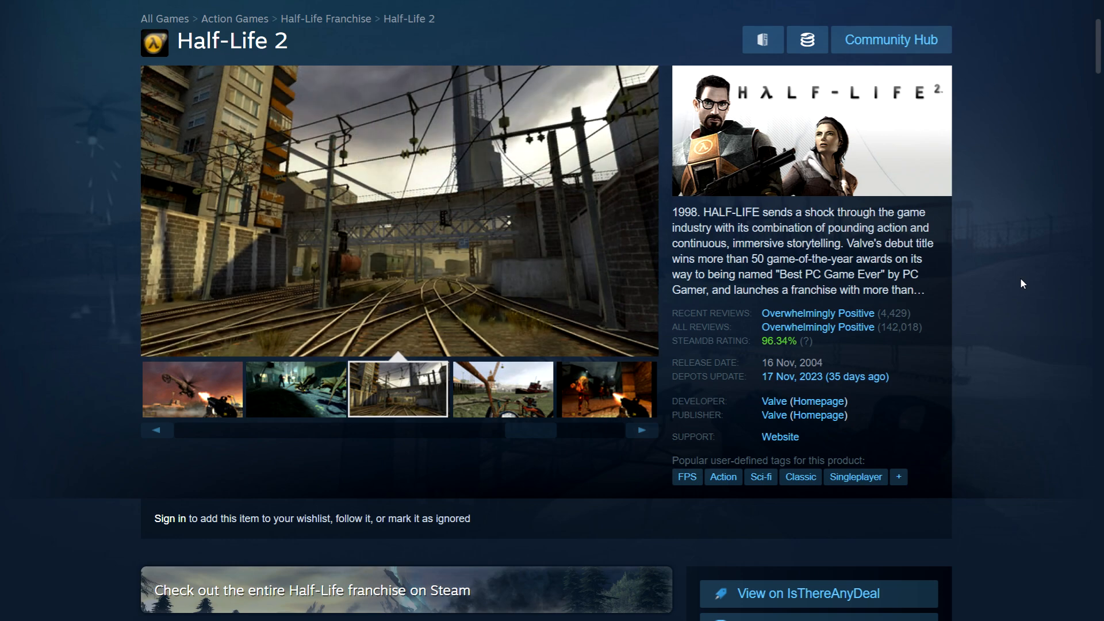
Step: Scroll past the ₹48 90%-off offer, regional prices, The Orange Box ₹88 and Valve Complete Pack ₹693
scroll("down", 3)
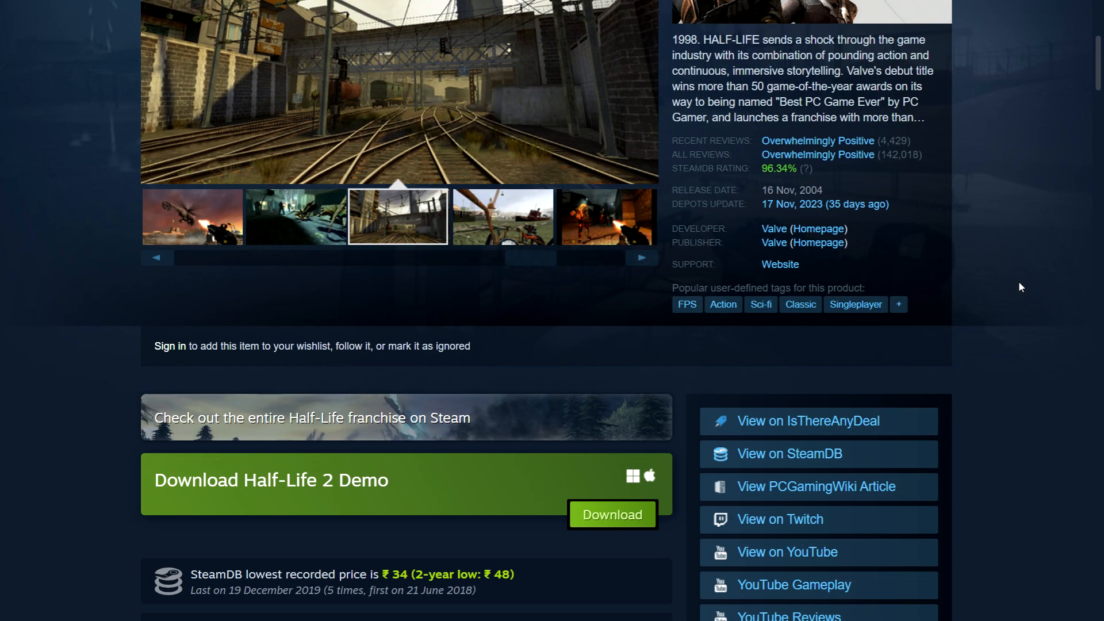
scroll("down", 3)
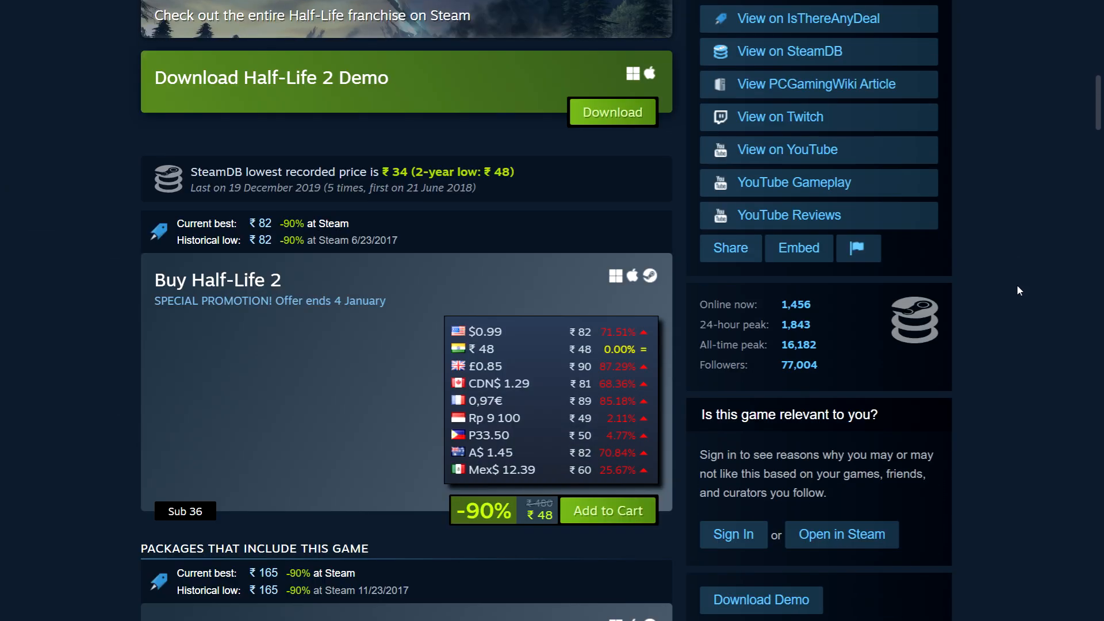
scroll("down", 3)
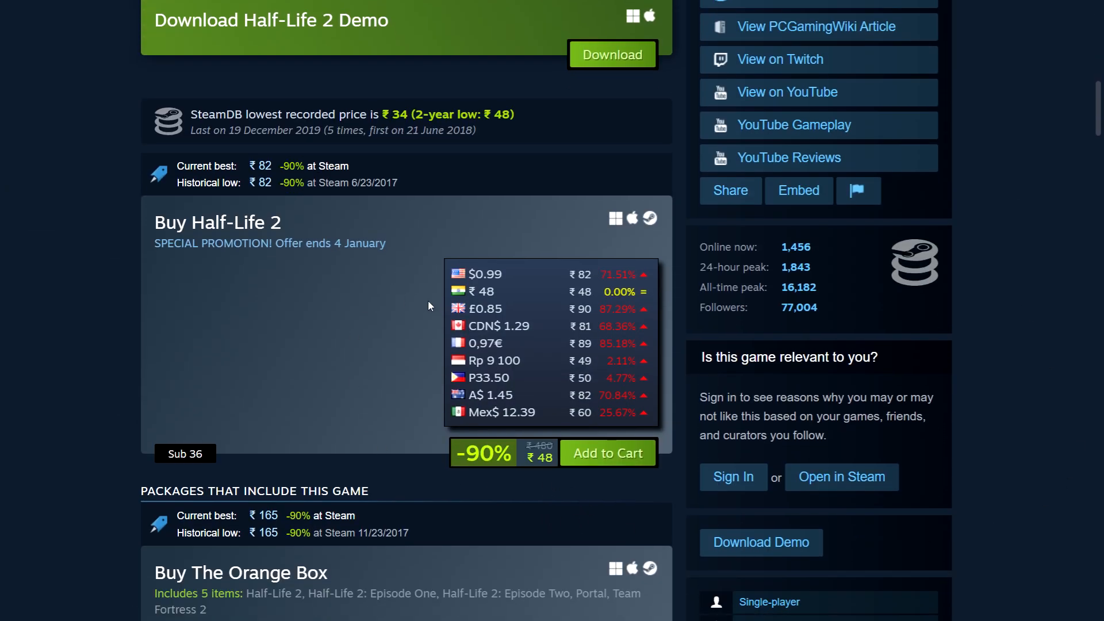
scroll("down", 3)
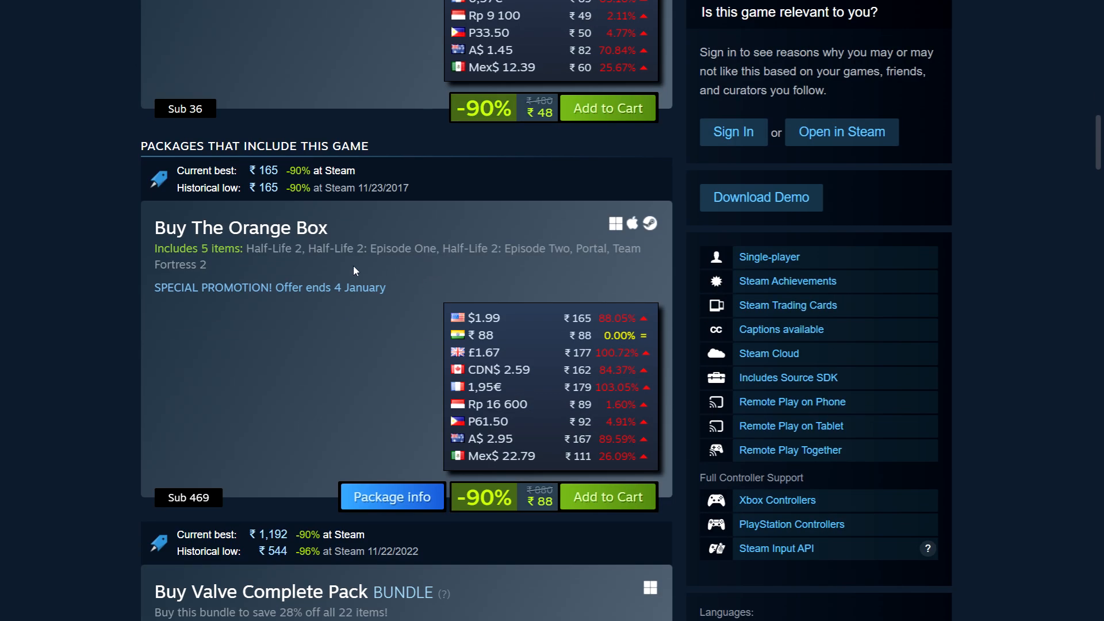
scroll("down", 3)
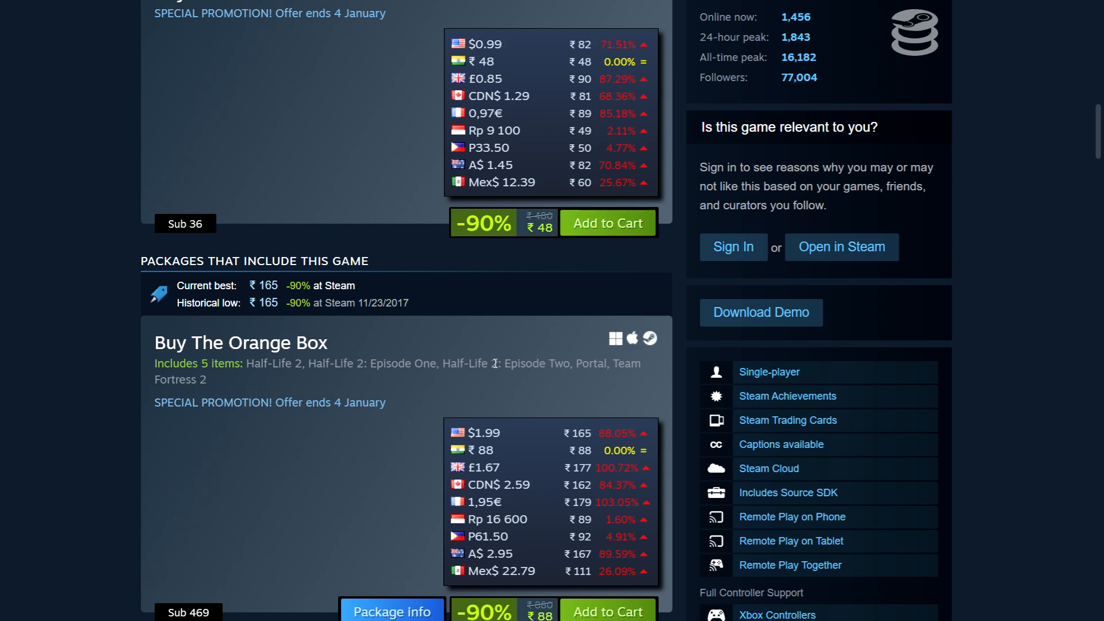
mouse_move(253, 379)
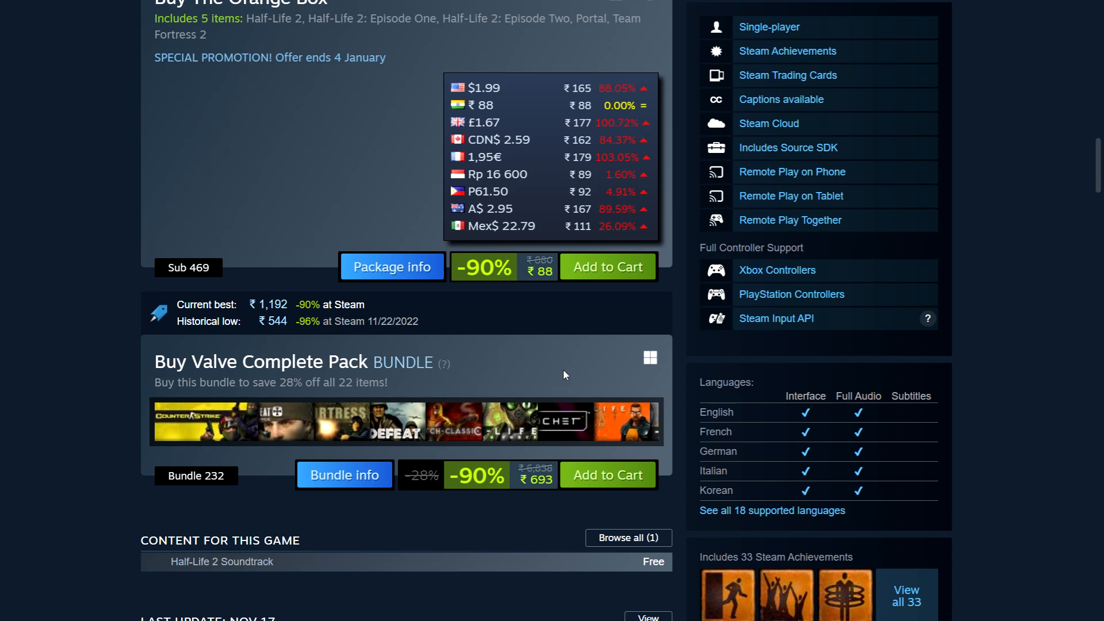
scroll("down", 3)
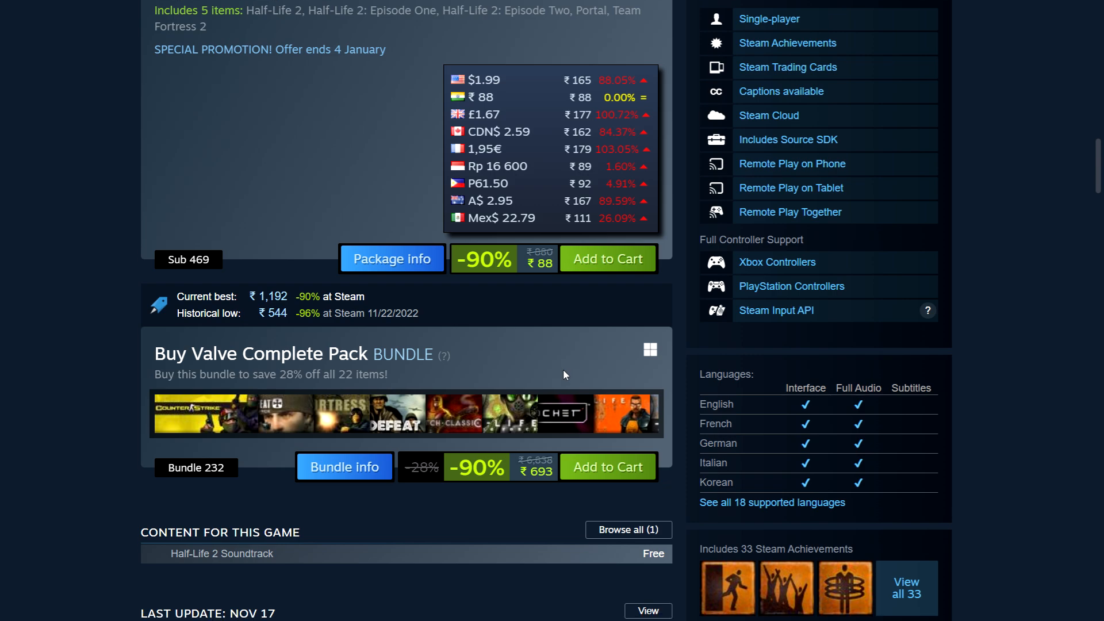